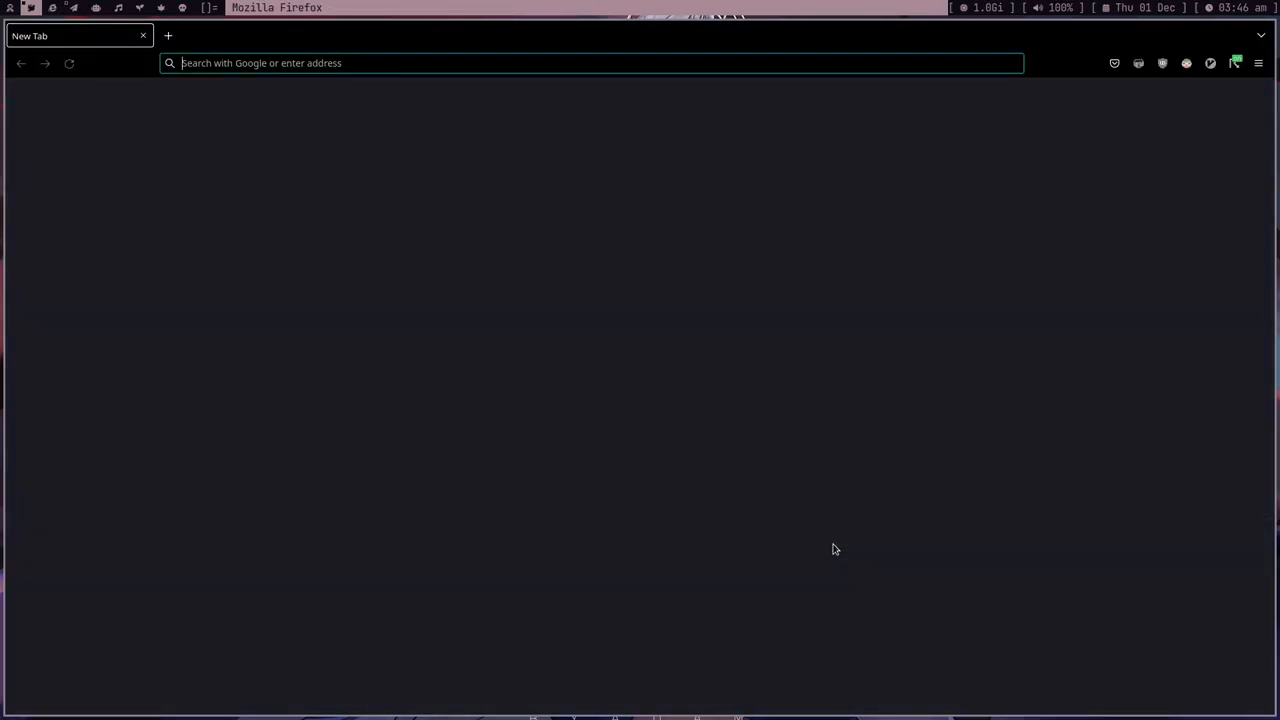
# Go to youtube.com and sign in to the redirected self-hosted YouTube front end
pyautogui.write('https://www.youtube.com')
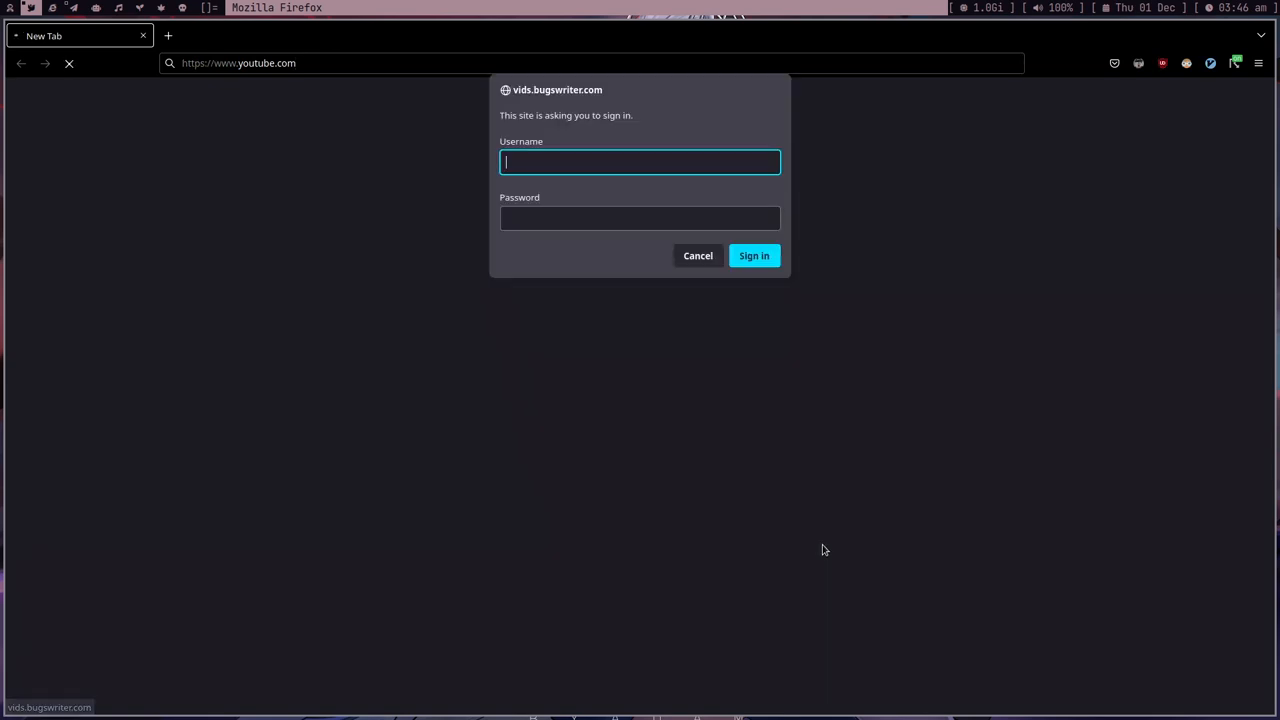
pyautogui.write('•••••')
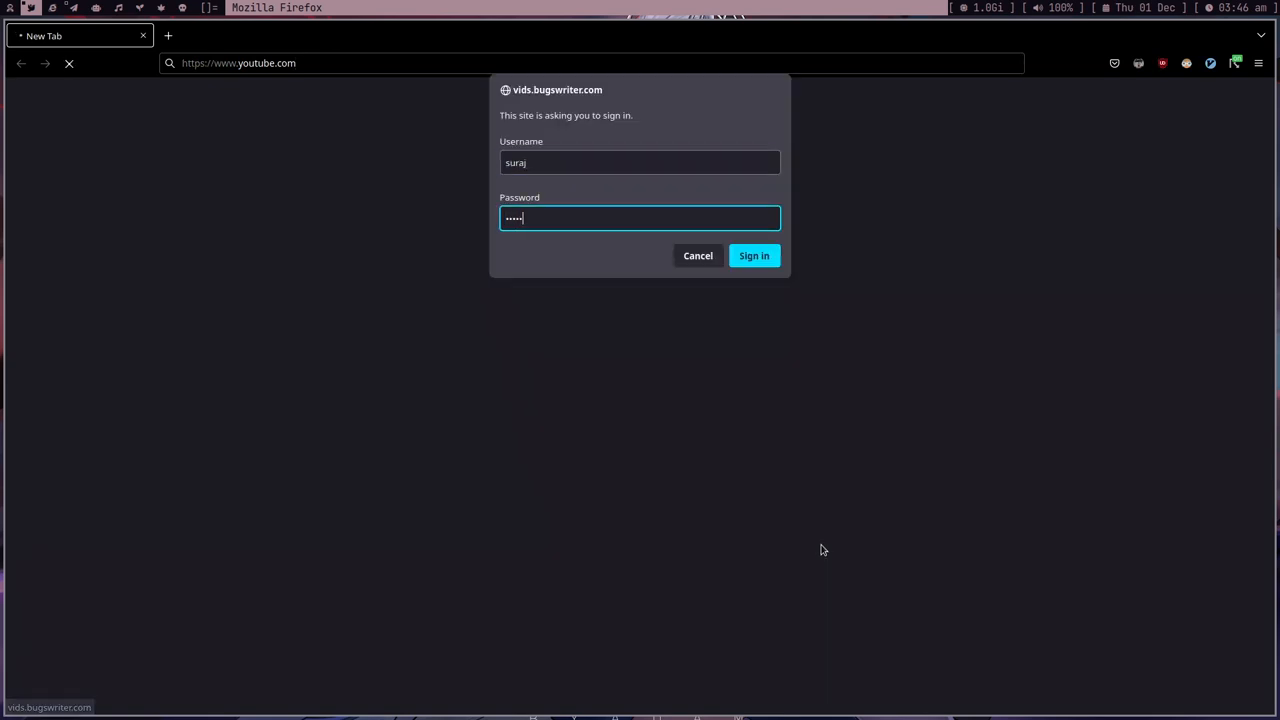
pyautogui.click(754, 255)
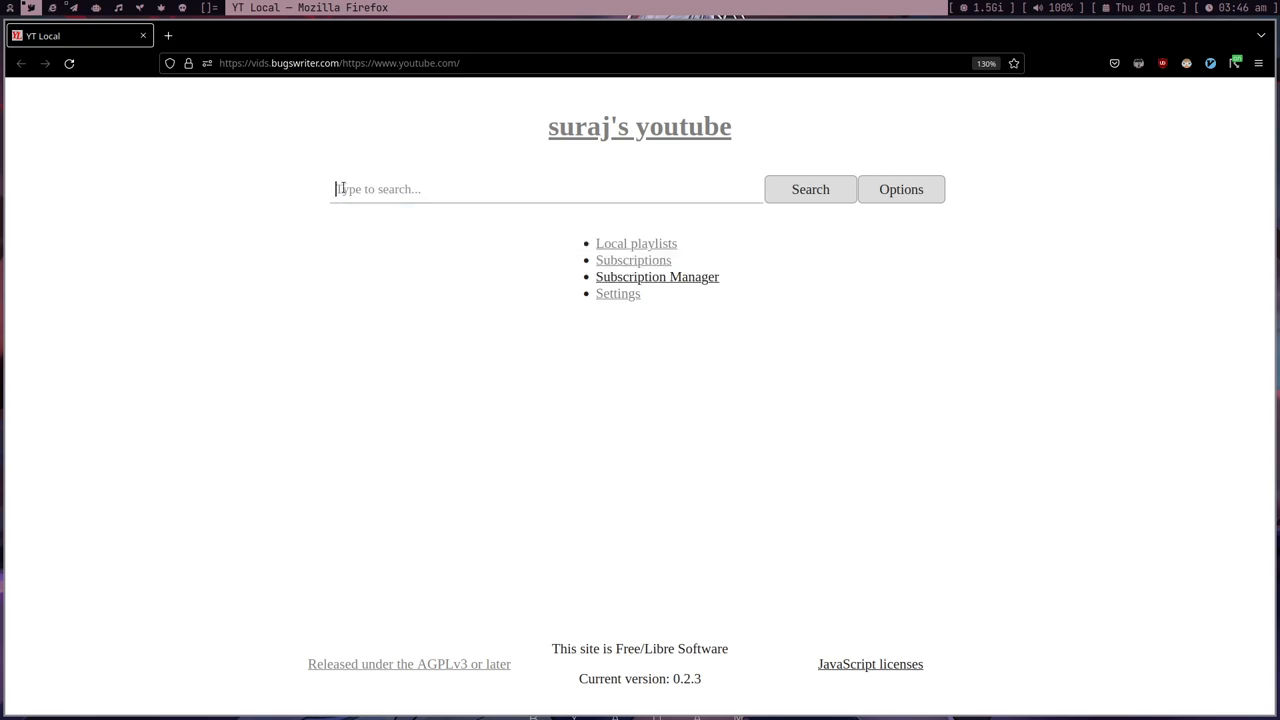
# Search 'spy x family', play the Part 2 Episode 09 video, and scroll down
pyautogui.write('spy x family')
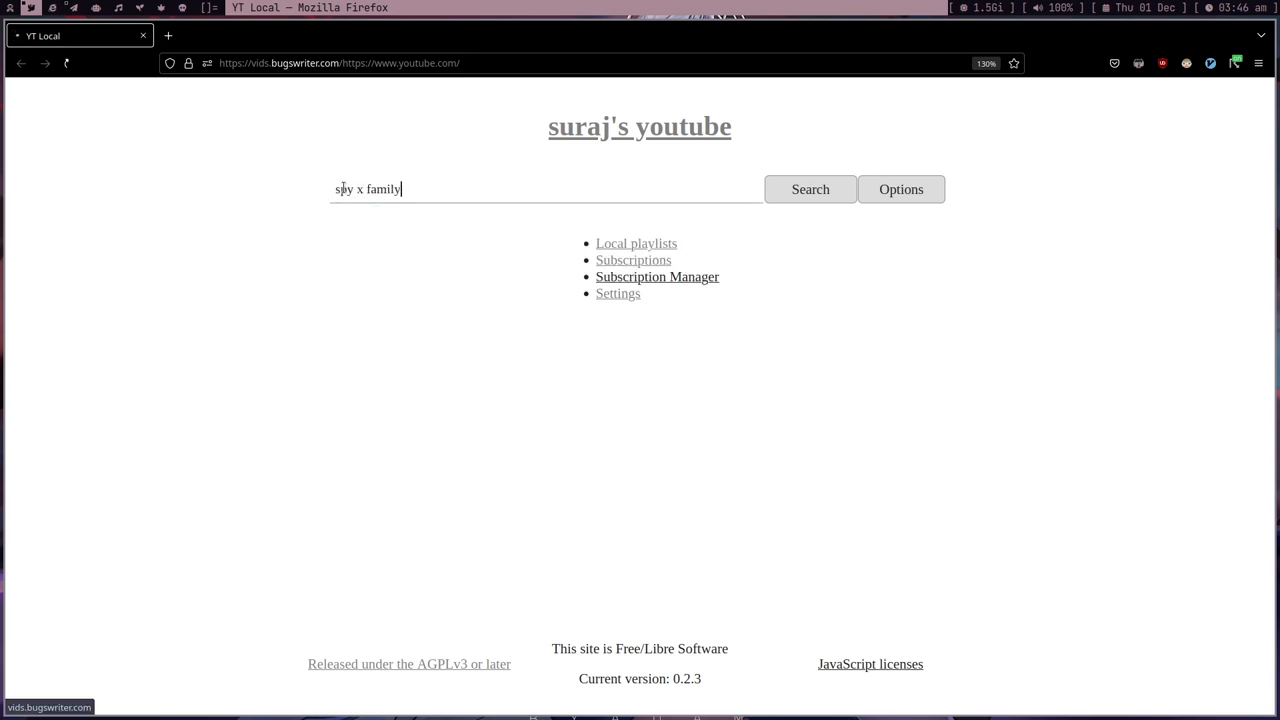
pyautogui.click(810, 189)
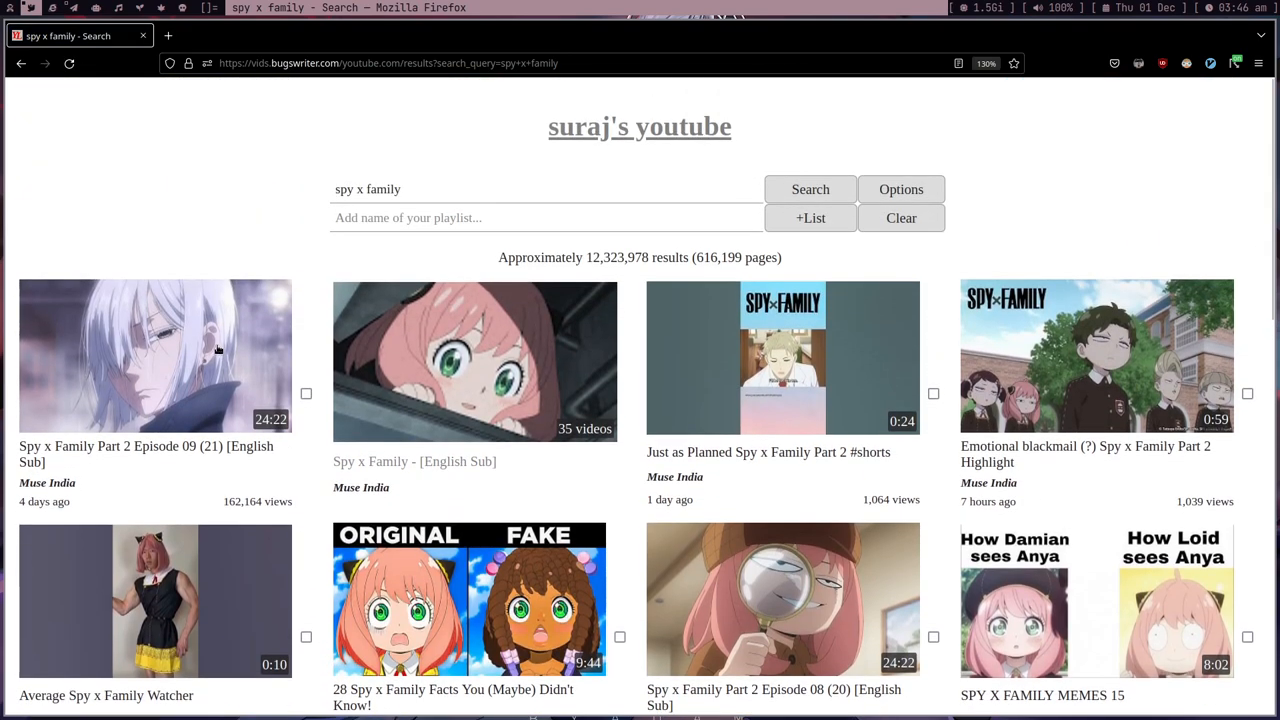
pyautogui.click(155, 355)
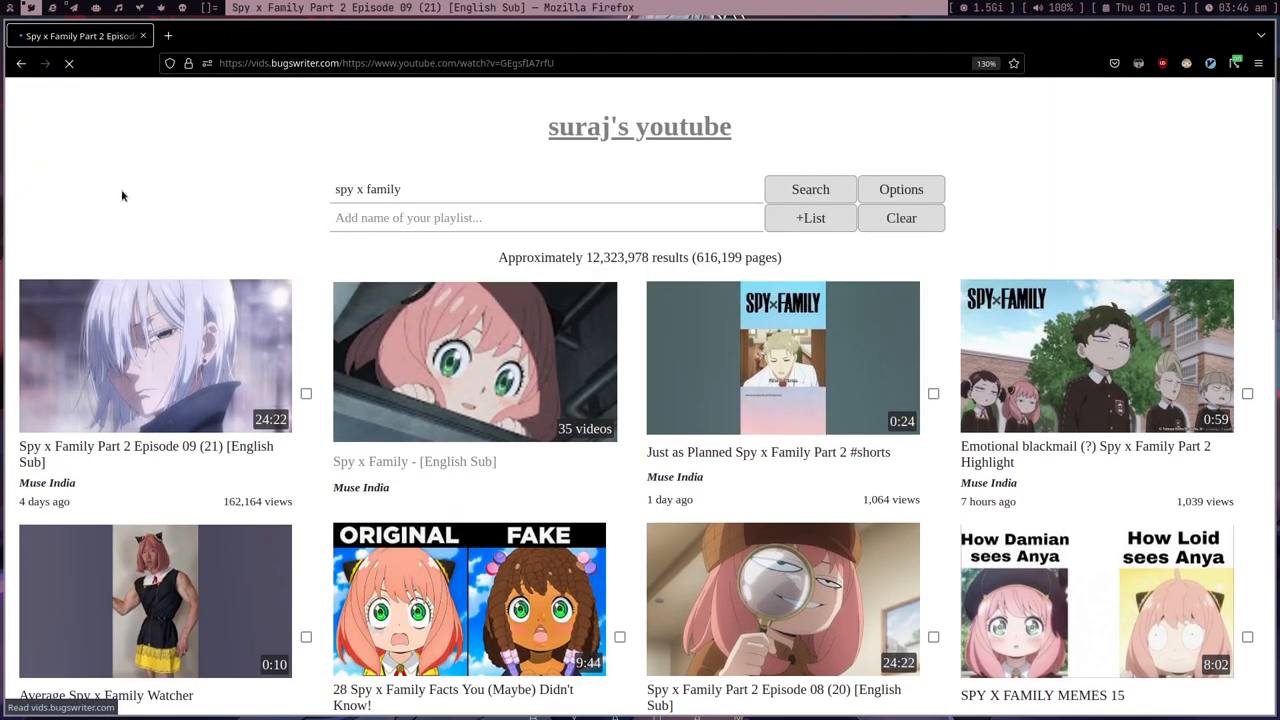
pyautogui.click(155, 355)
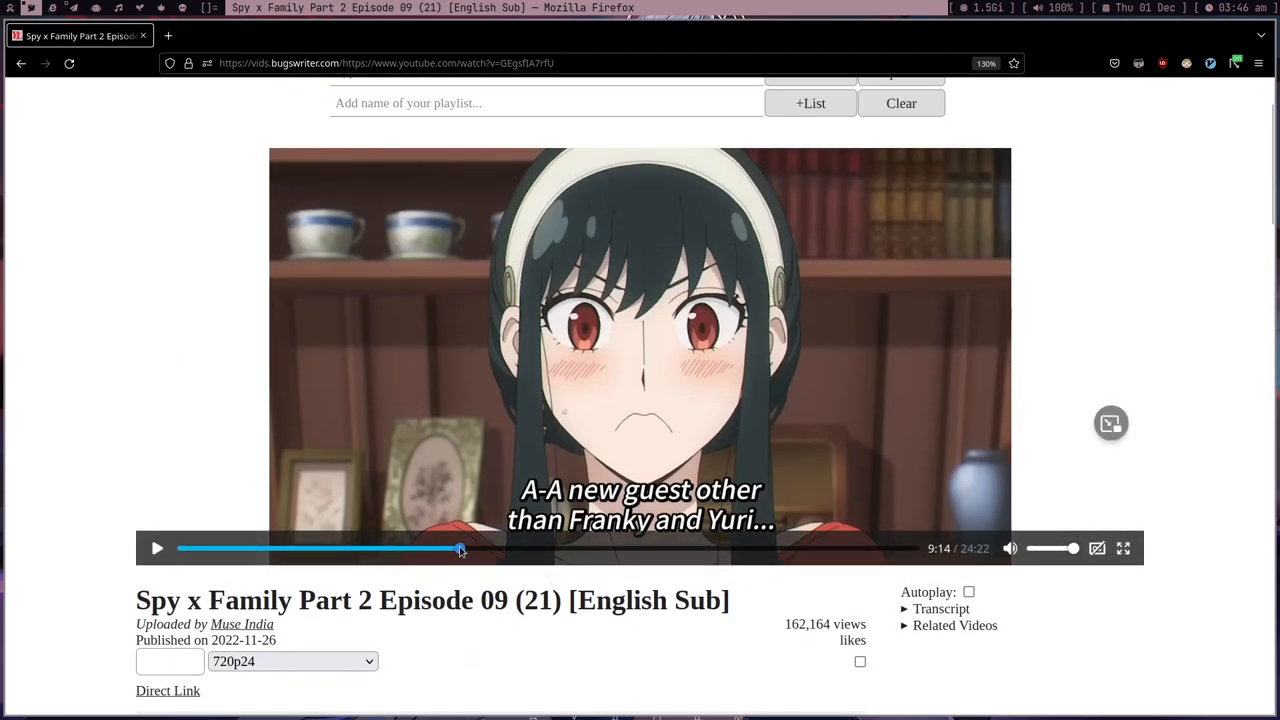
pyautogui.scroll(-3)
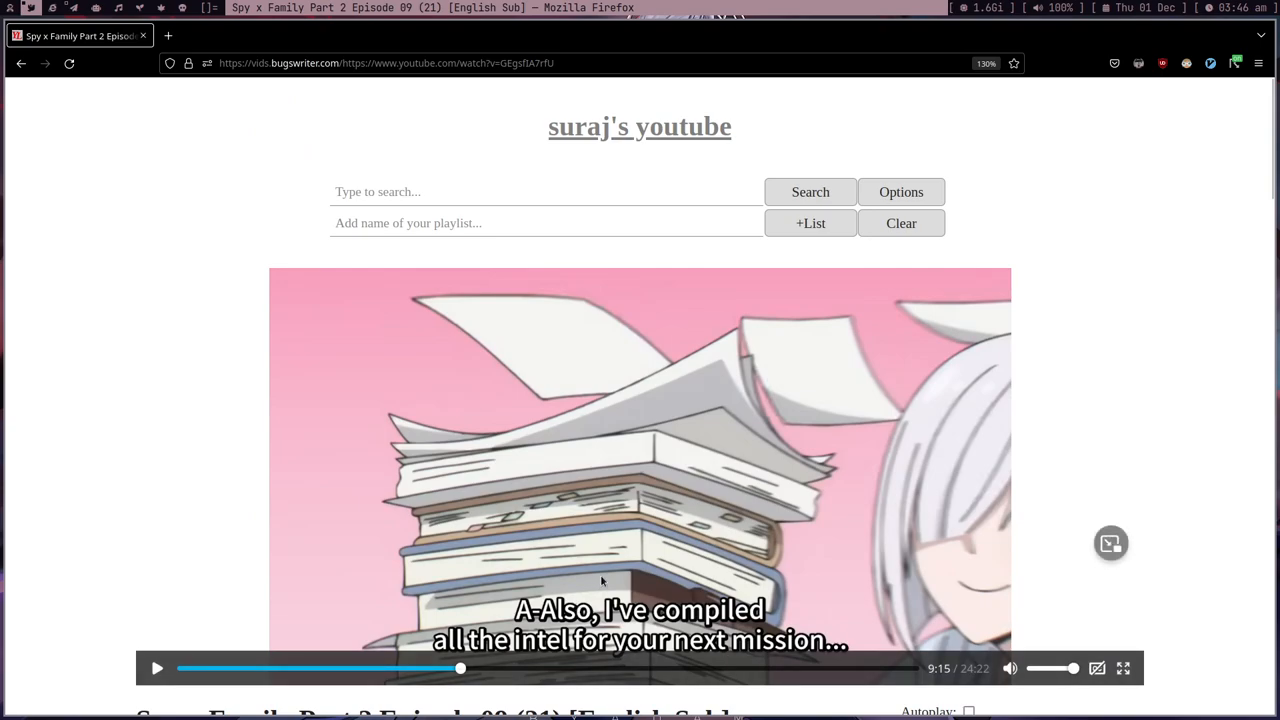
pyautogui.scroll(-3)
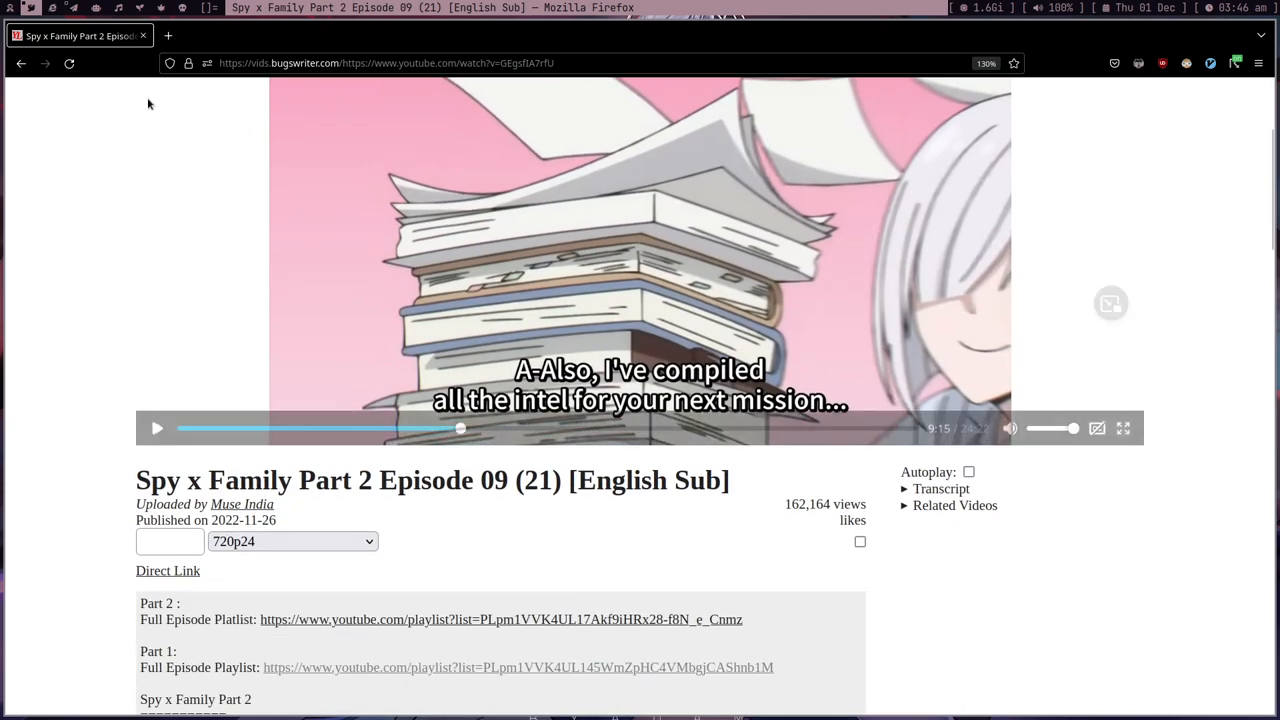
pyautogui.scroll(-3)
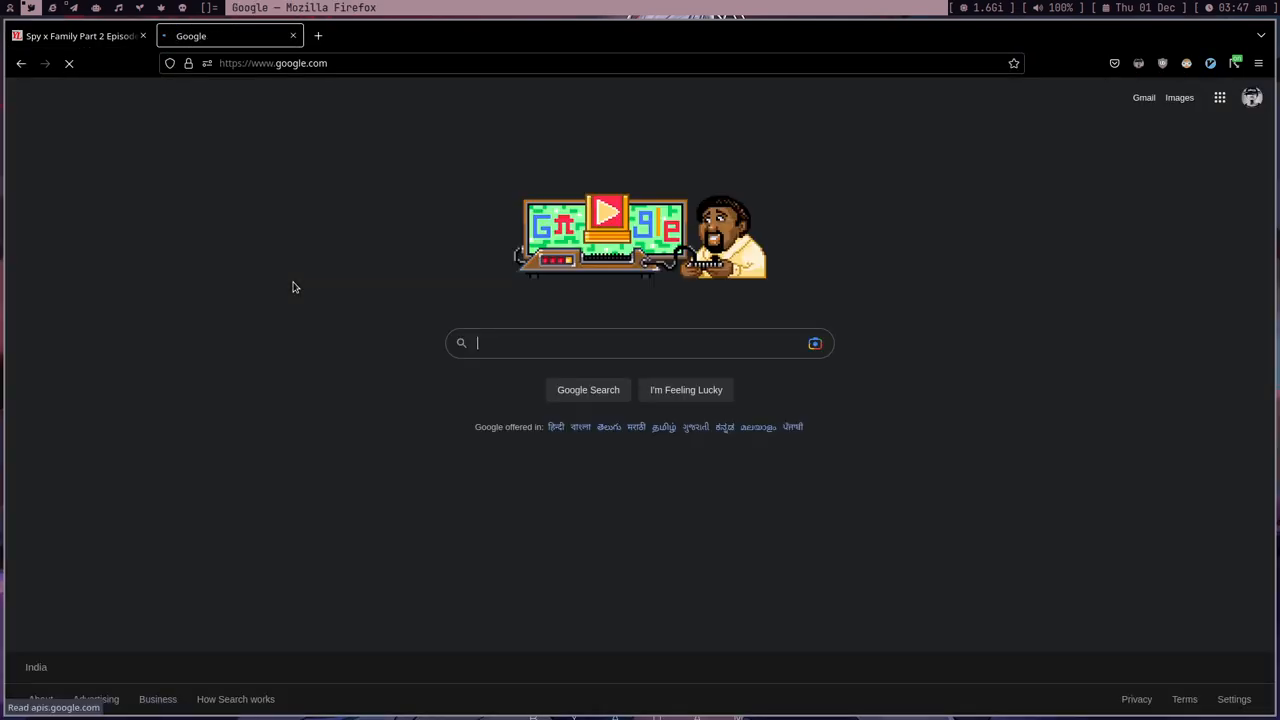
# Search Google for how to be a good traveler and open the National Geographic and Hand Luggage Only articles
pyautogui.write('how to be a good travler')
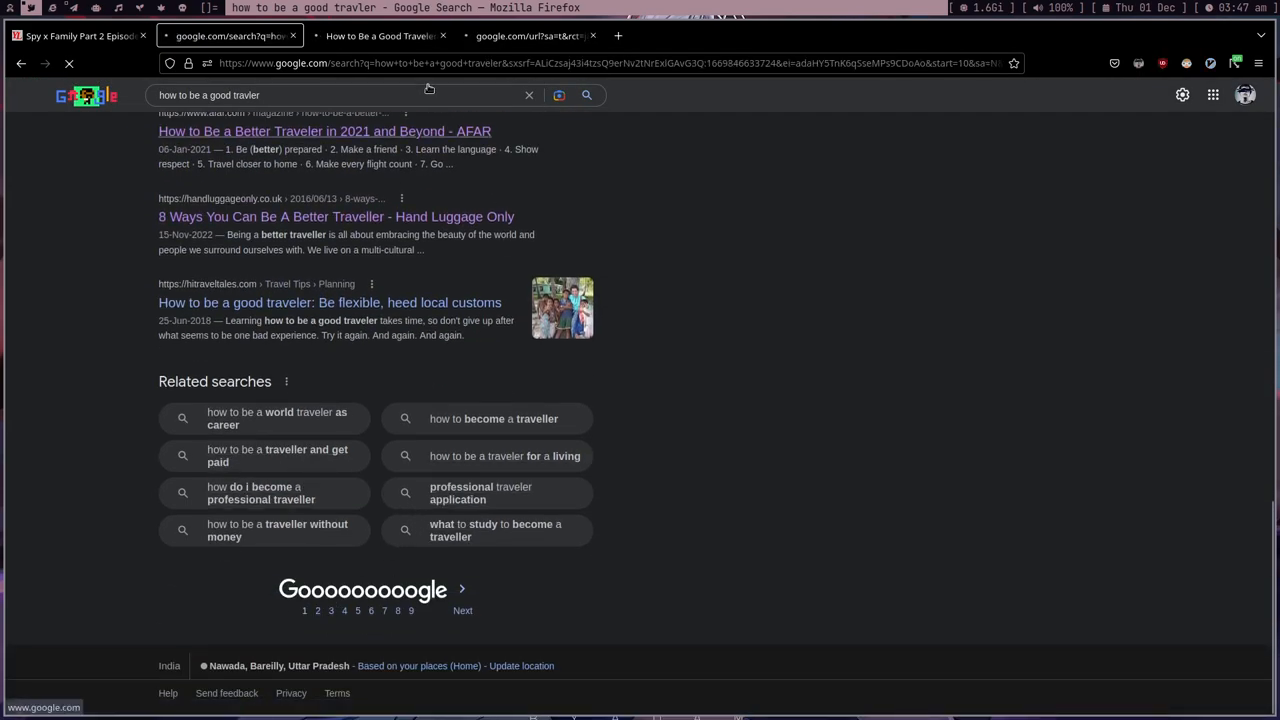
pyautogui.click(355, 216)
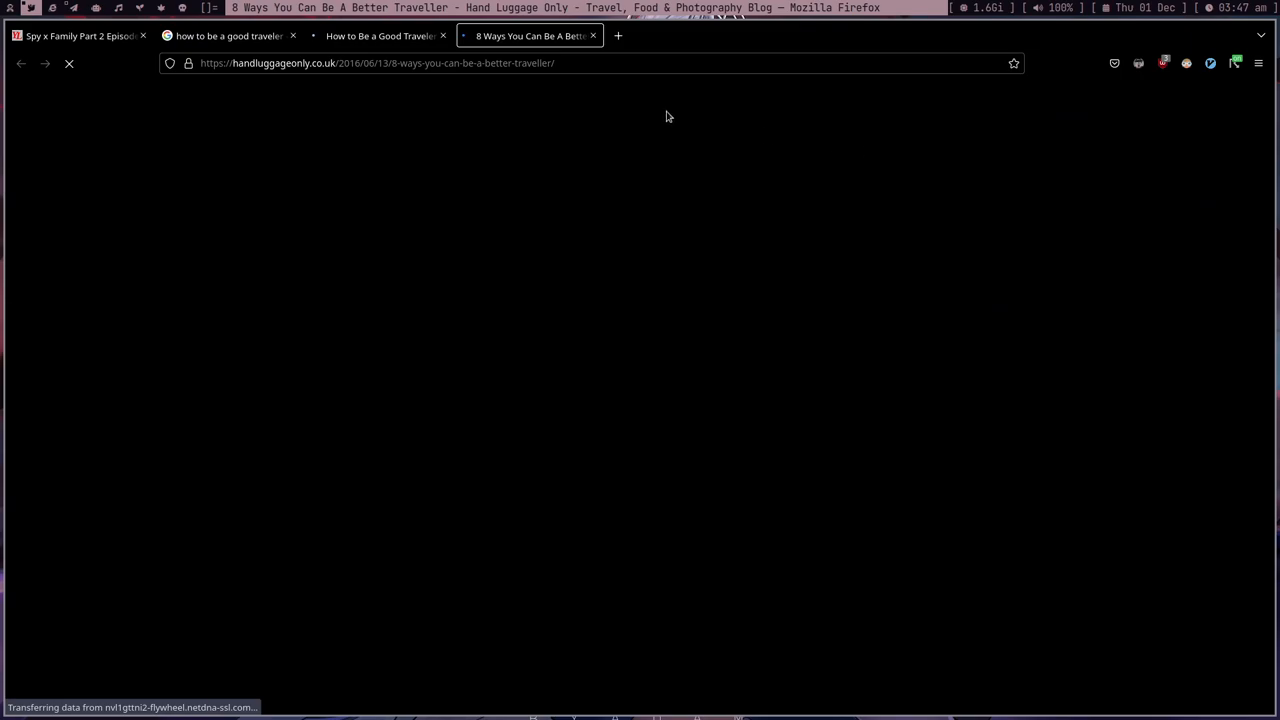
pyautogui.click(380, 35)
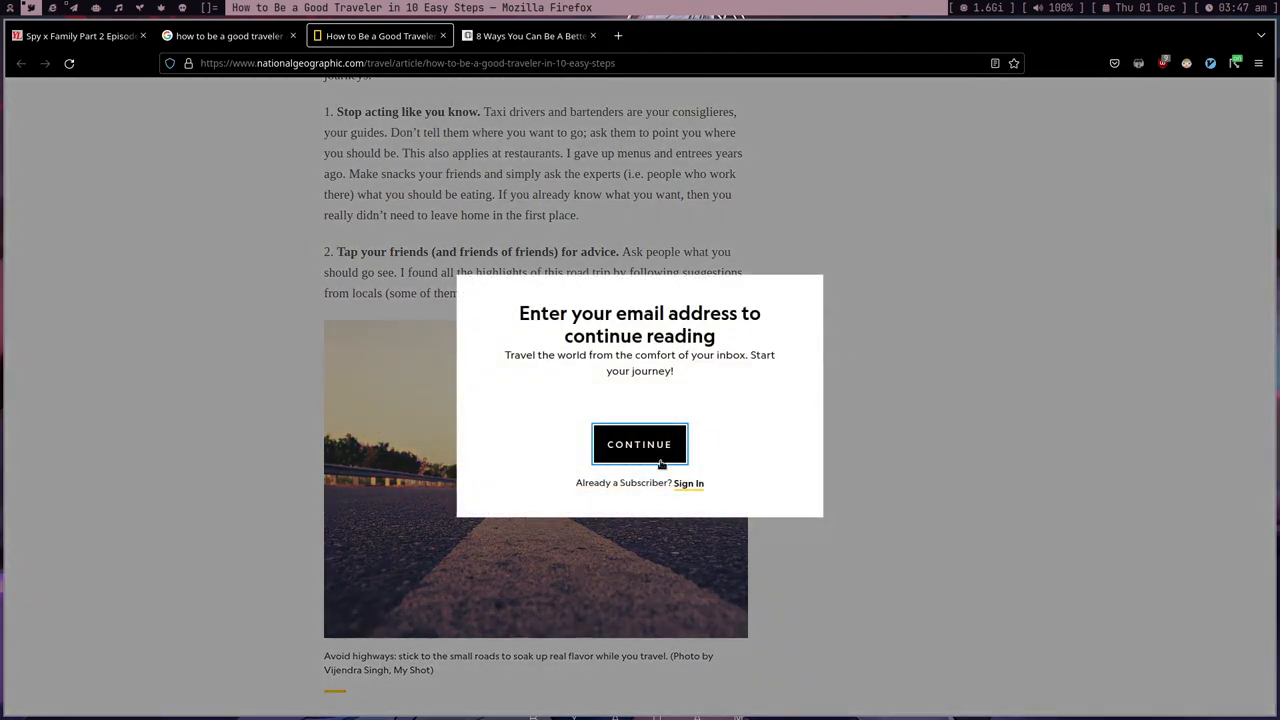
pyautogui.click(530, 36)
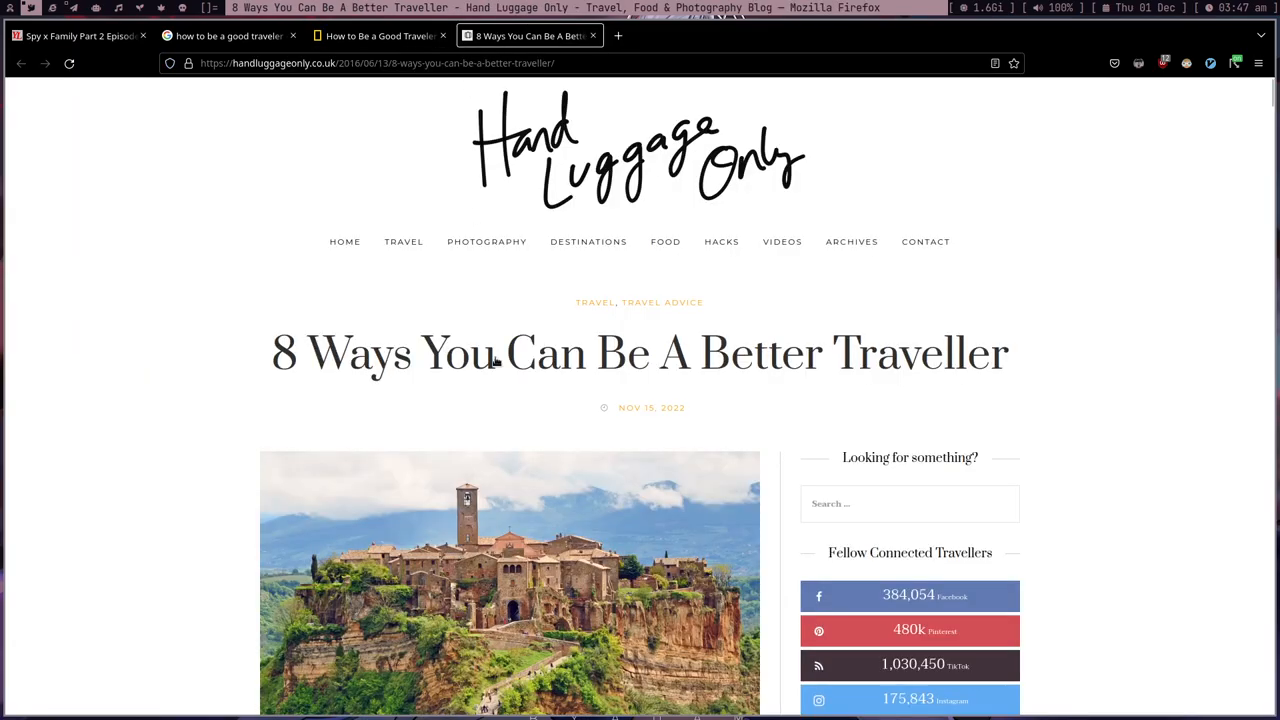
# Skim the Hand Luggage Only article, revisit the results, and open a blank tab
pyautogui.scroll(-3)
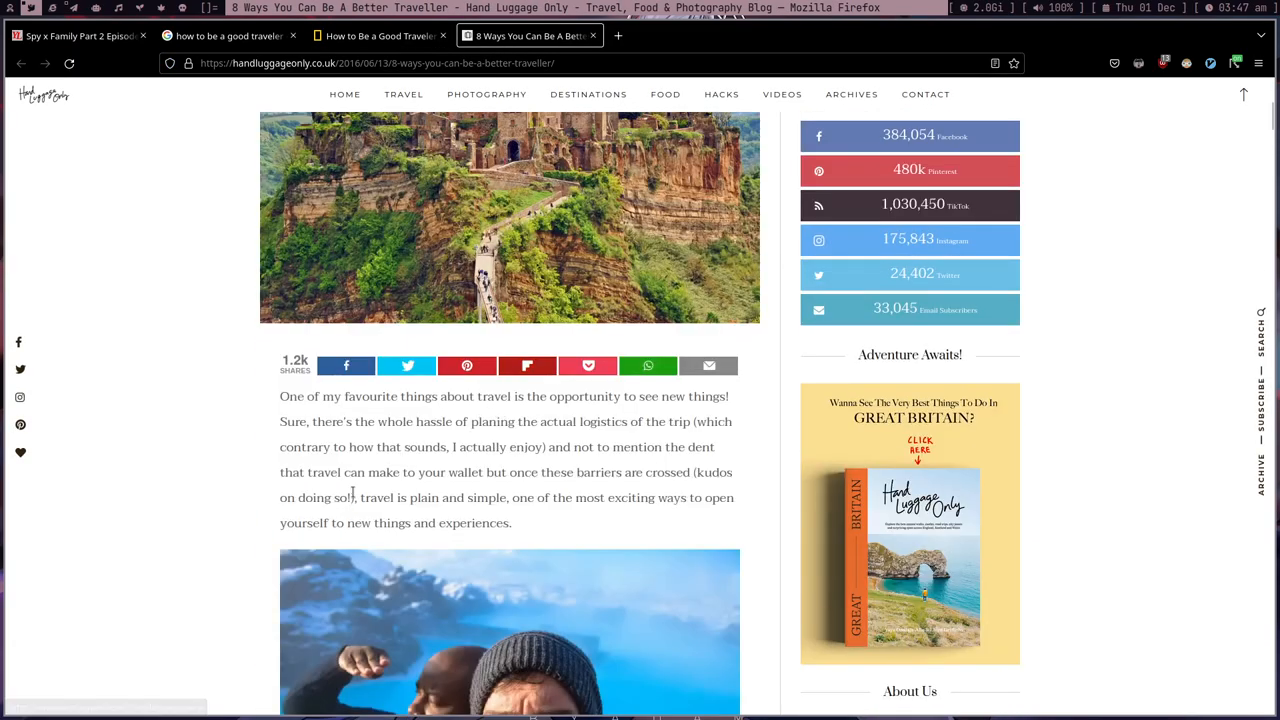
pyautogui.click(230, 33)
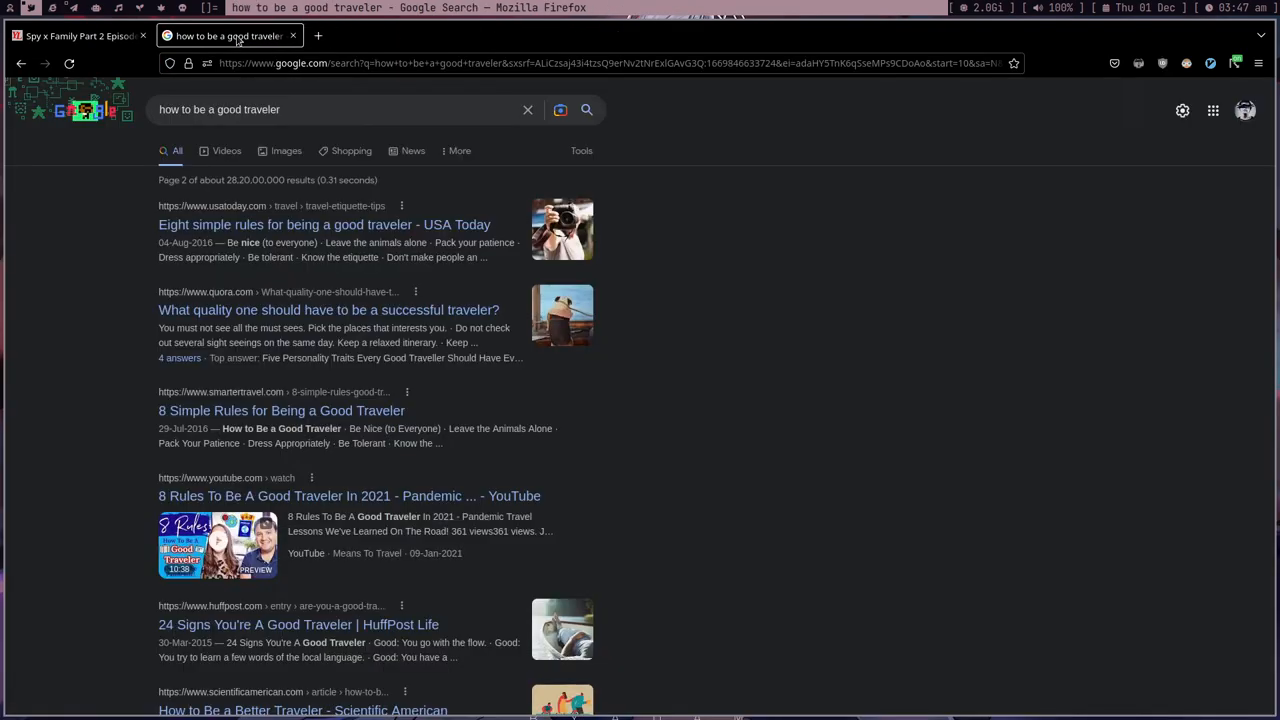
pyautogui.click(80, 36)
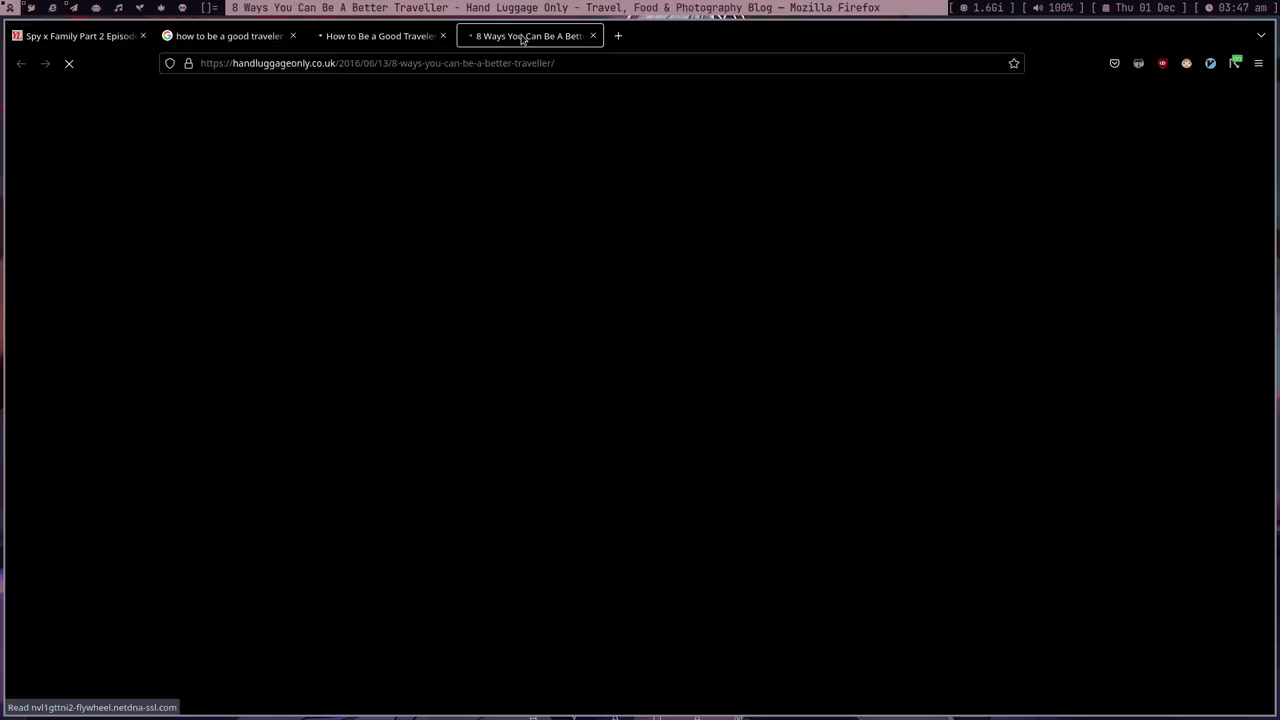
pyautogui.click(629, 36)
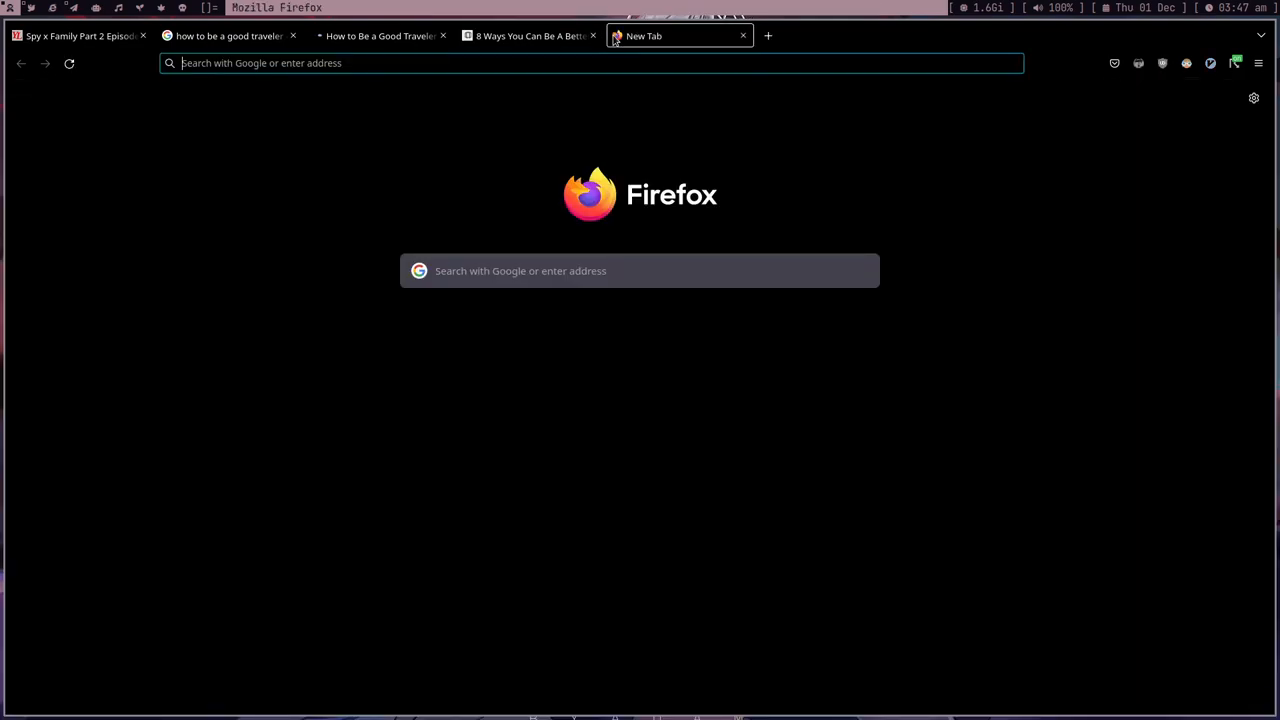
# Load the BBC News World Cup article from bbc.com and read it in Reader View
pyautogui.write('bbc.com/news/world-middle-east-63805284')
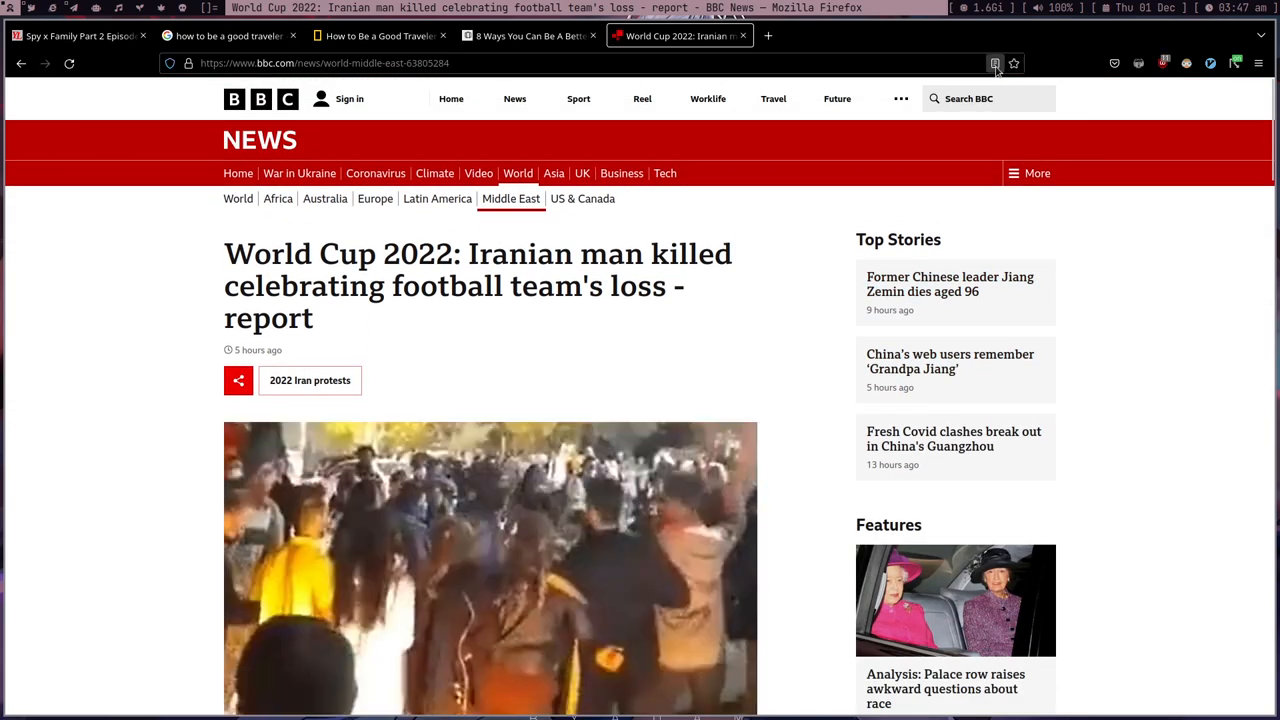
pyautogui.click(992, 64)
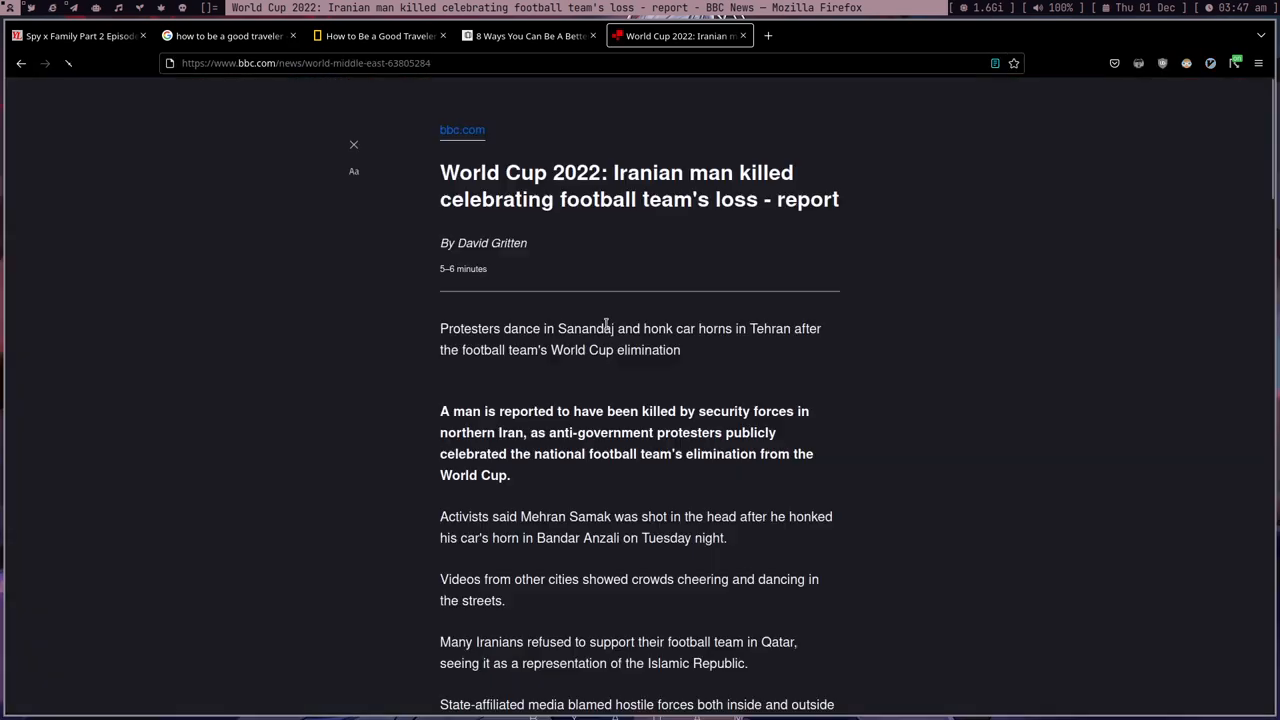
pyautogui.scroll(-3)
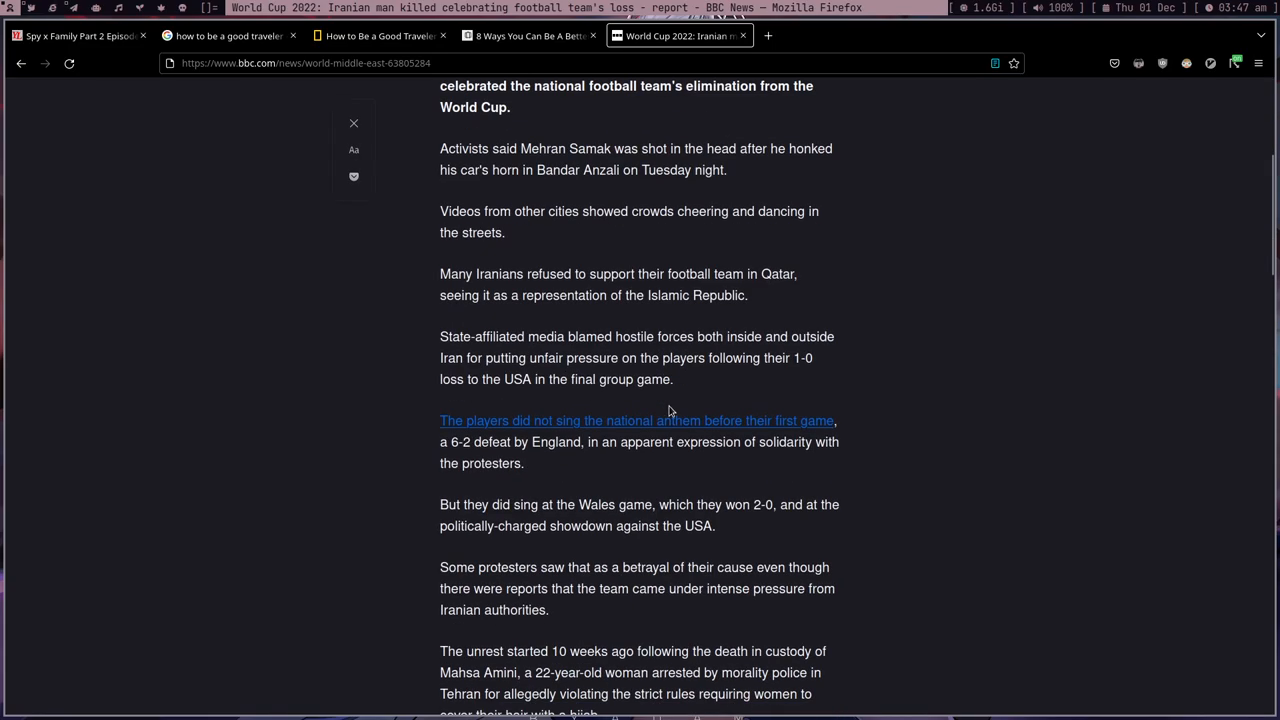
pyautogui.scroll(-3)
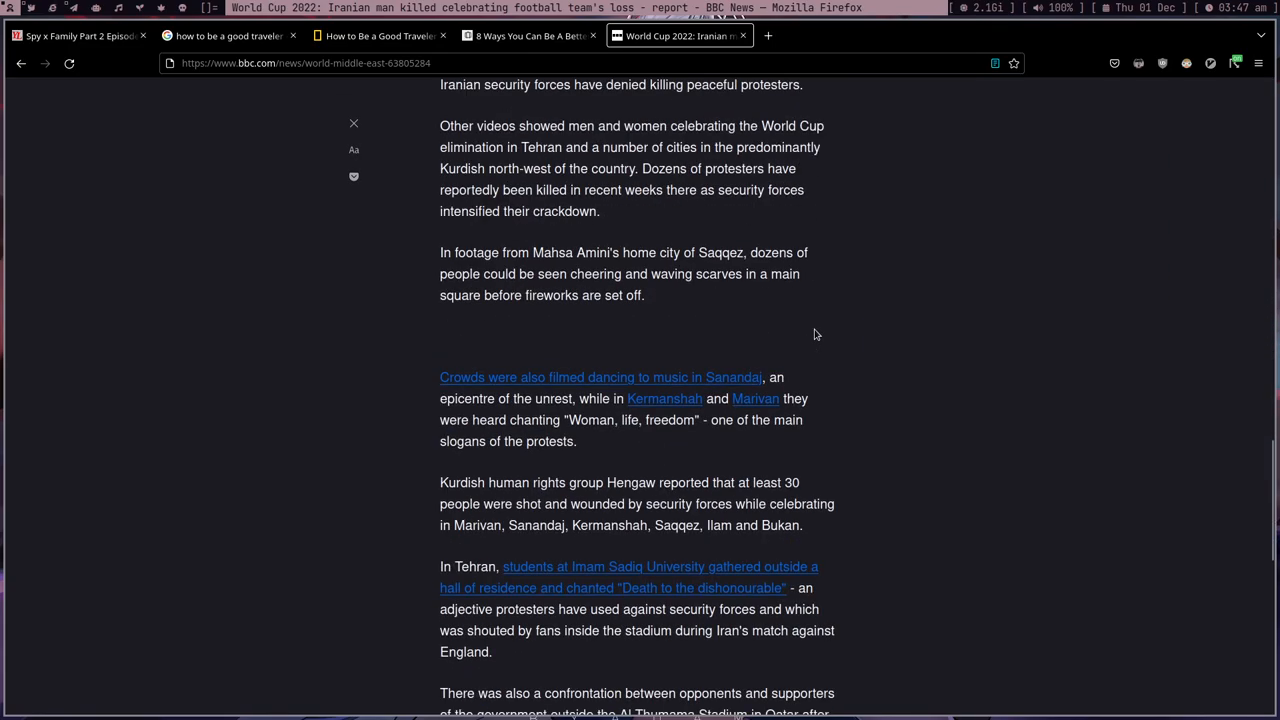
pyautogui.scroll(-3)
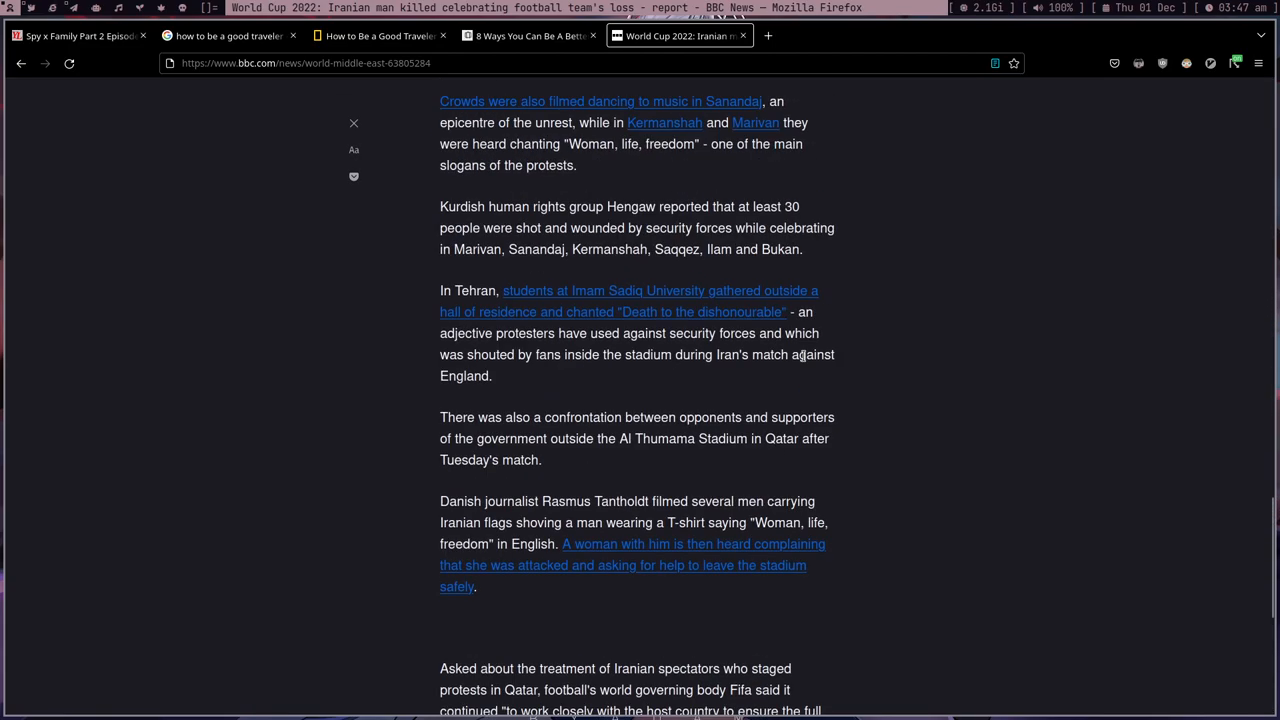
pyautogui.scroll(3)
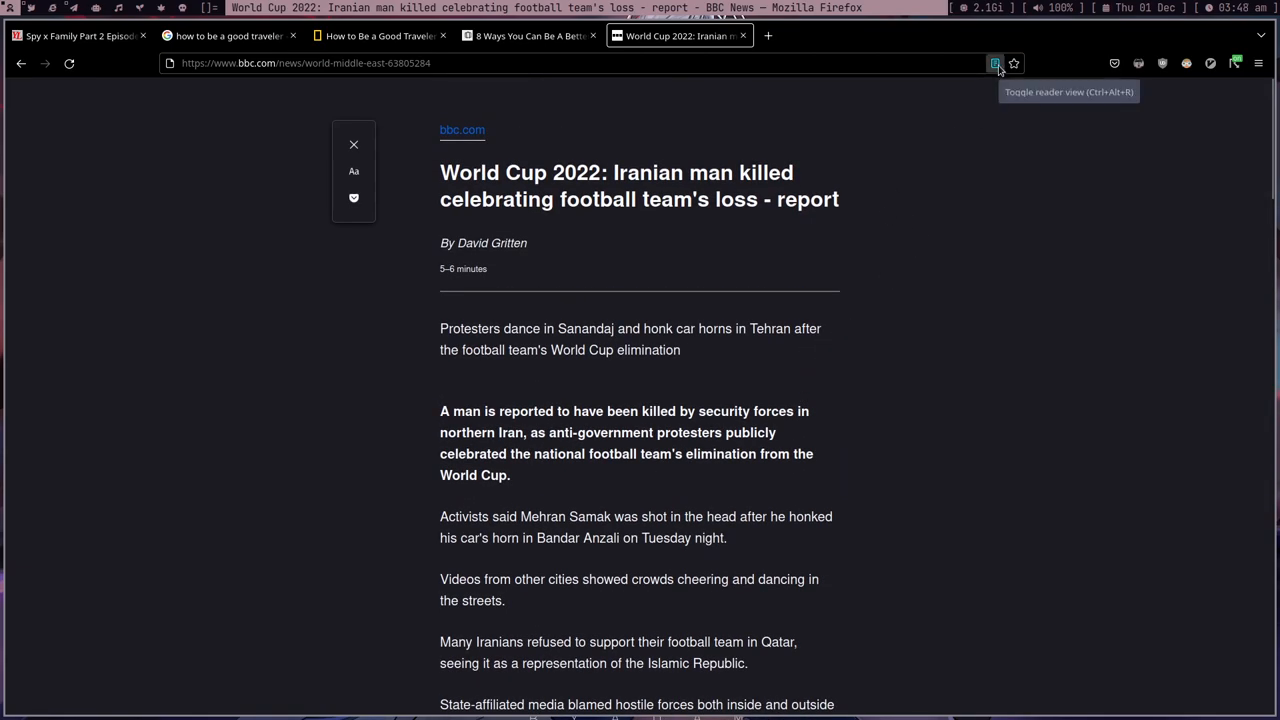
pyautogui.scroll(-3)
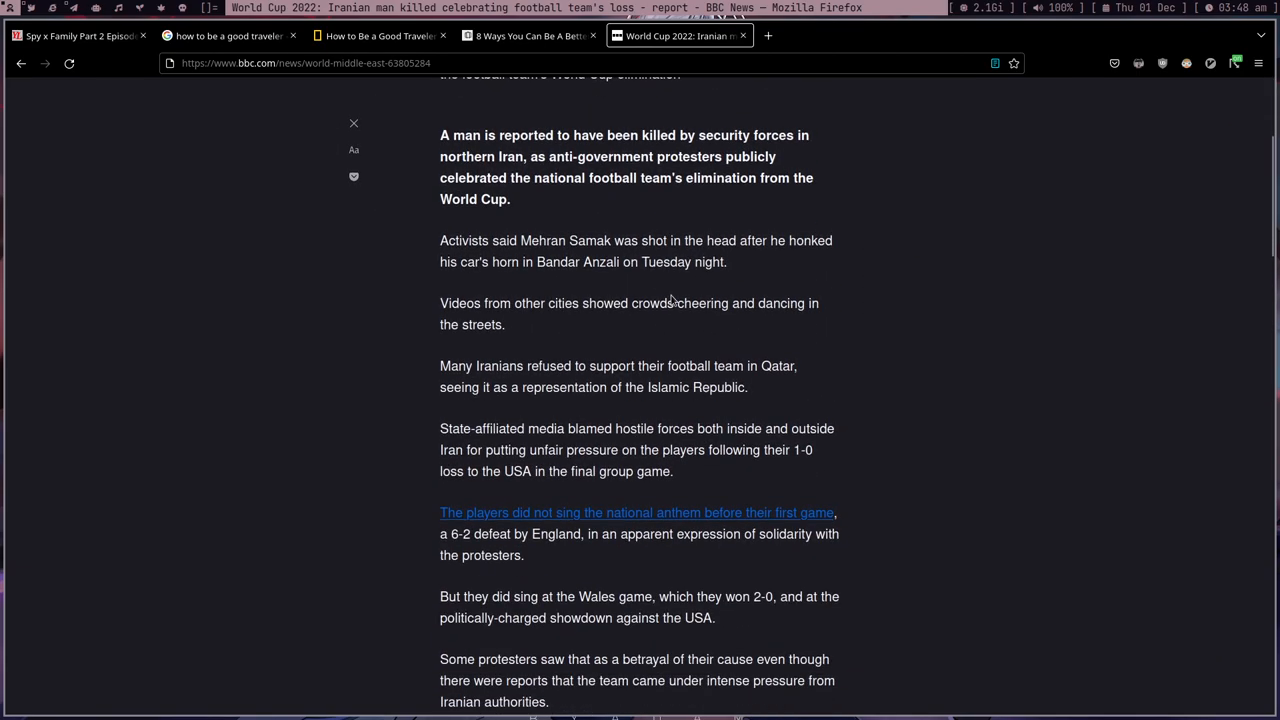
# Switch the two traveller articles to Reader View, then open a blank tab
pyautogui.click(528, 37)
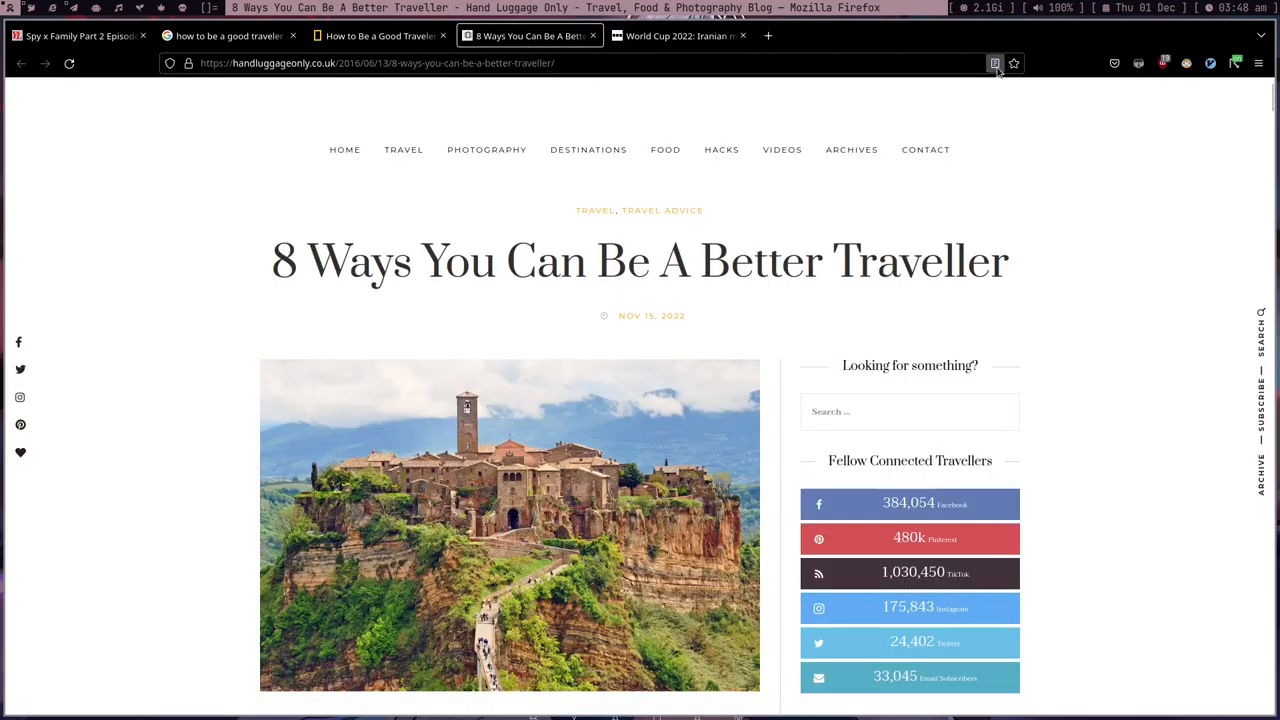
pyautogui.click(991, 63)
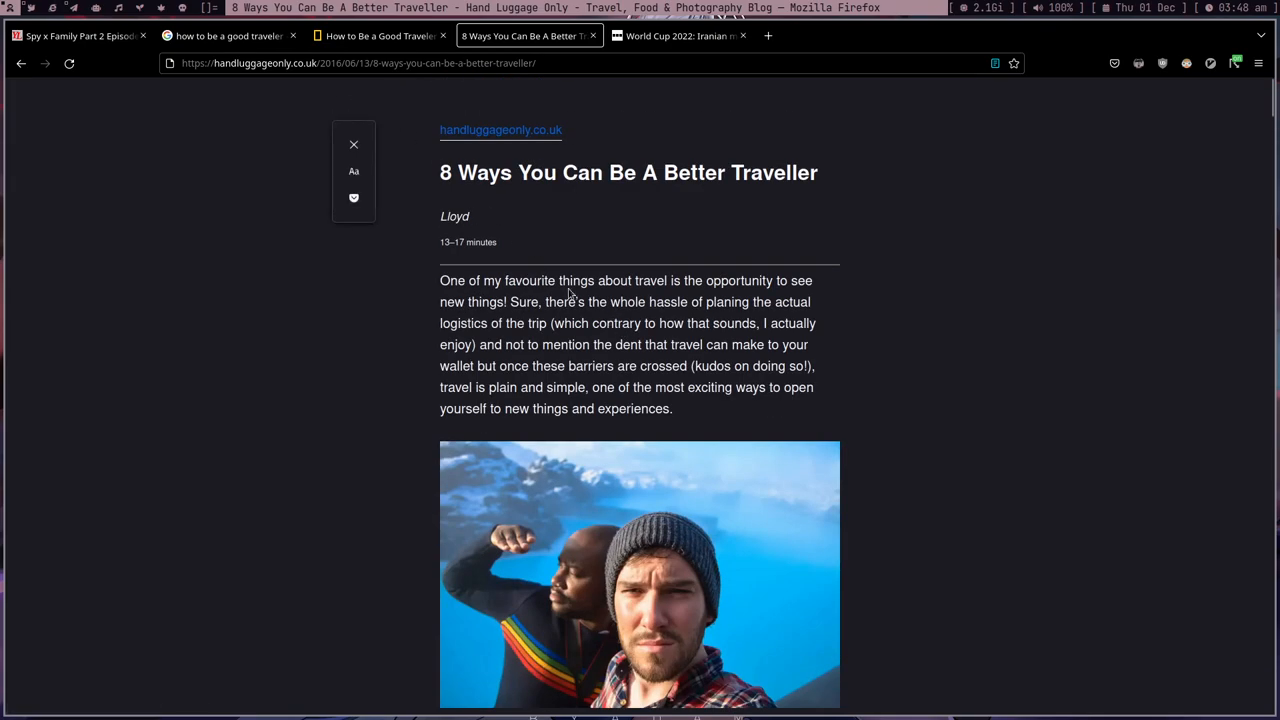
pyautogui.scroll(-3)
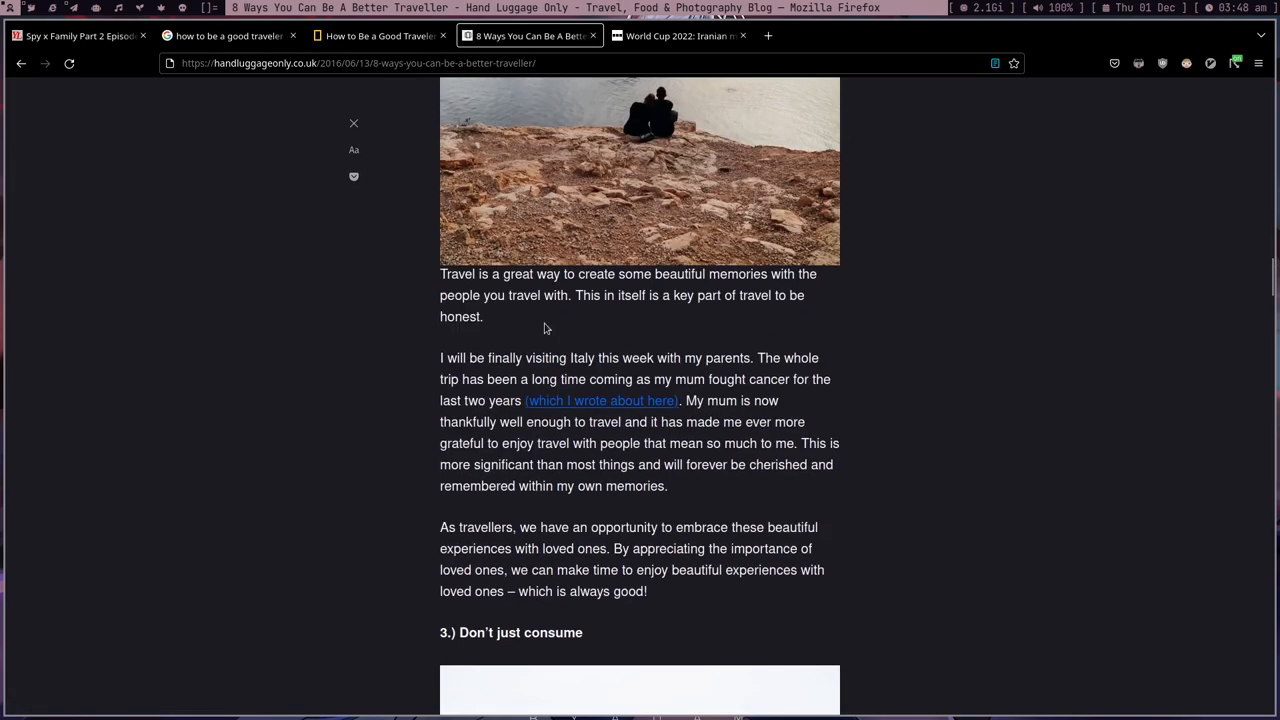
pyautogui.click(380, 35)
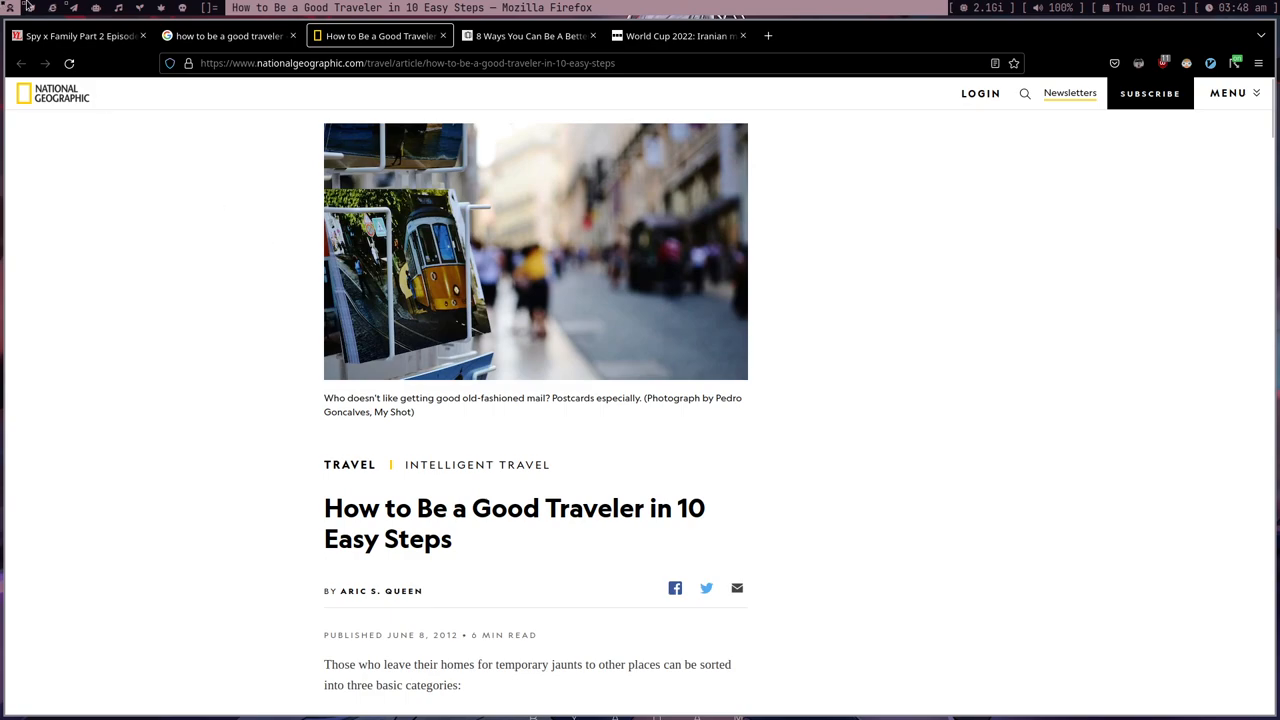
pyautogui.moveTo(948, 123)
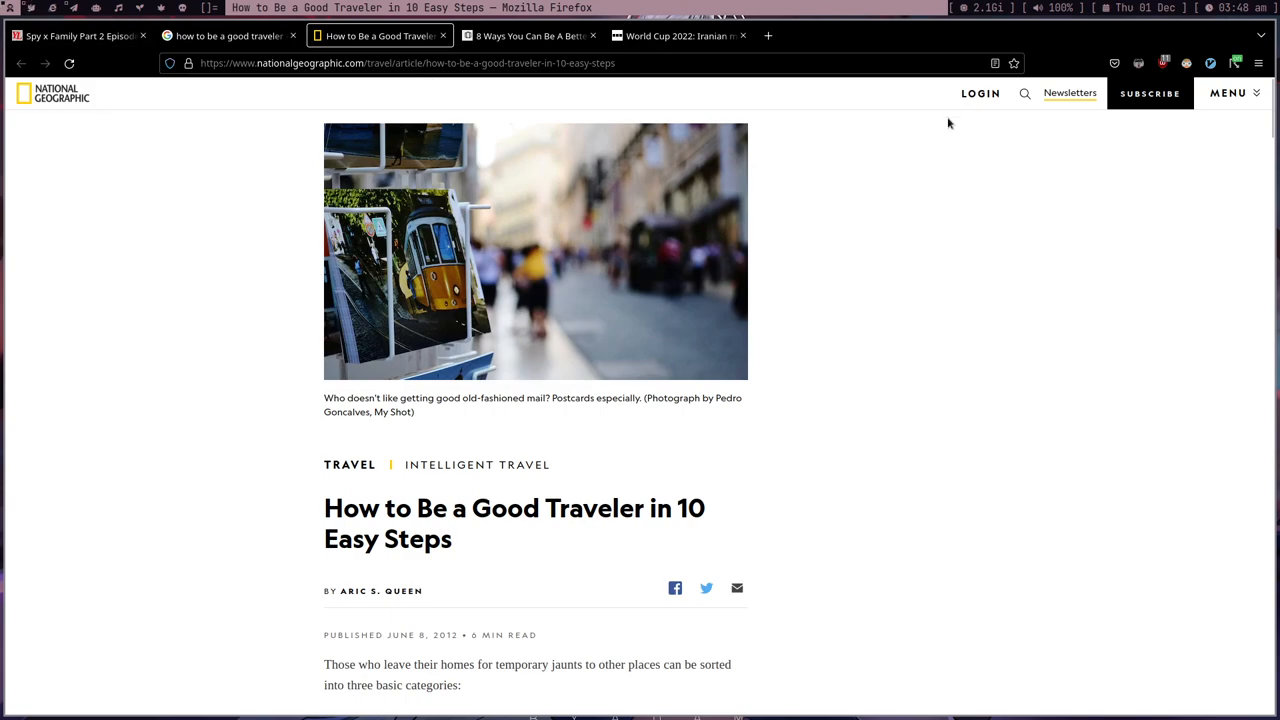
pyautogui.click(992, 63)
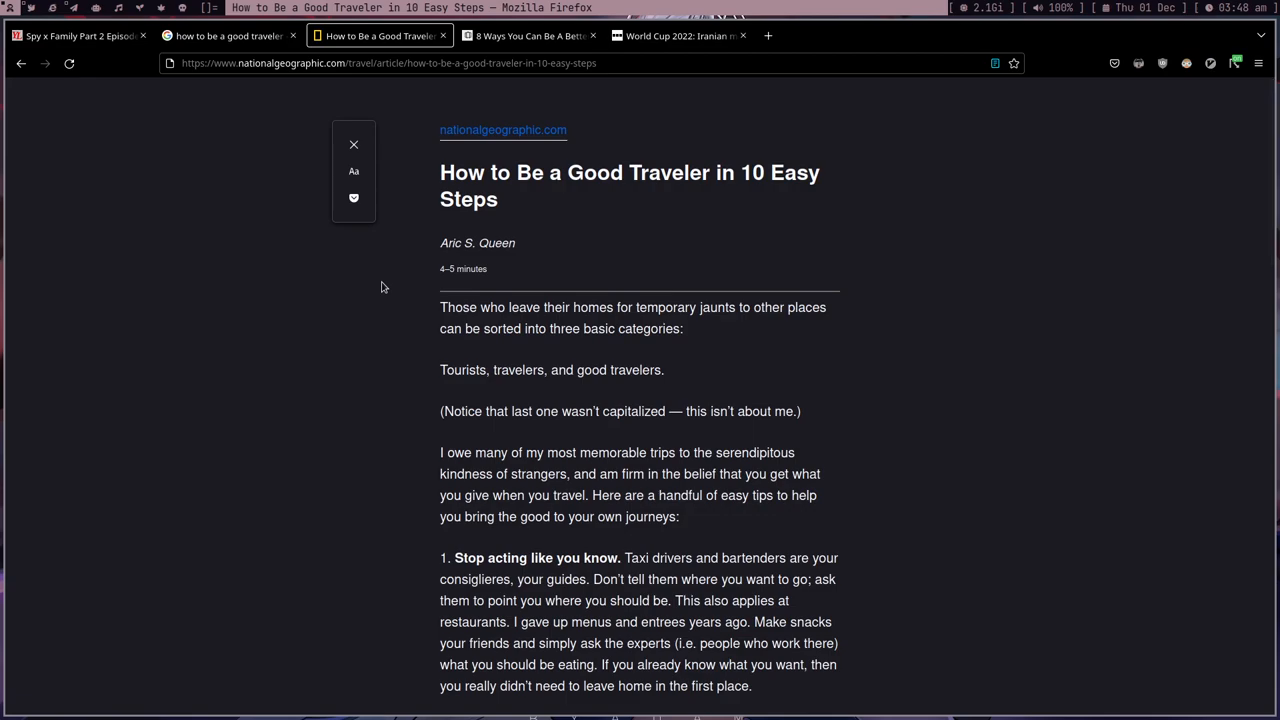
pyautogui.click(895, 36)
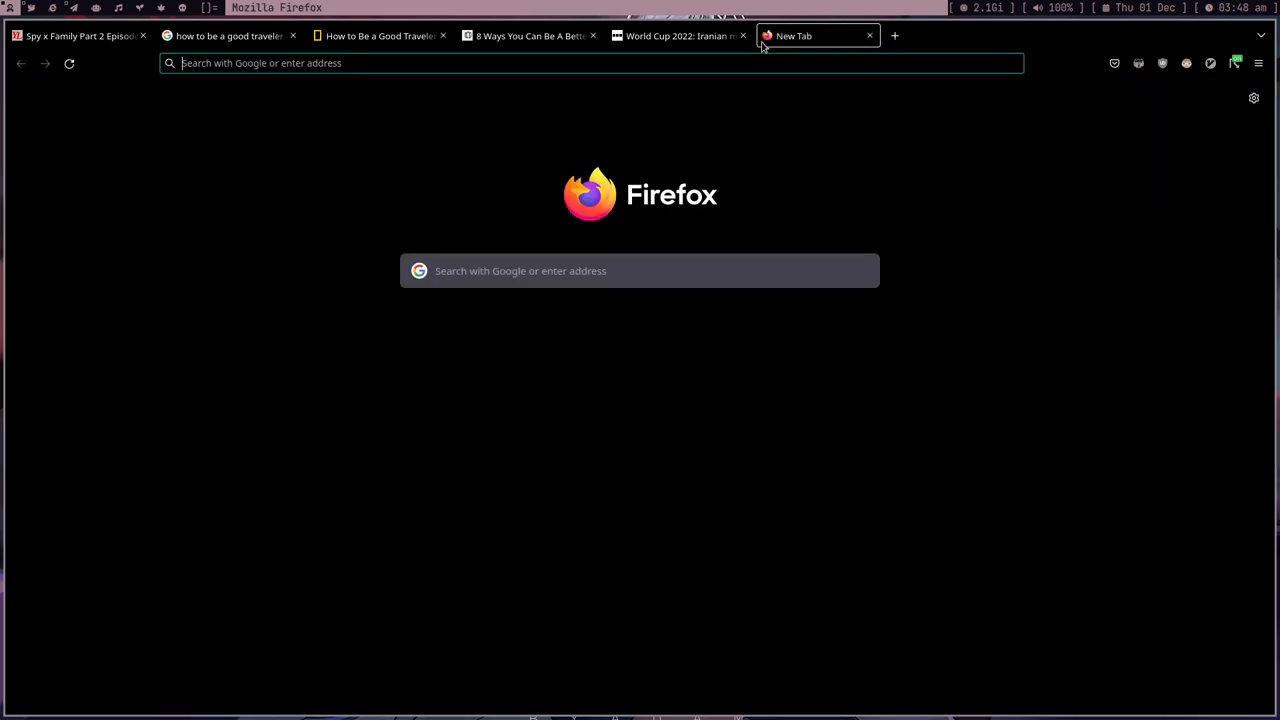
# Search the web for rdrview and open its result before moving to the terminal
pyautogui.write('rdrview')
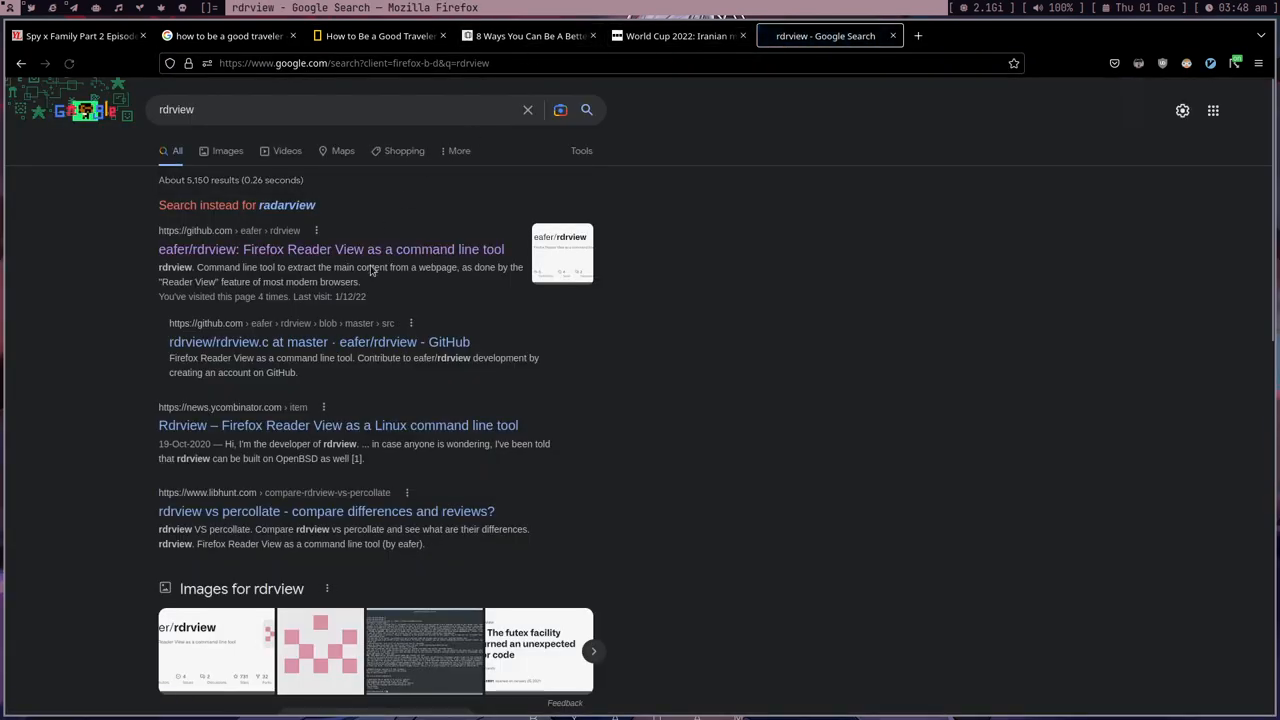
pyautogui.click(331, 249)
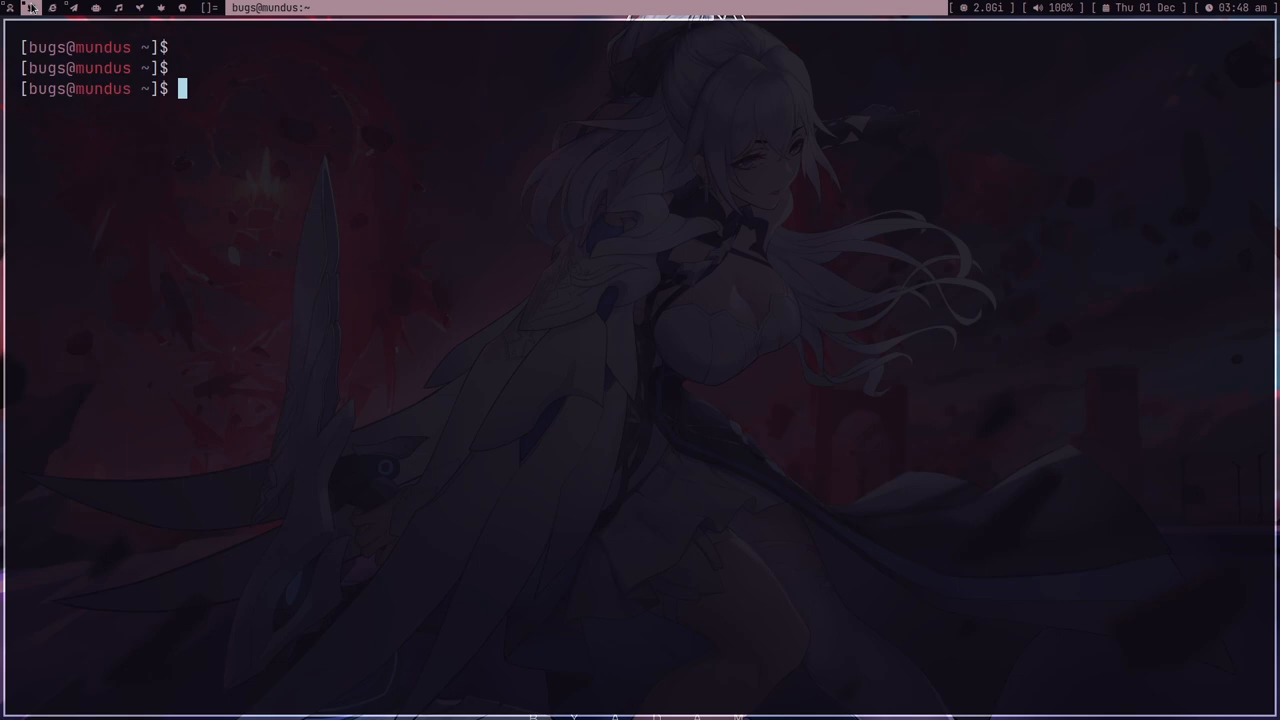
# Run man rdrview, after a mistyped hdrview, and scroll through the manual page
pyautogui.write('hdrview')
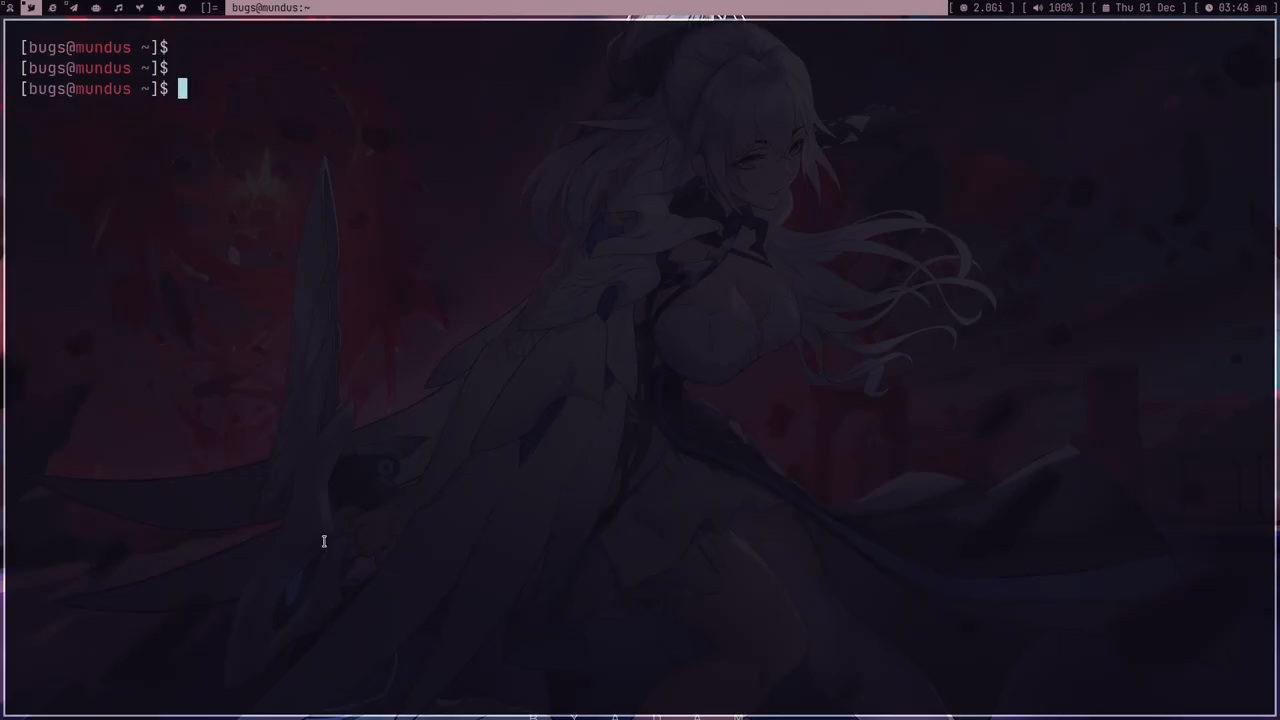
pyautogui.write('man rdrview')
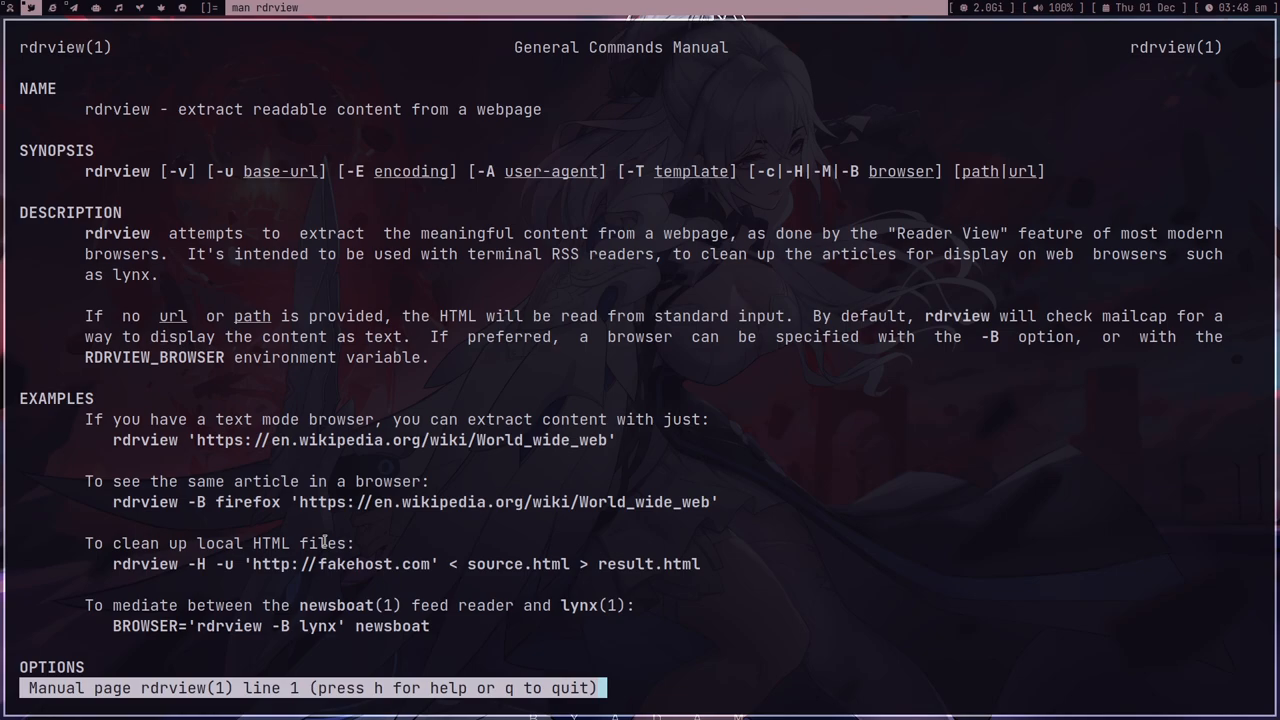
pyautogui.scroll(-3)
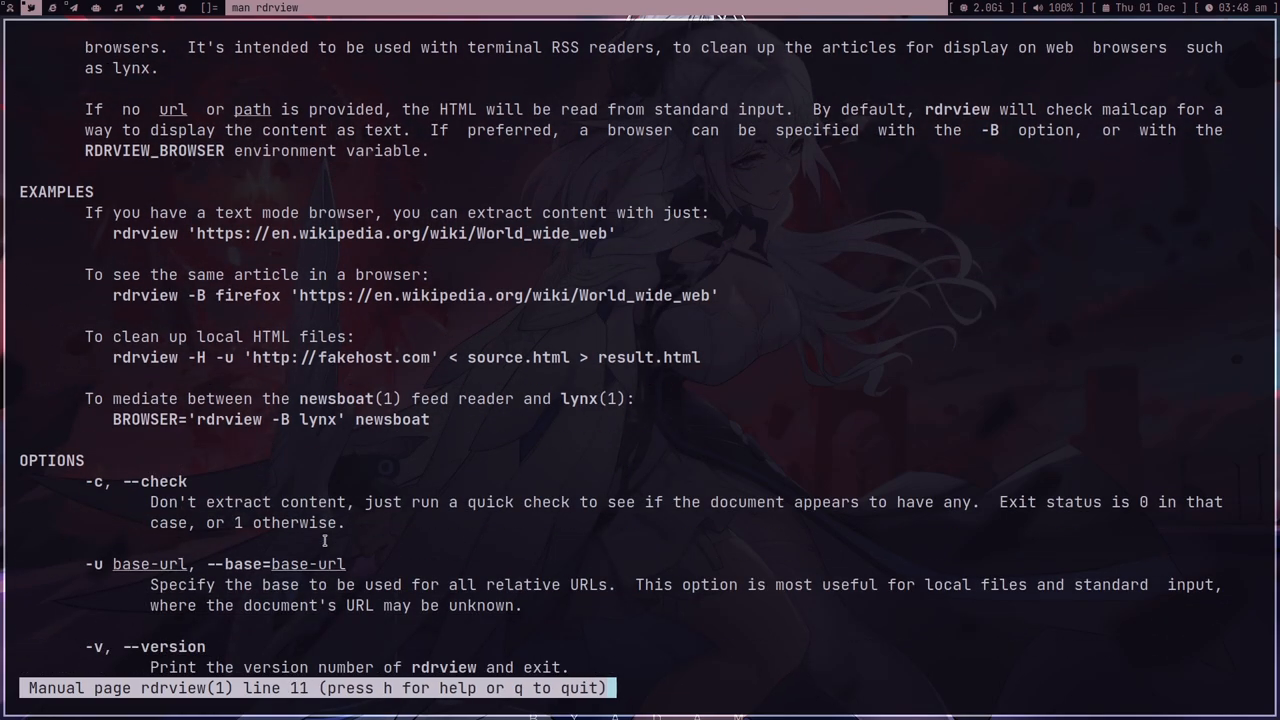
pyautogui.scroll(-3)
pyautogui.write('rdrview')
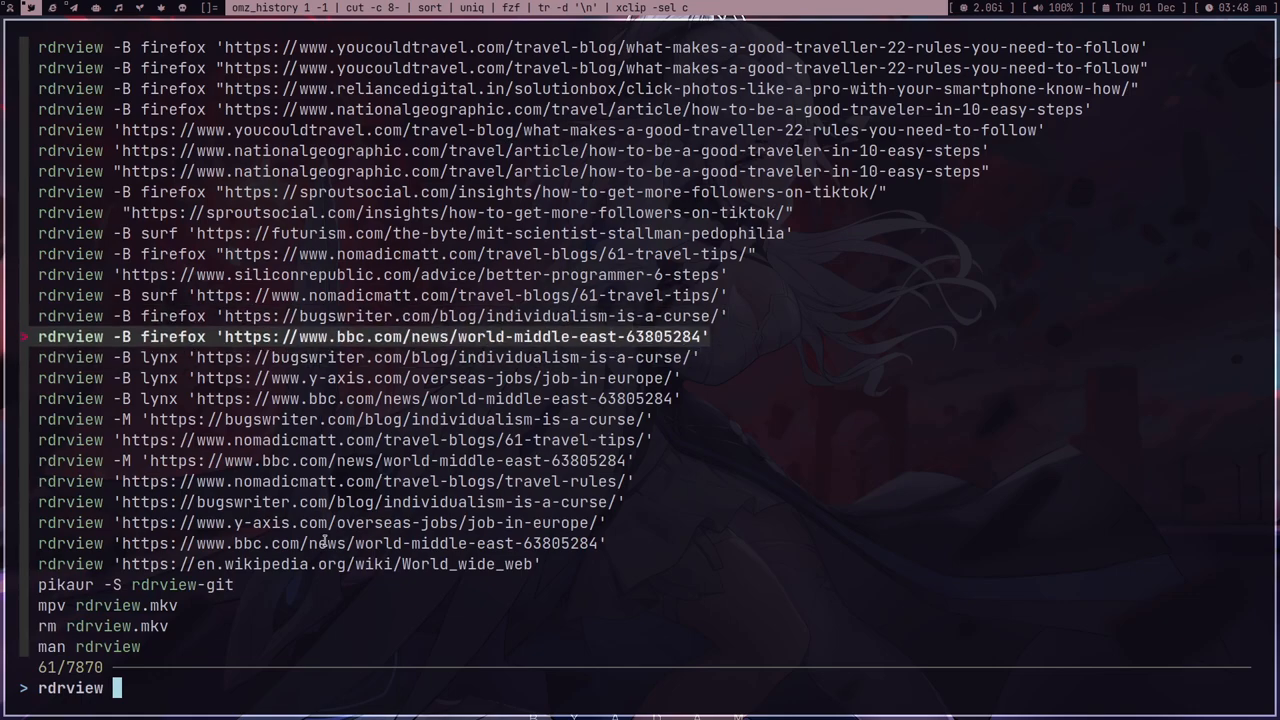
# Recall the past rdrview nomadicmatt command, edit its browser option, and run it
pyautogui.press('Up')
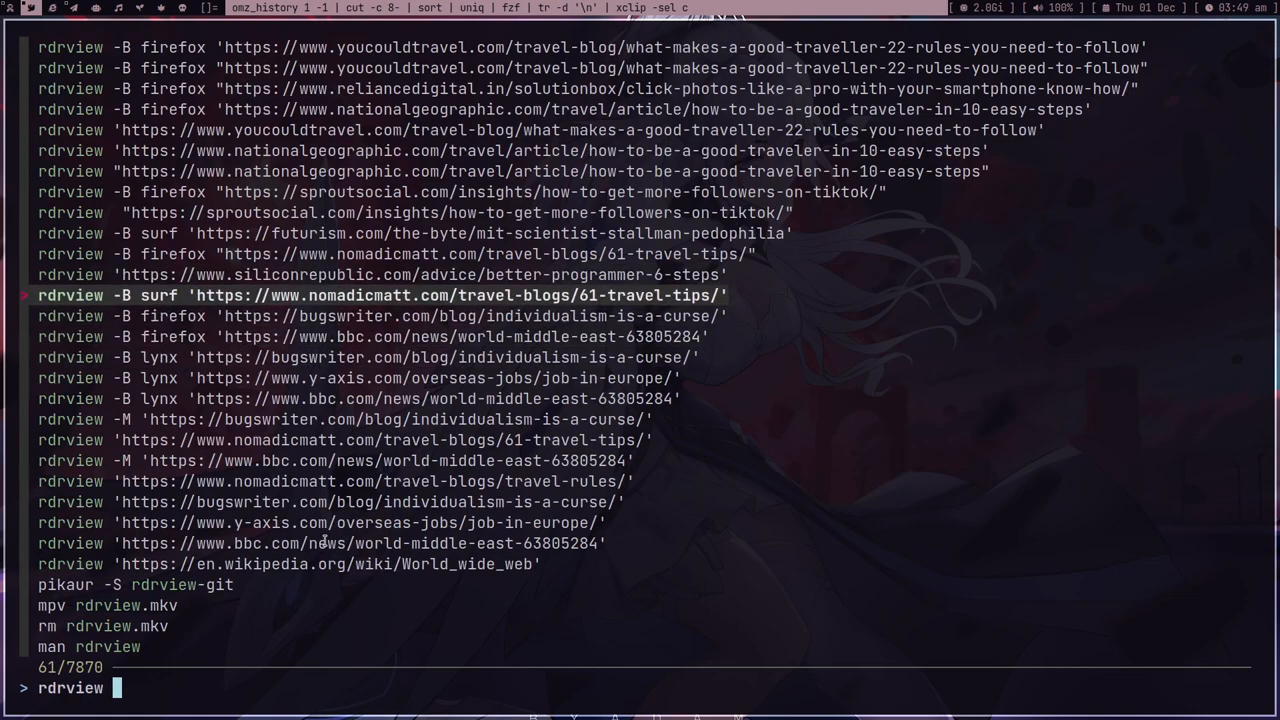
pyautogui.press('Enter')
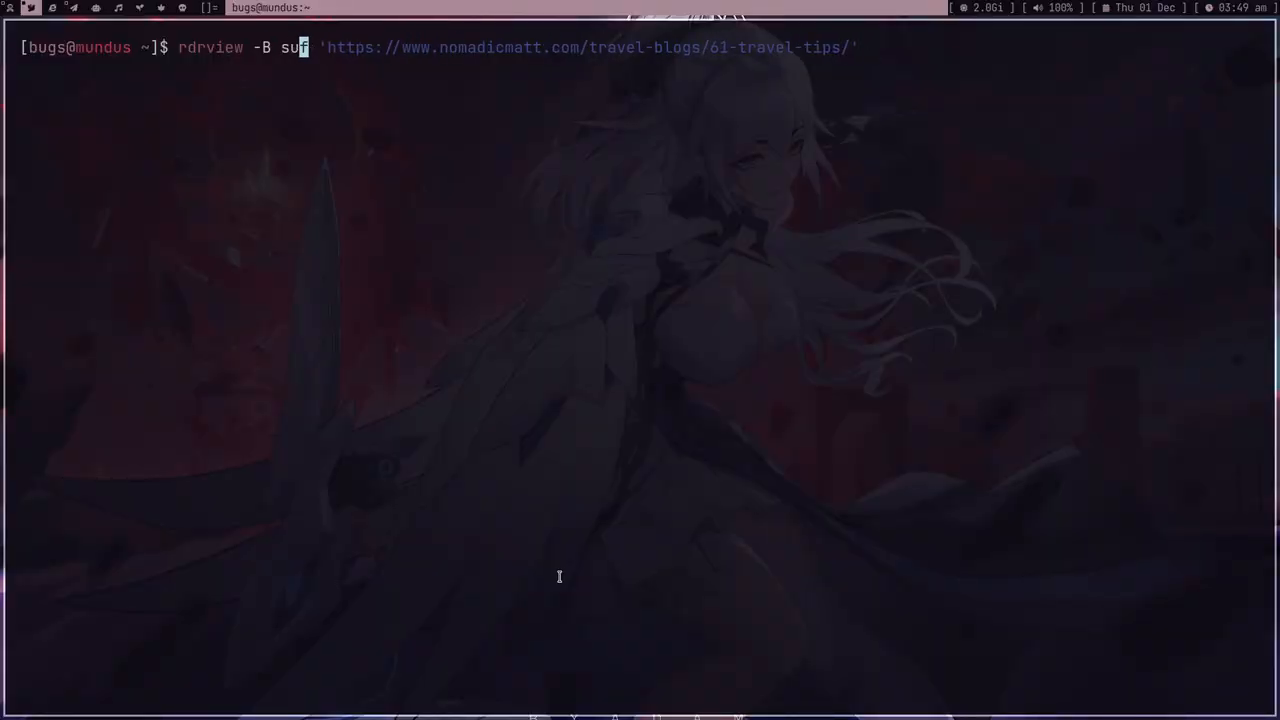
pyautogui.write('irefox')
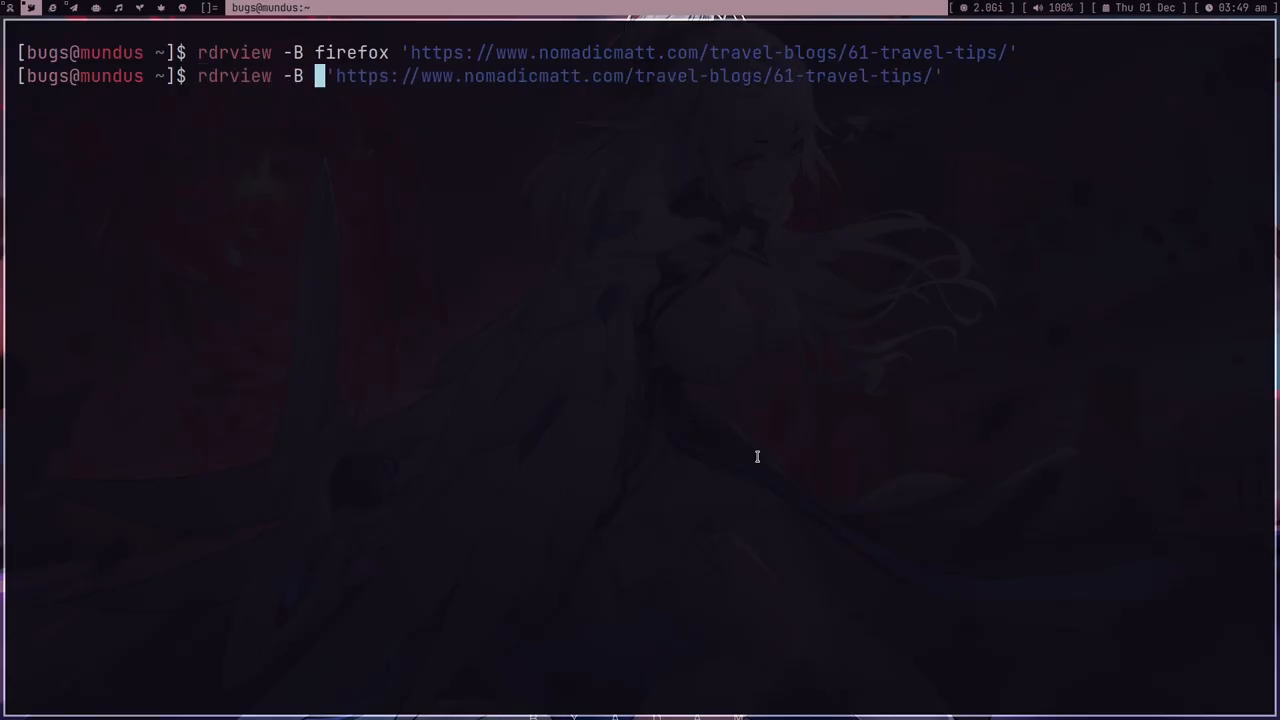
pyautogui.press('BackSpace')
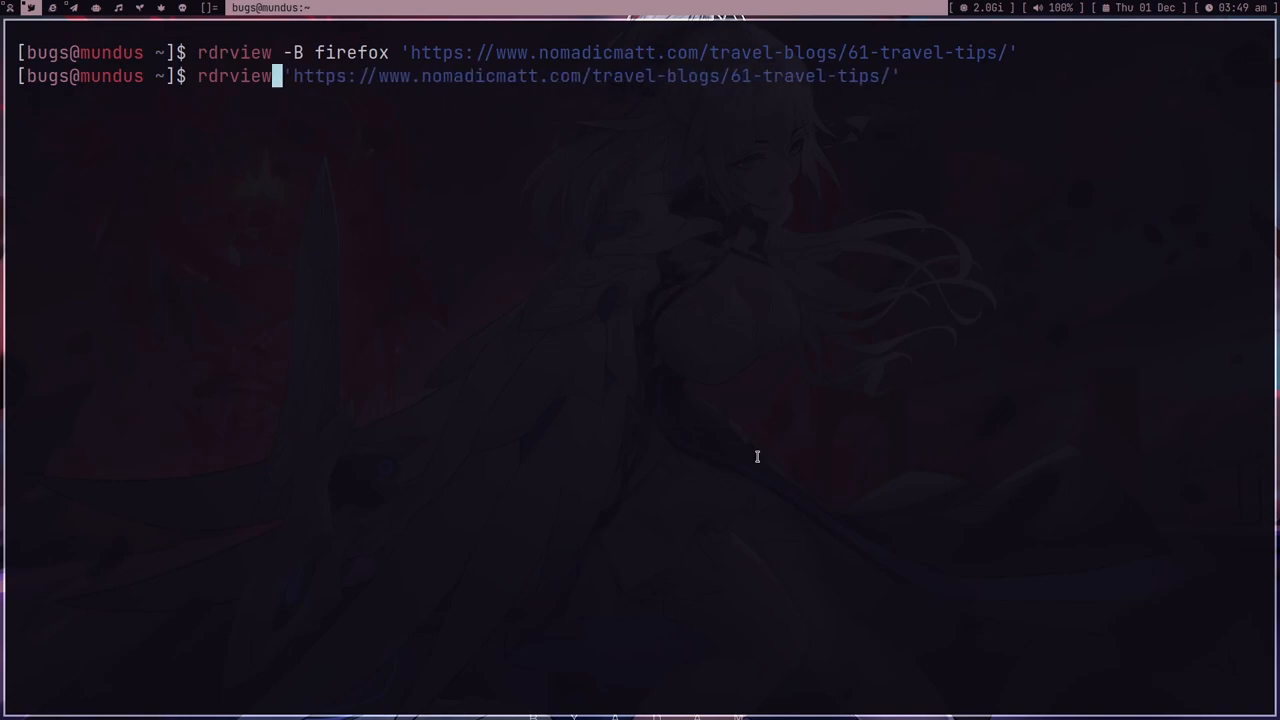
pyautogui.press('Return')
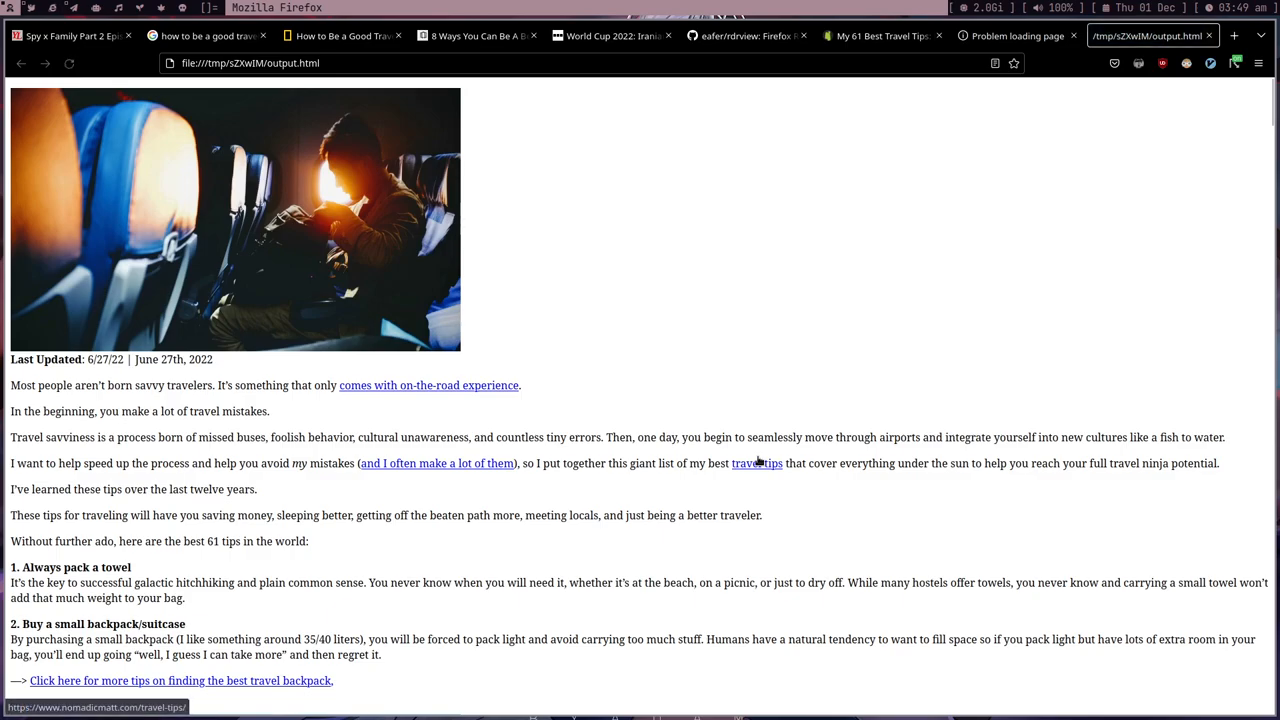
# Scroll through the cleaned rdrview output.html travel tips page
pyautogui.scroll(-3)
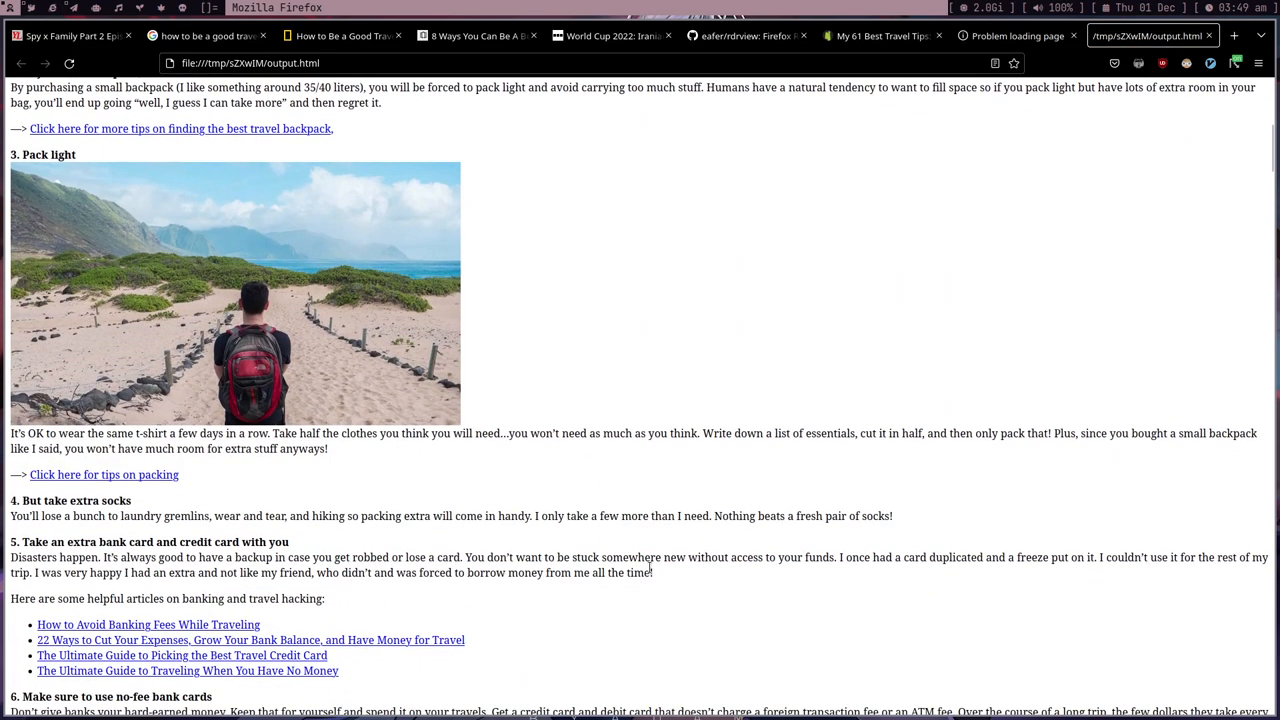
pyautogui.scroll(-3)
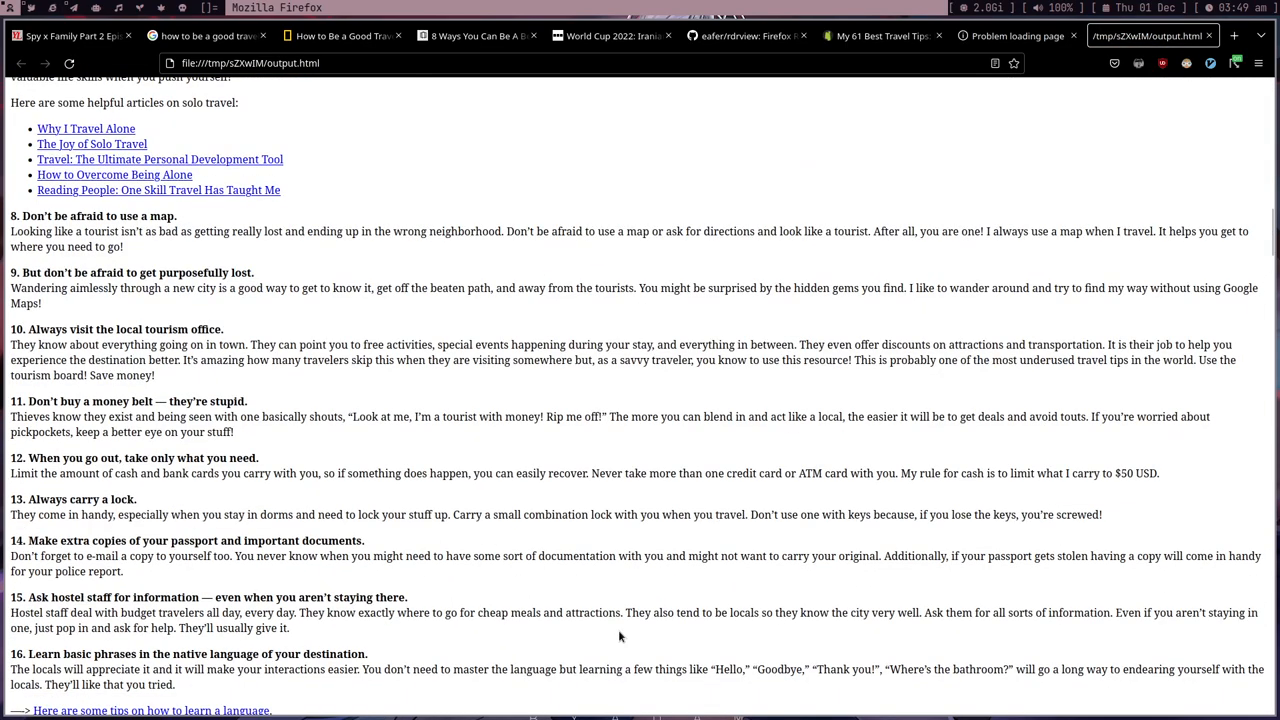
pyautogui.scroll(-3)
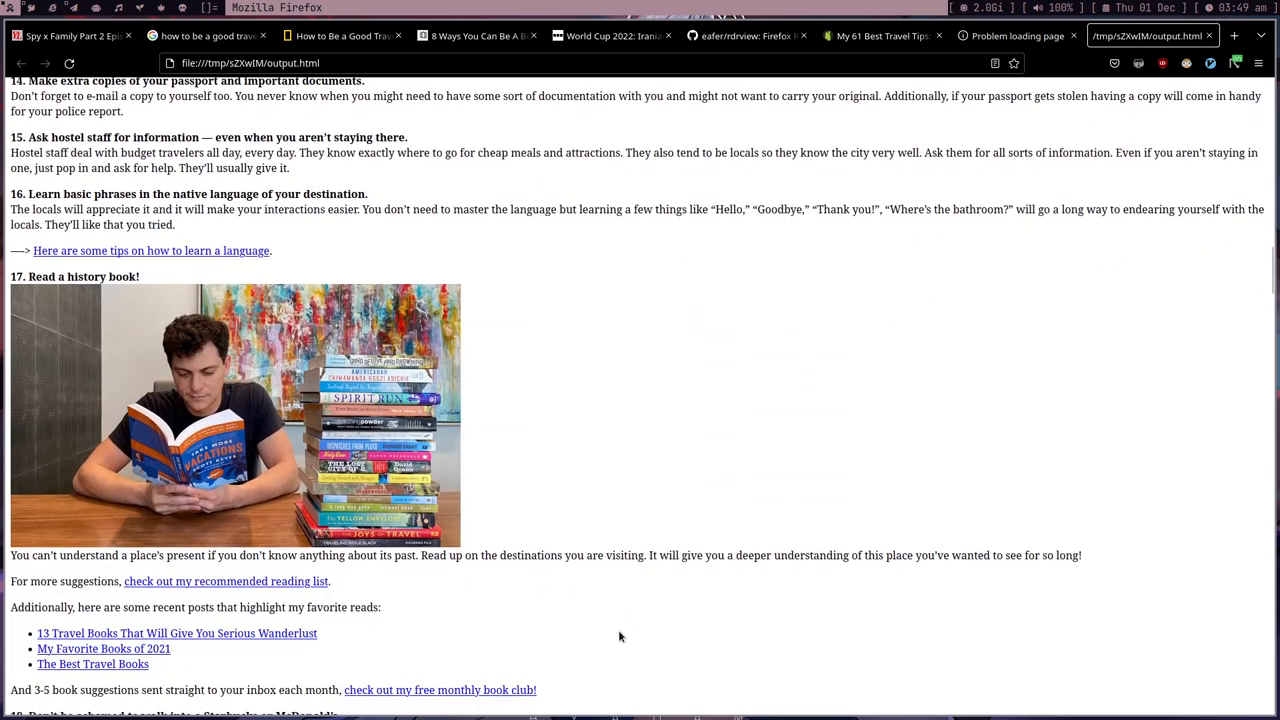
pyautogui.scroll(-3)
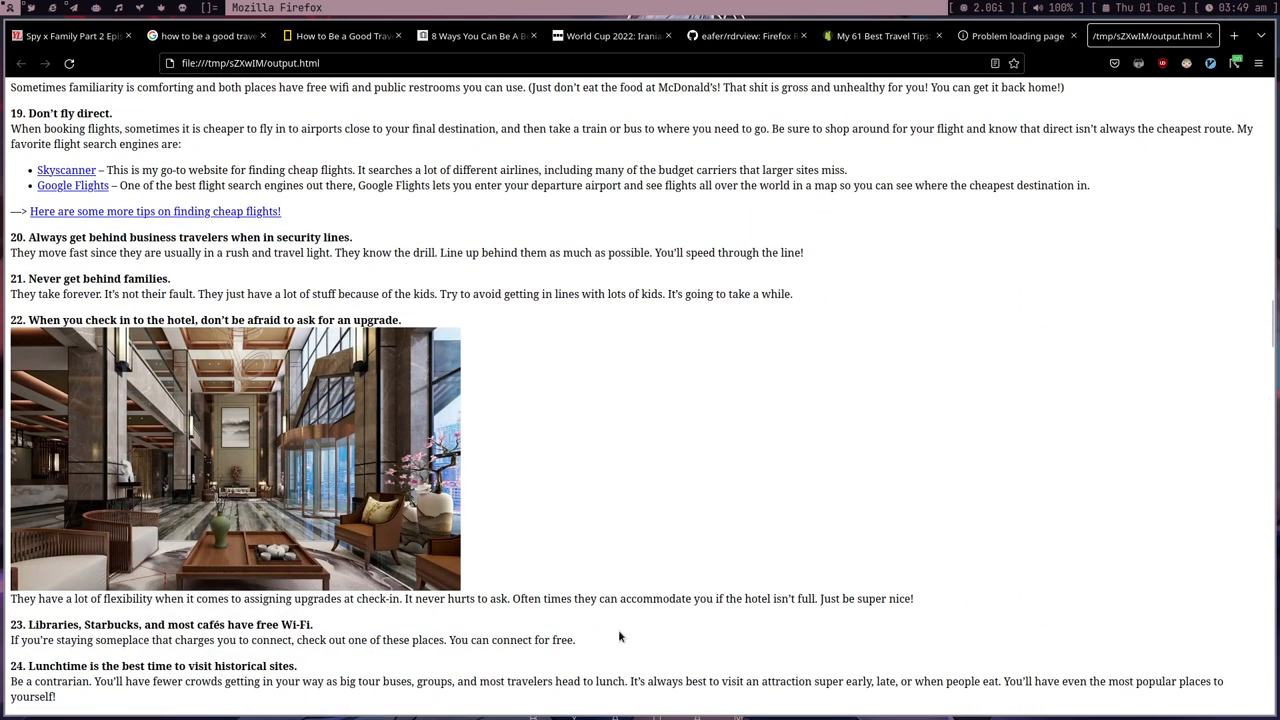
pyautogui.scroll(-3)
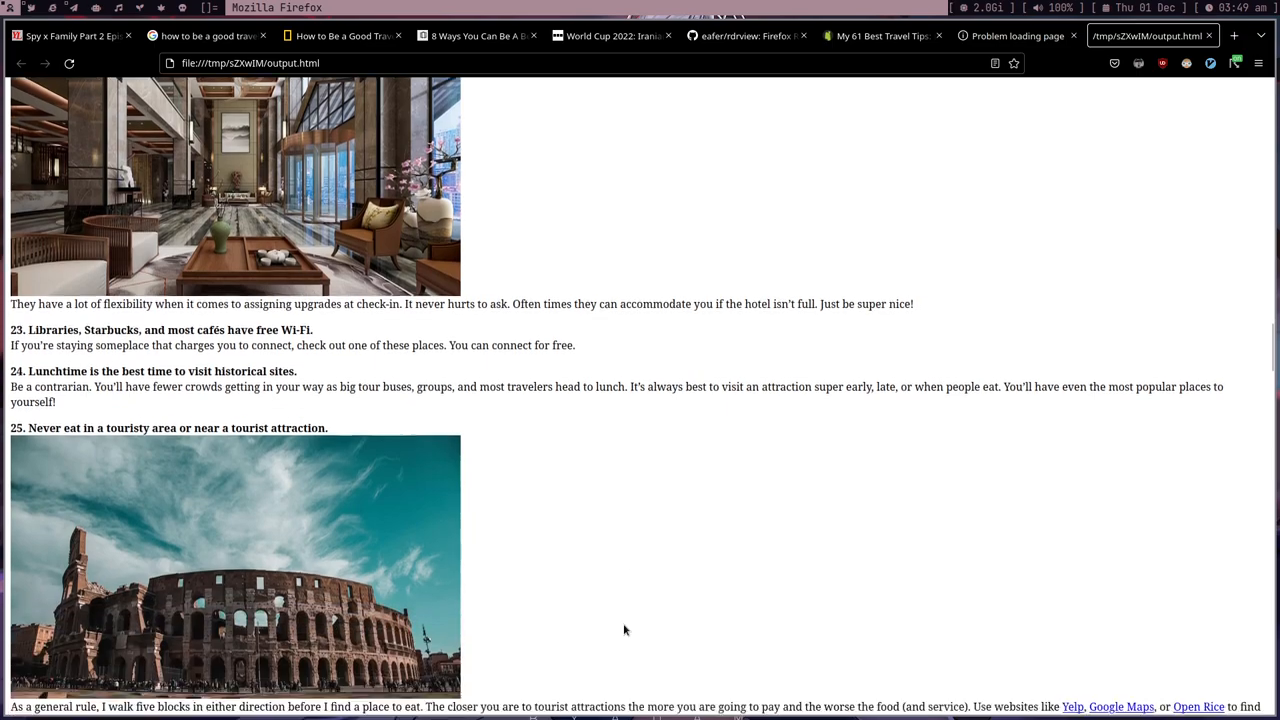
pyautogui.scroll(-3)
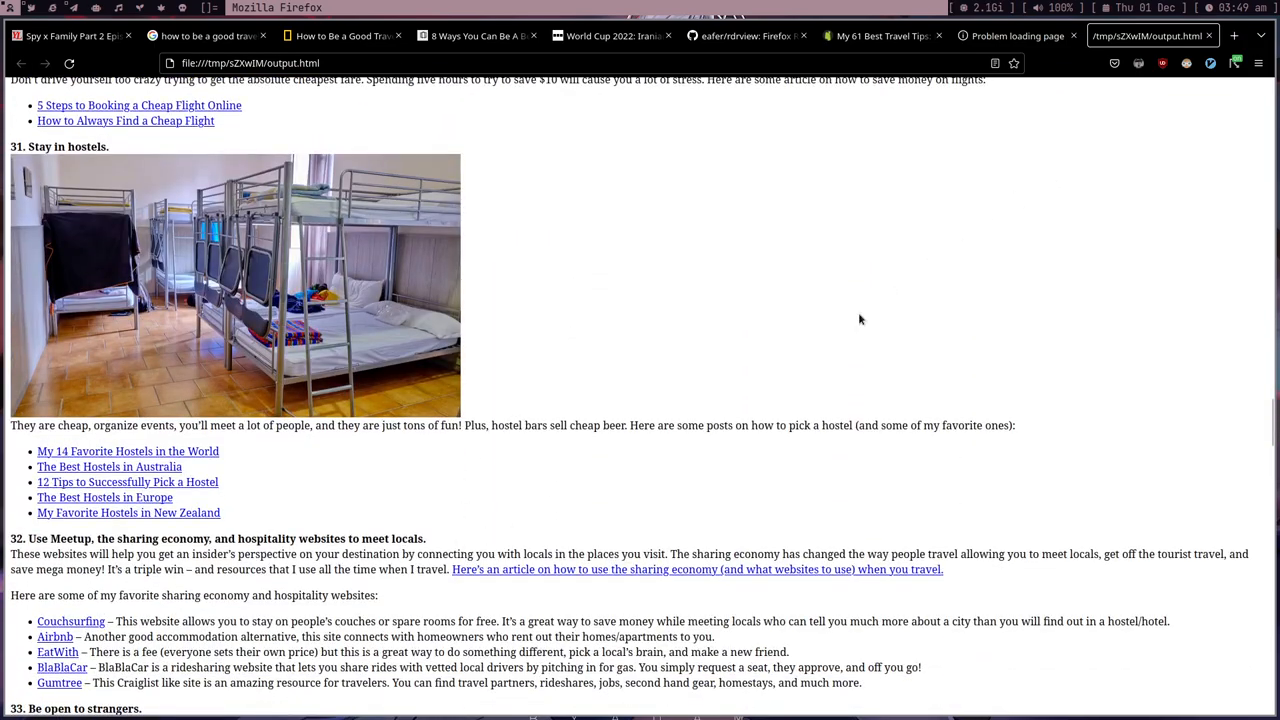
pyautogui.scroll(-3)
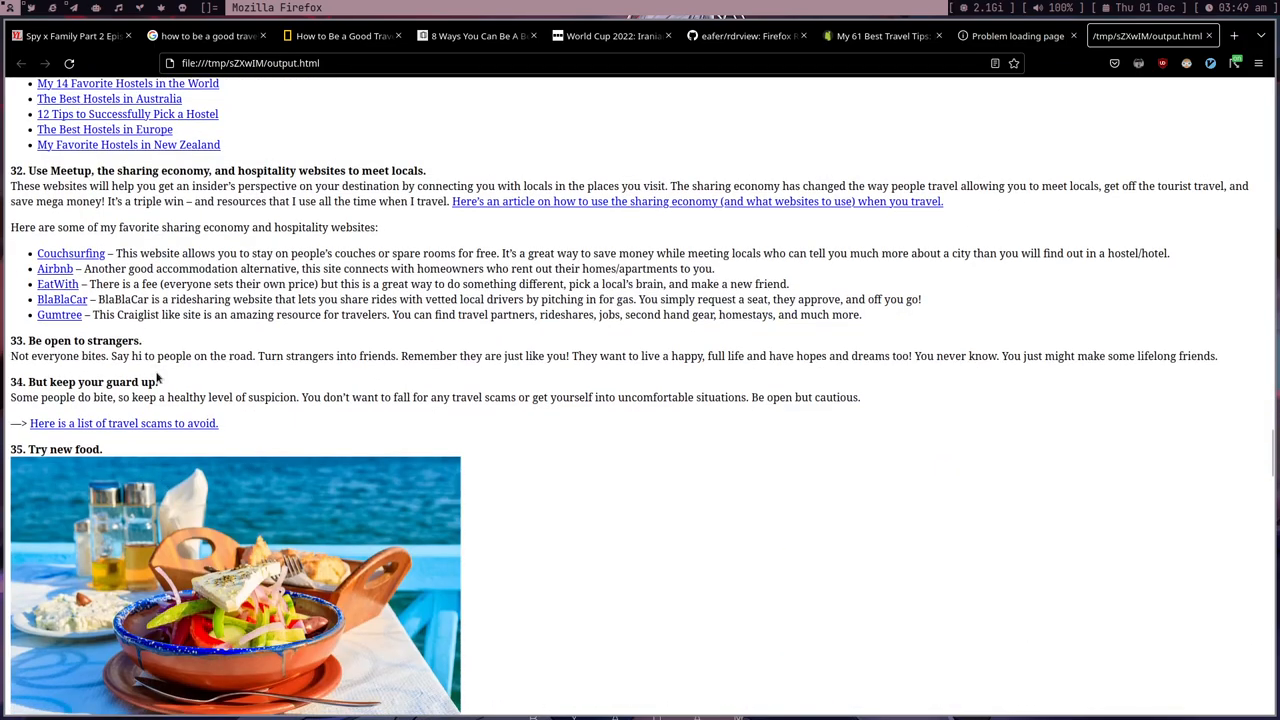
pyautogui.click(880, 36)
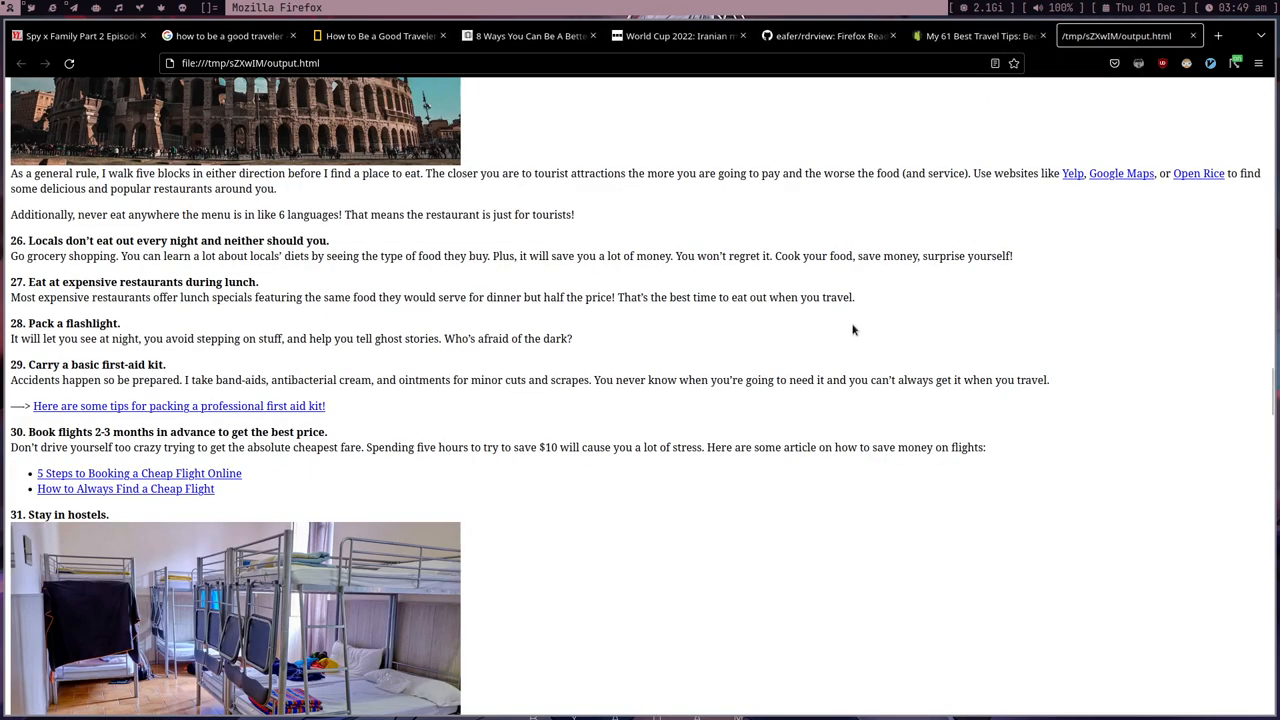
# Open the original nomadicmatt travel tips page and scroll it for comparison
pyautogui.click(985, 36)
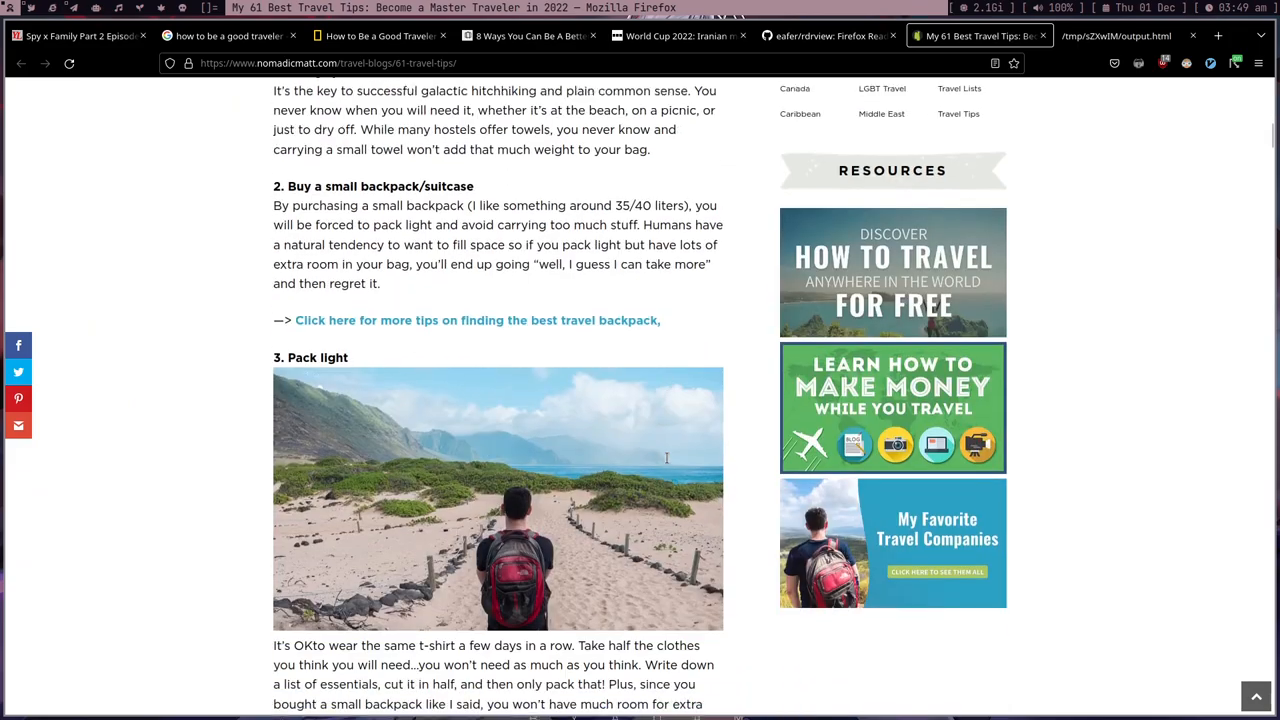
pyautogui.scroll(-3)
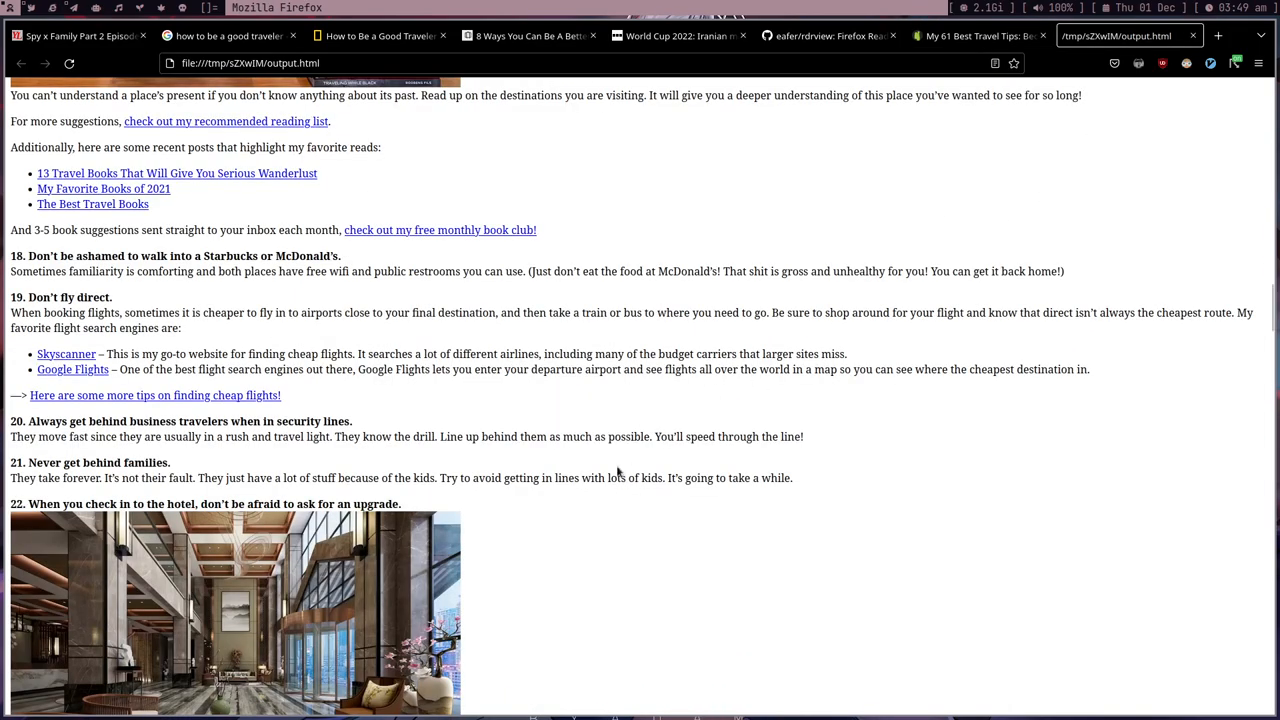
pyautogui.scroll(3)
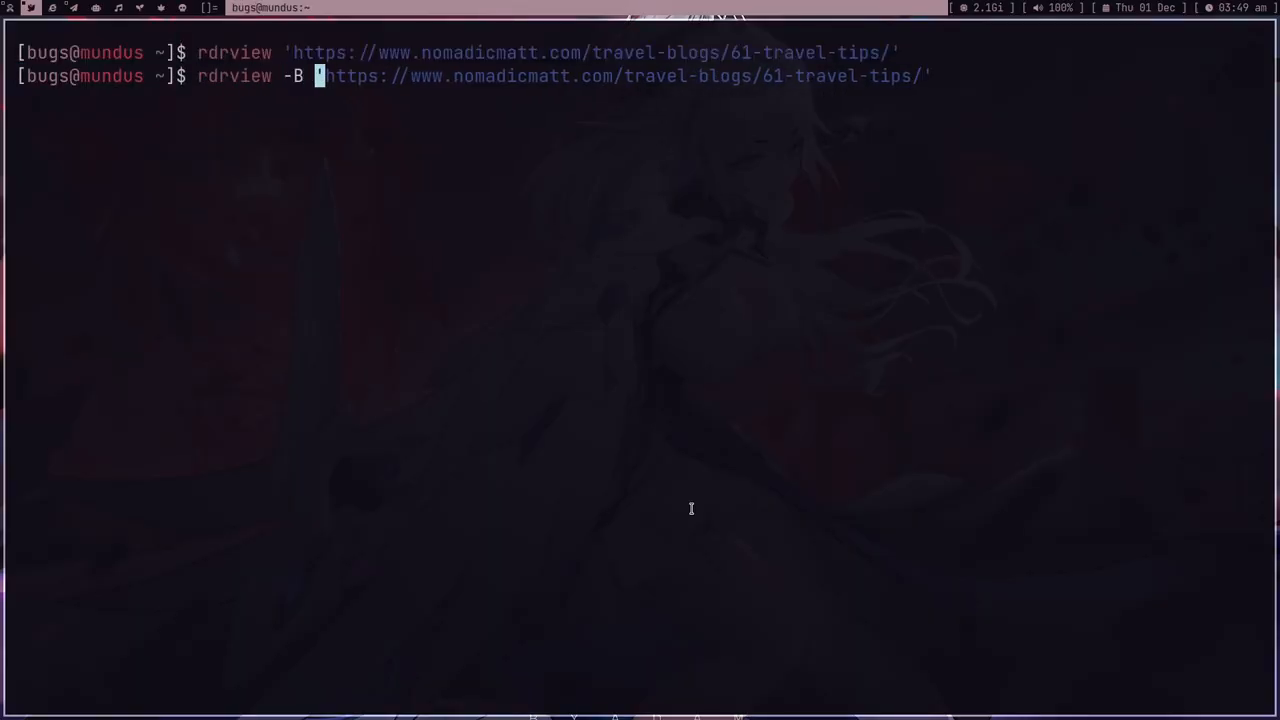
# Run rdrview -B lynx on the travel tips URL, then quit lynx
pyautogui.write('lynx')
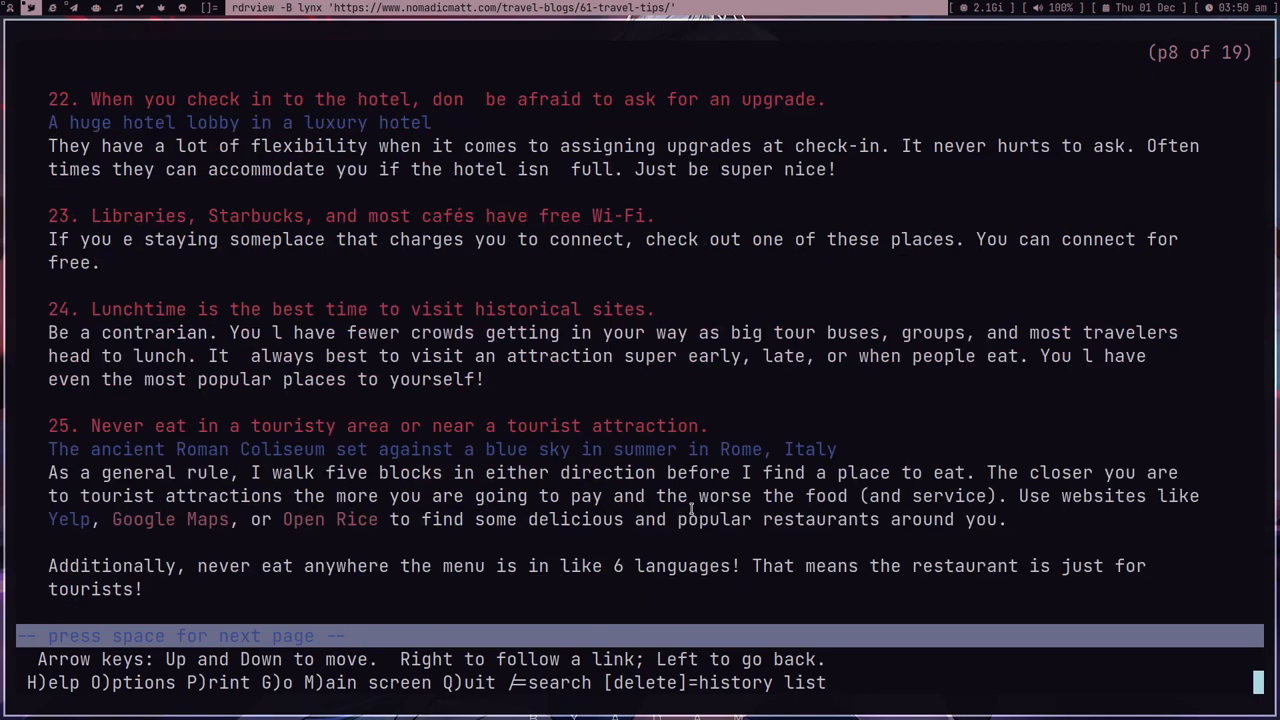
pyautogui.press('q')
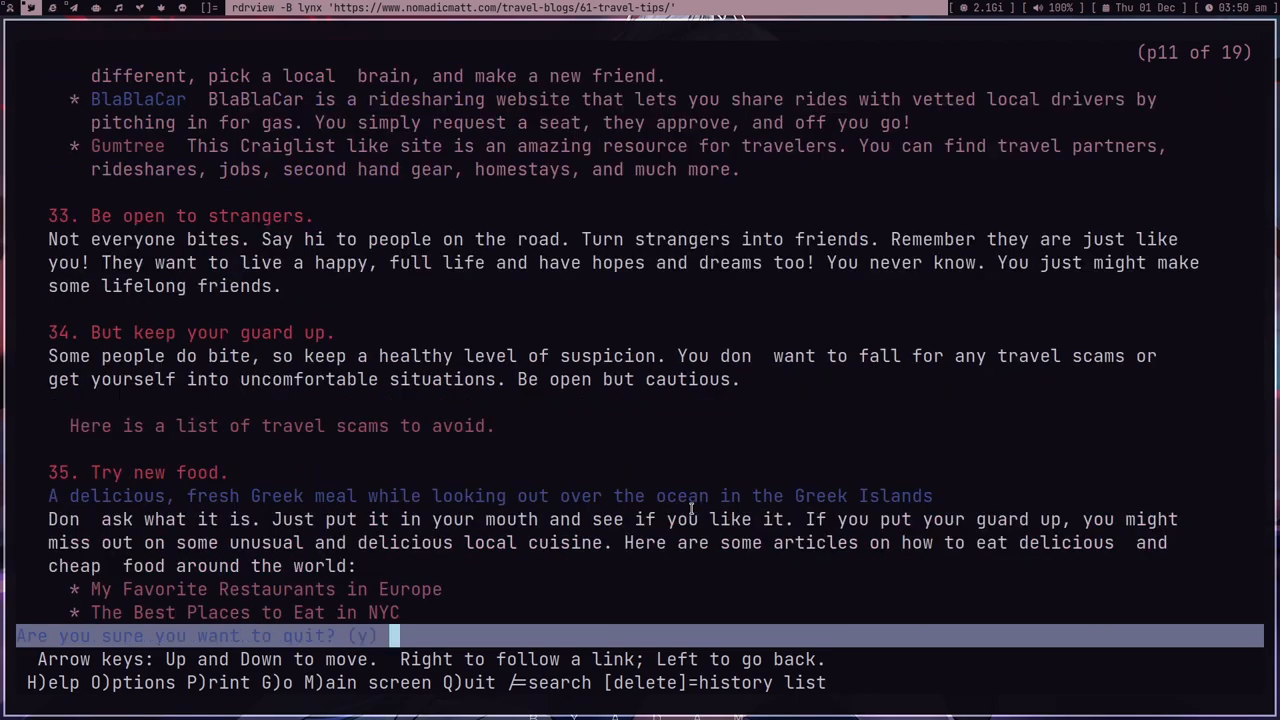
pyautogui.press('y')
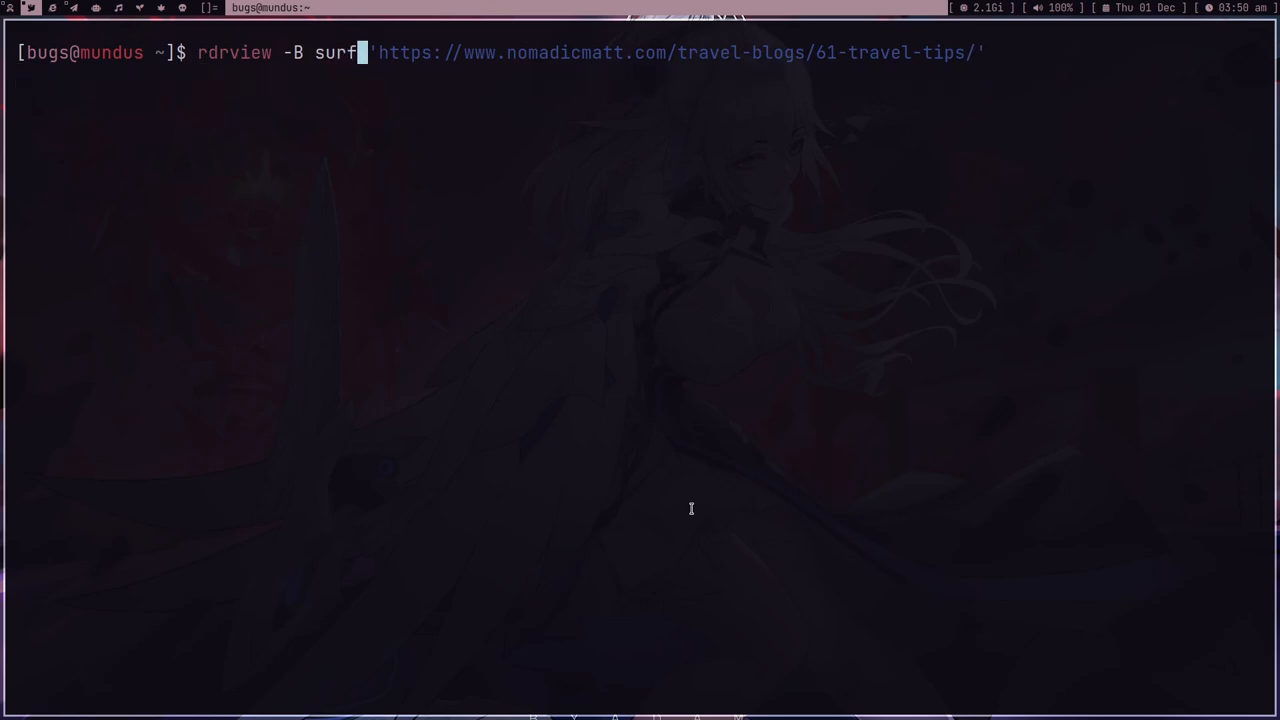
# Run rdrview -B surf and scroll through the cleaned travel tips article in surf
pyautogui.press('Return')
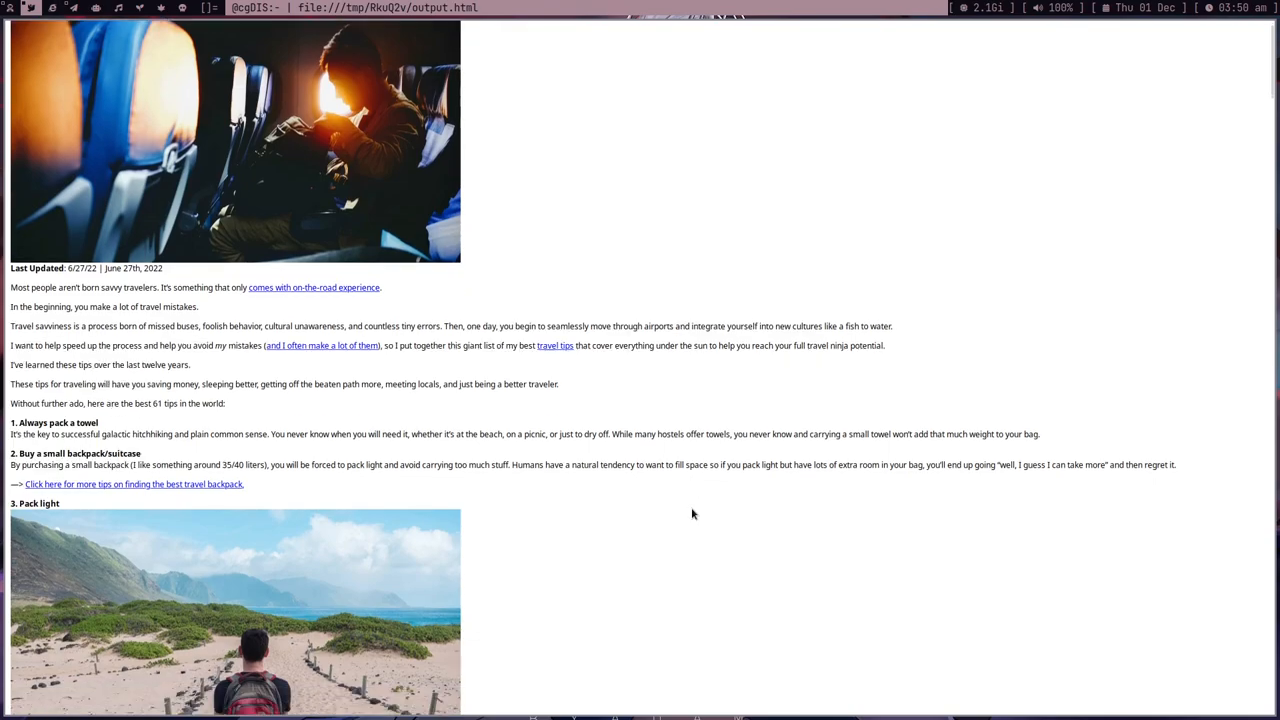
pyautogui.scroll(-3)
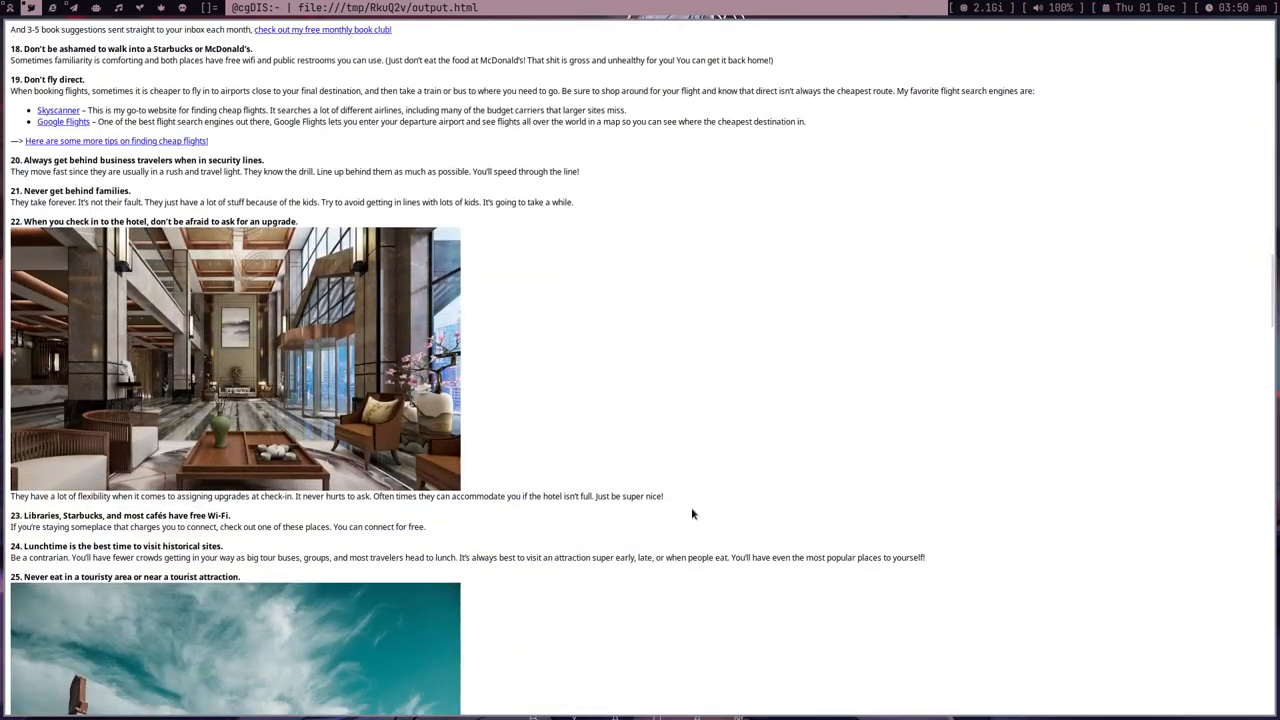
pyautogui.scroll(-3)
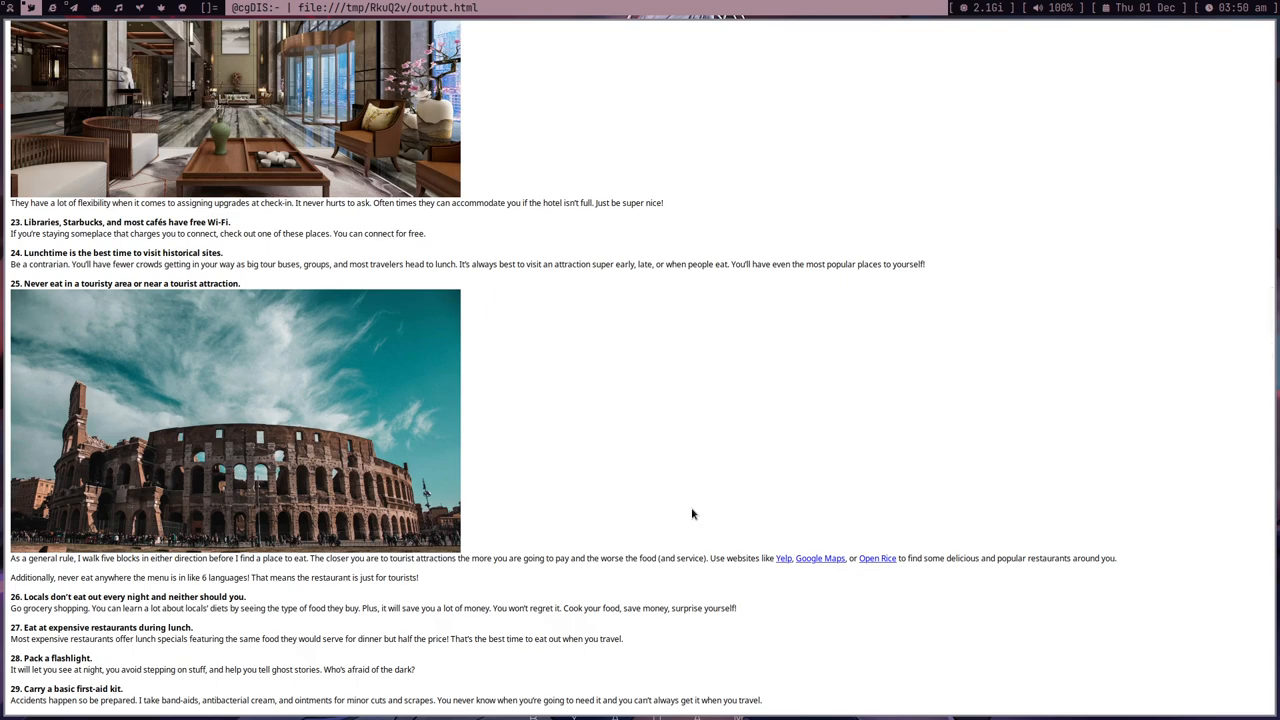
pyautogui.scroll(-3)
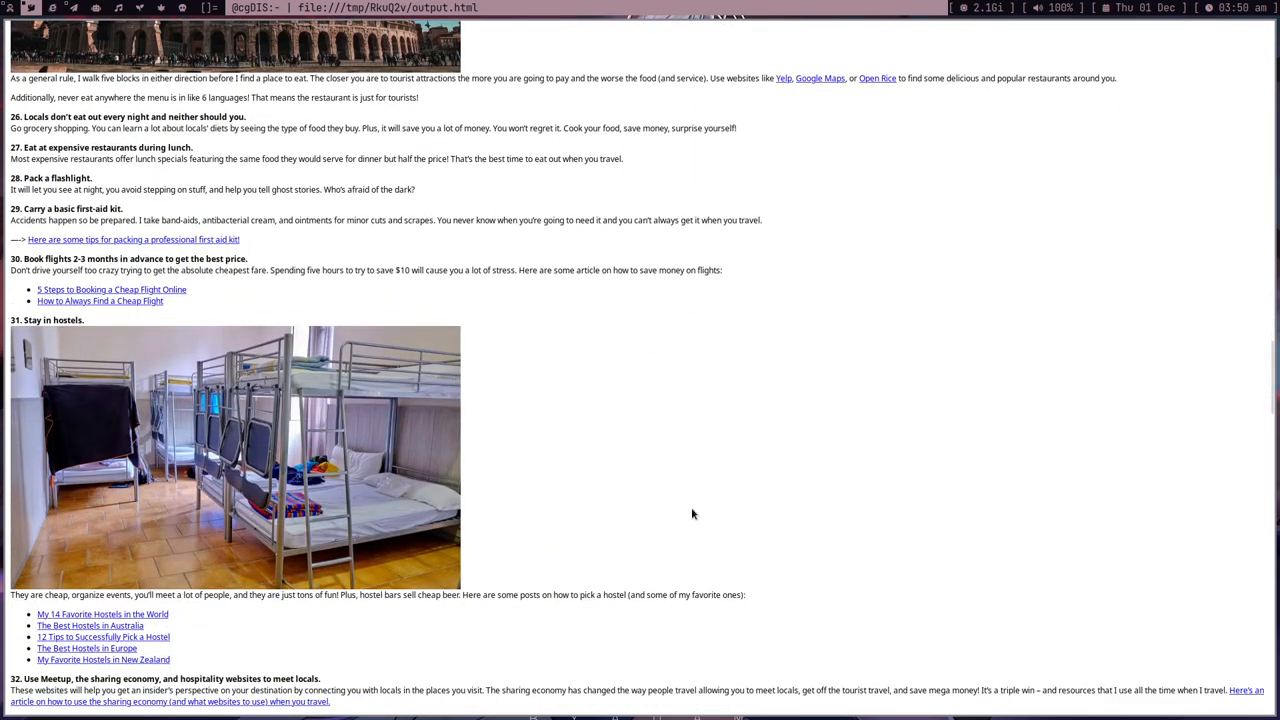
pyautogui.scroll(-3)
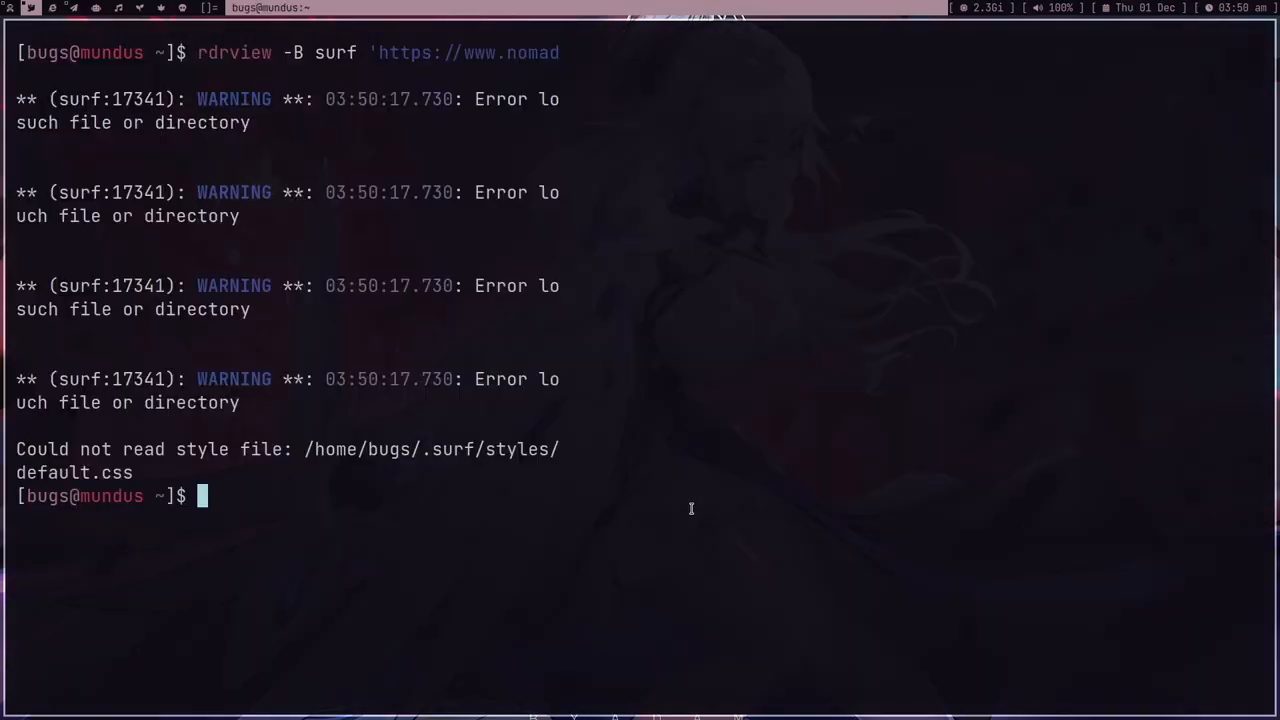
# Search shell history for newboat, bbc and rdrview commands, then show the BBC homepage in Firefox
pyautogui.write('newboat')
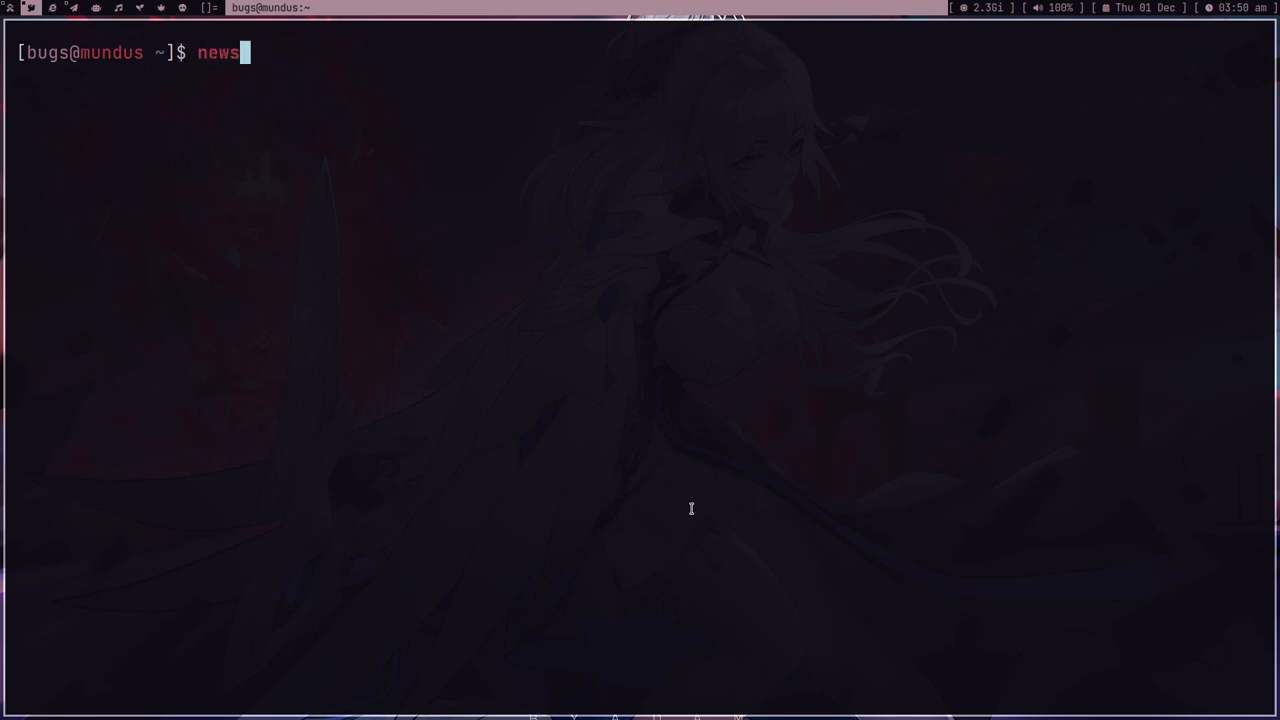
pyautogui.write('boat')
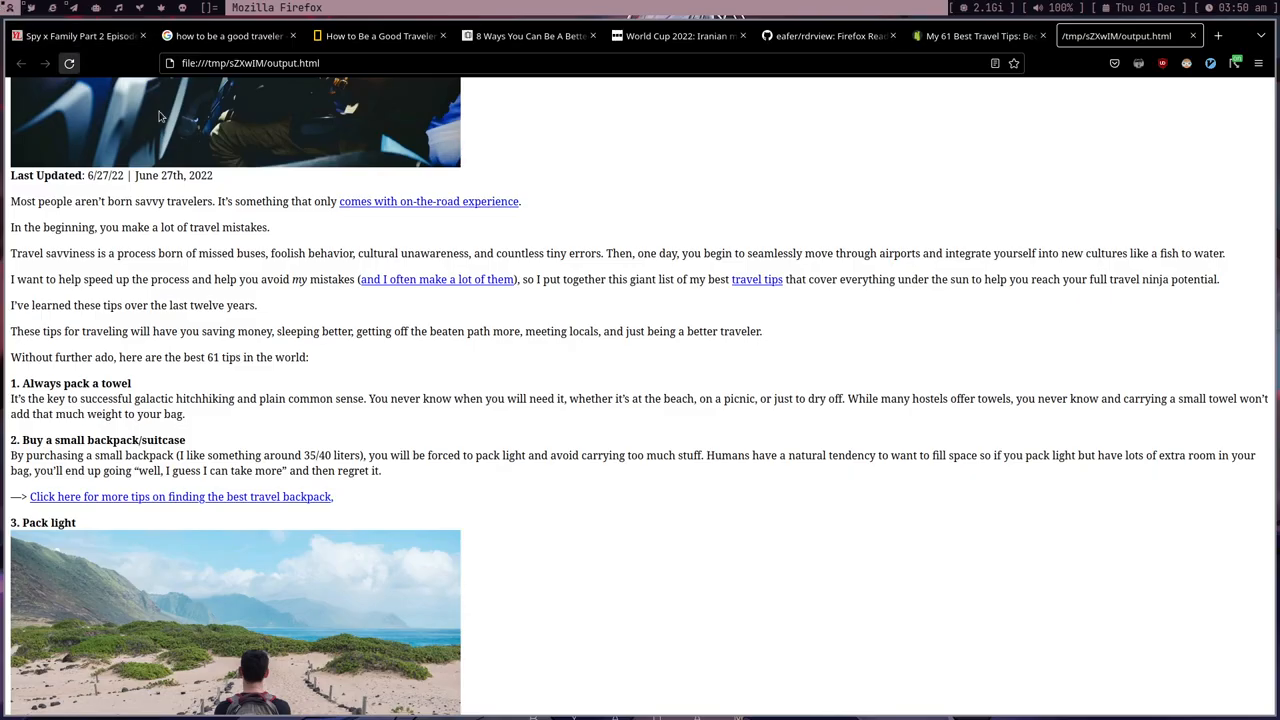
pyautogui.write('bbc')
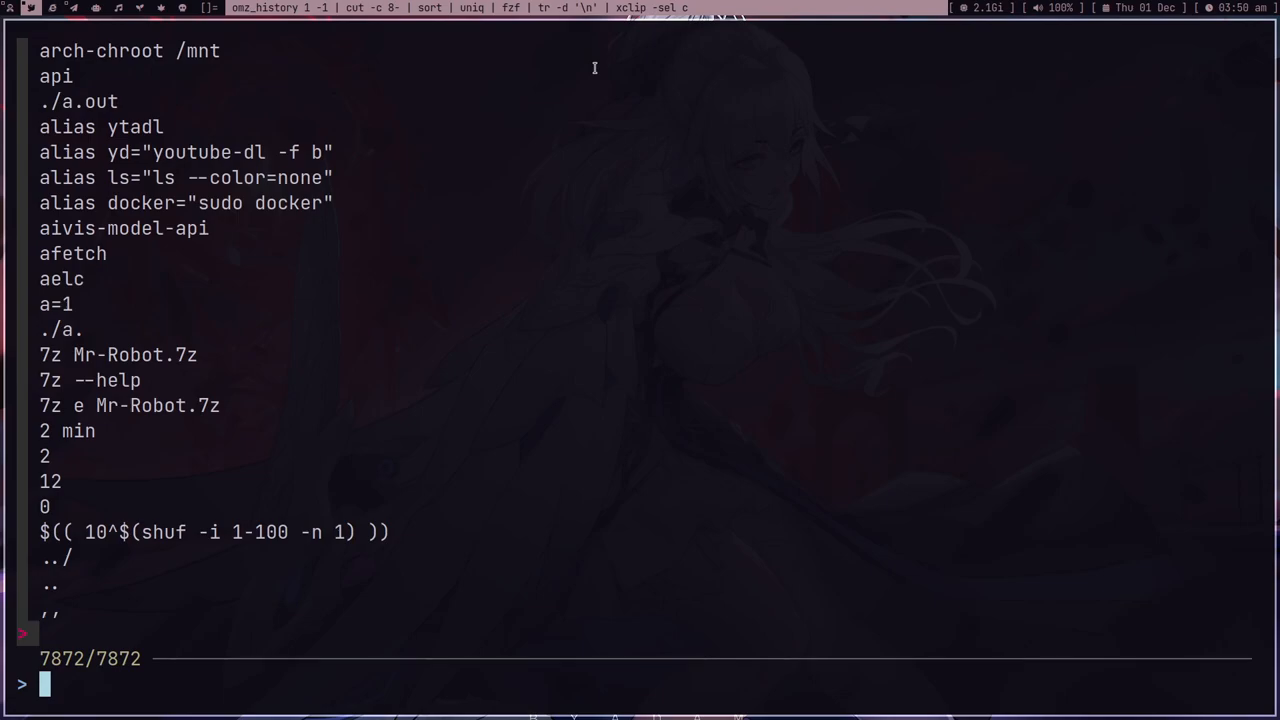
pyautogui.write('rdrview')
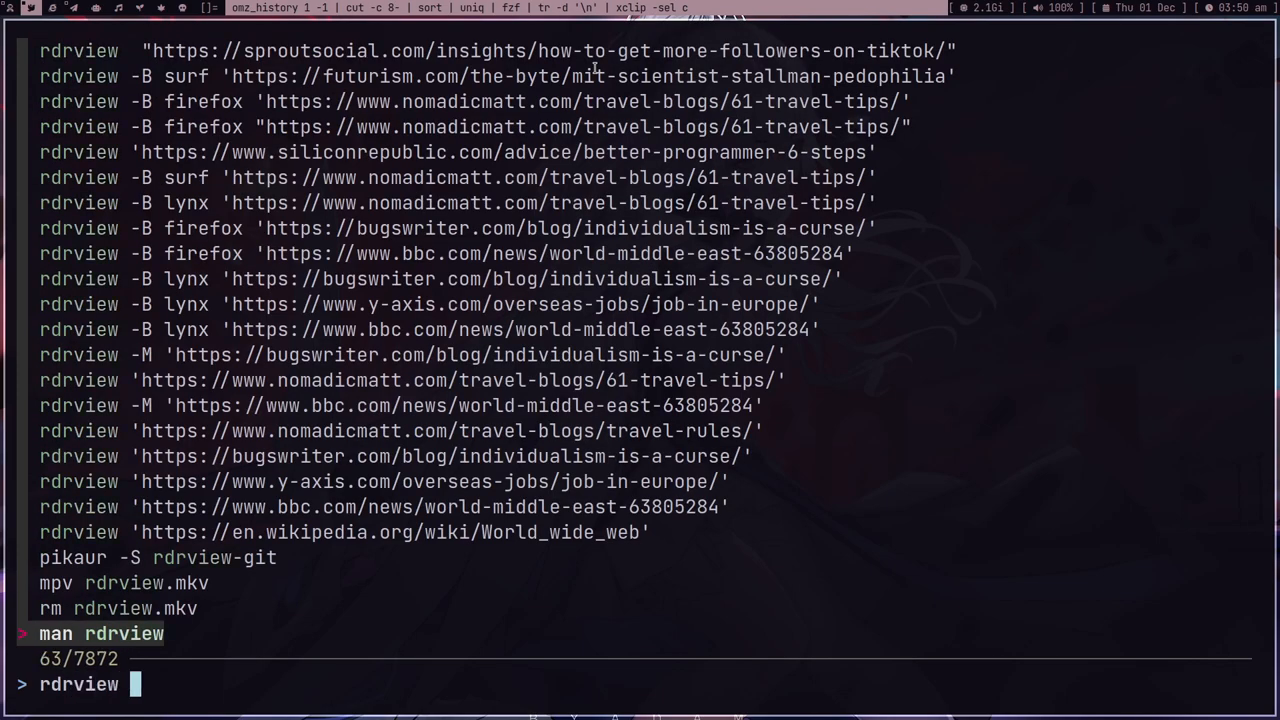
pyautogui.write('bbc.com')
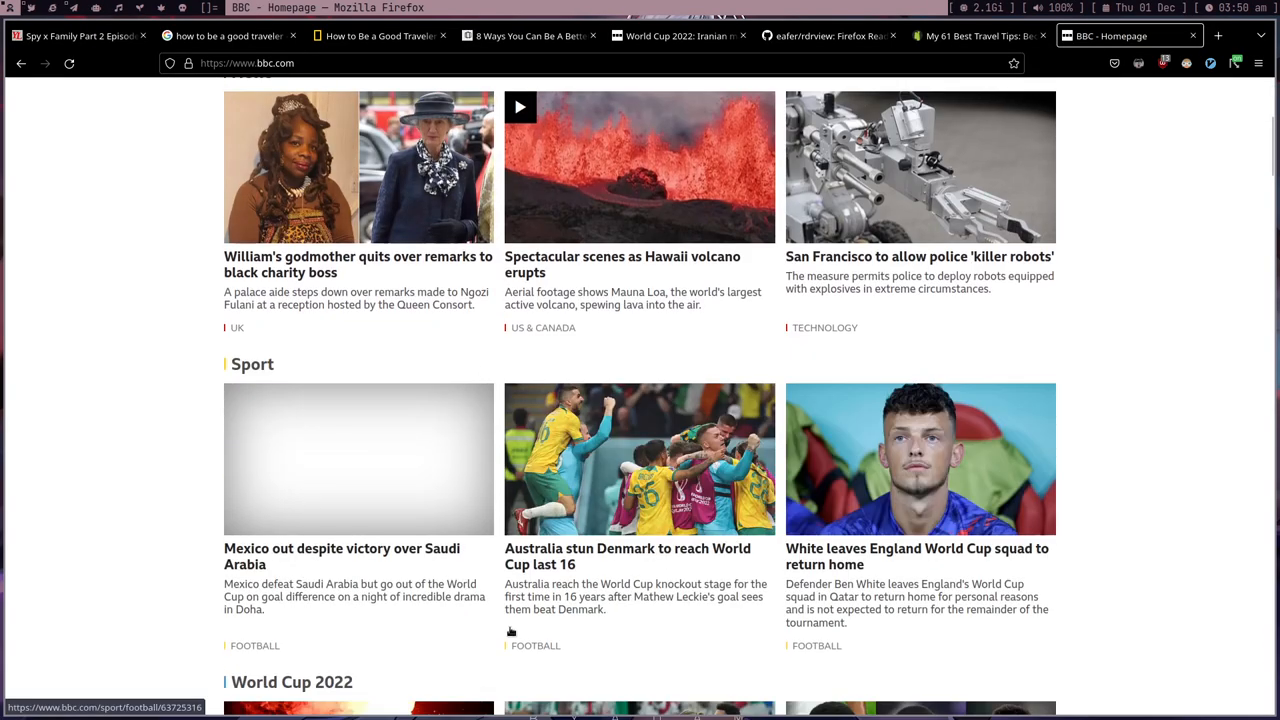
# Return to the BBC World Cup article tab and scroll through it in reader view
pyautogui.scroll(3)
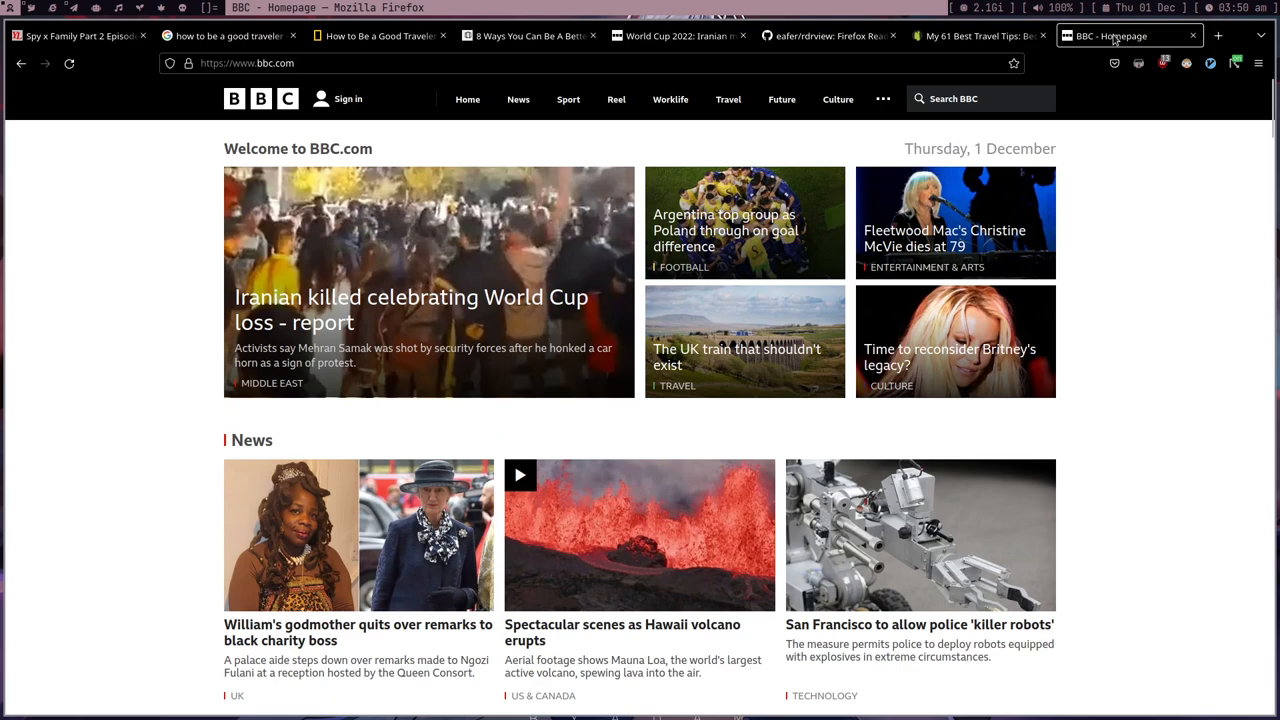
pyautogui.moveTo(1115, 36)
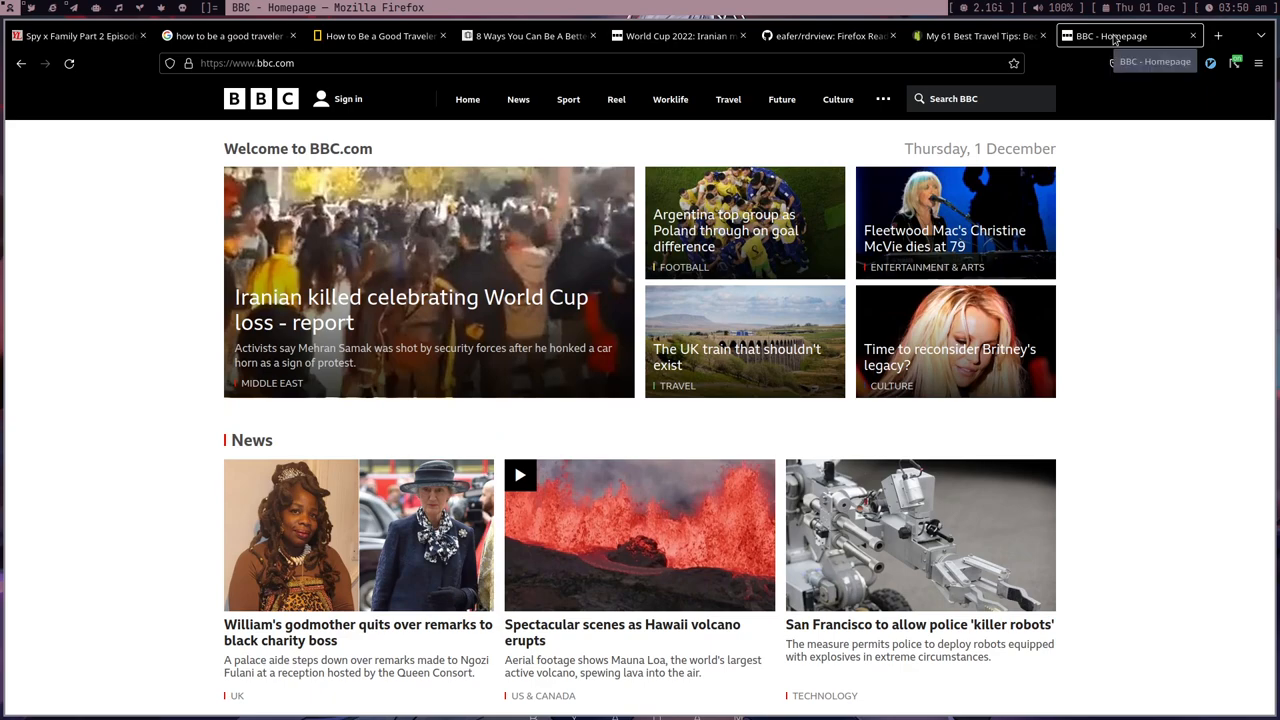
pyautogui.click(975, 35)
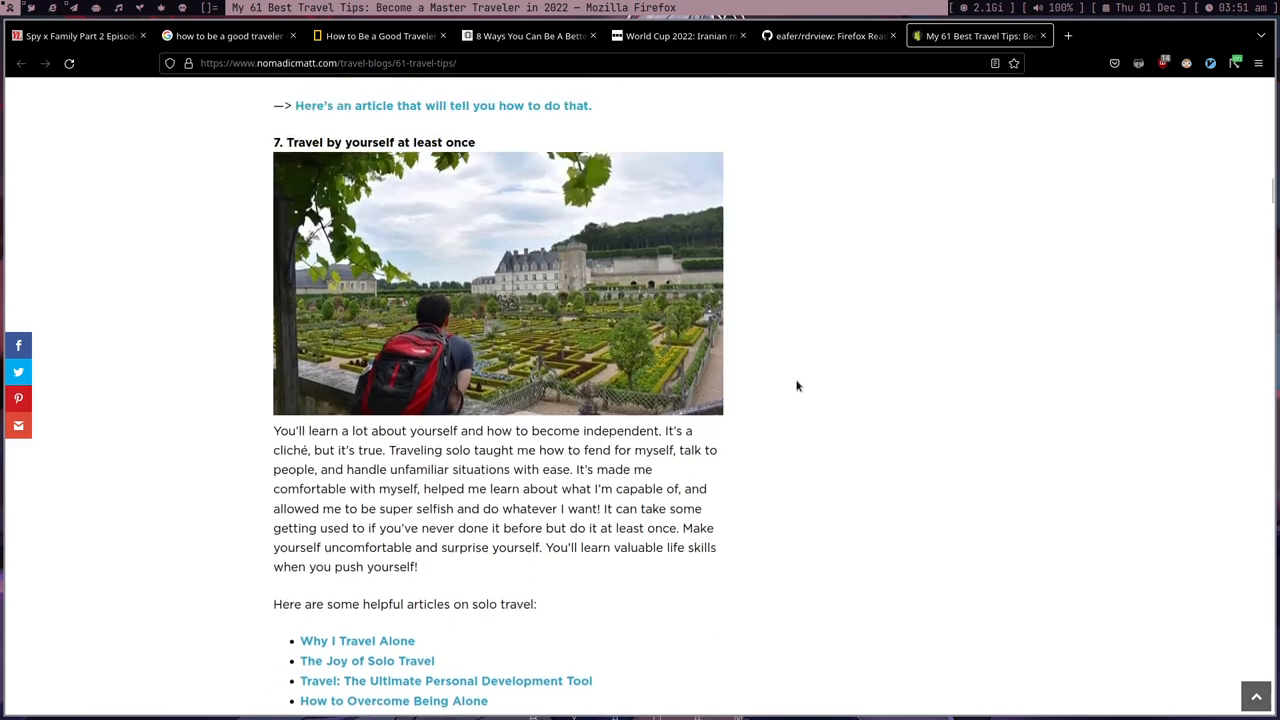
pyautogui.scroll(-3)
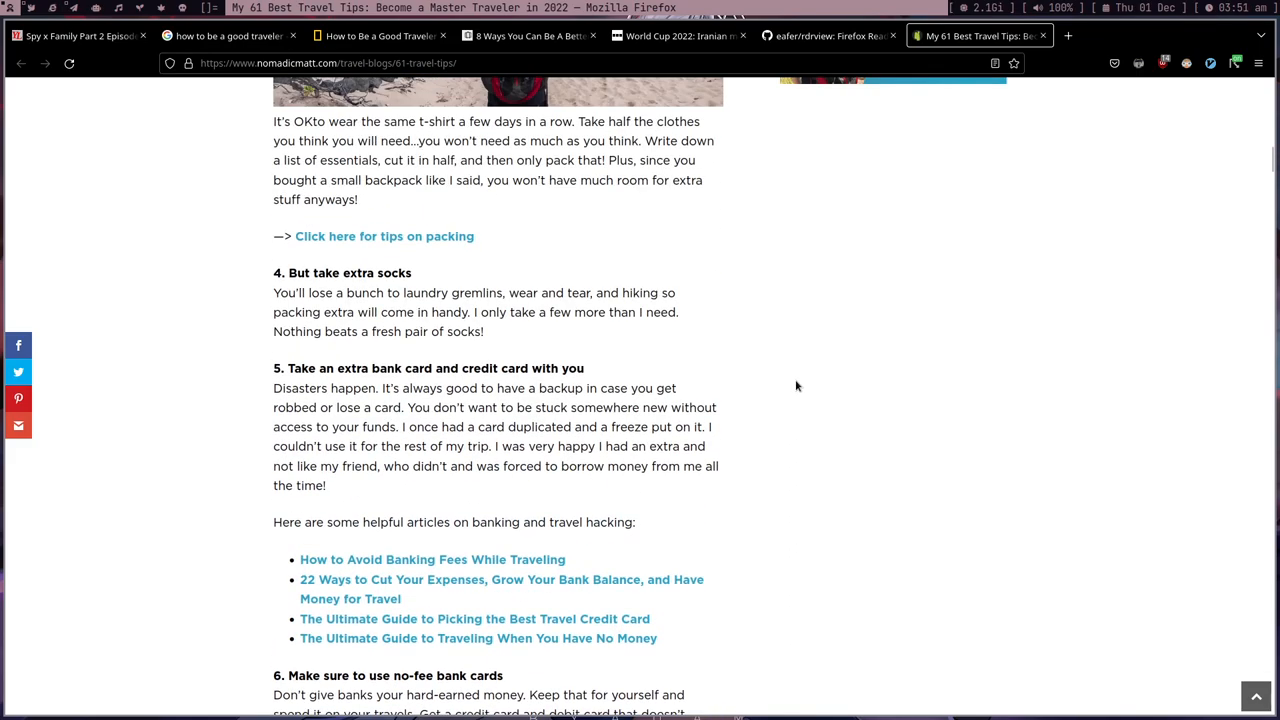
pyautogui.scroll(3)
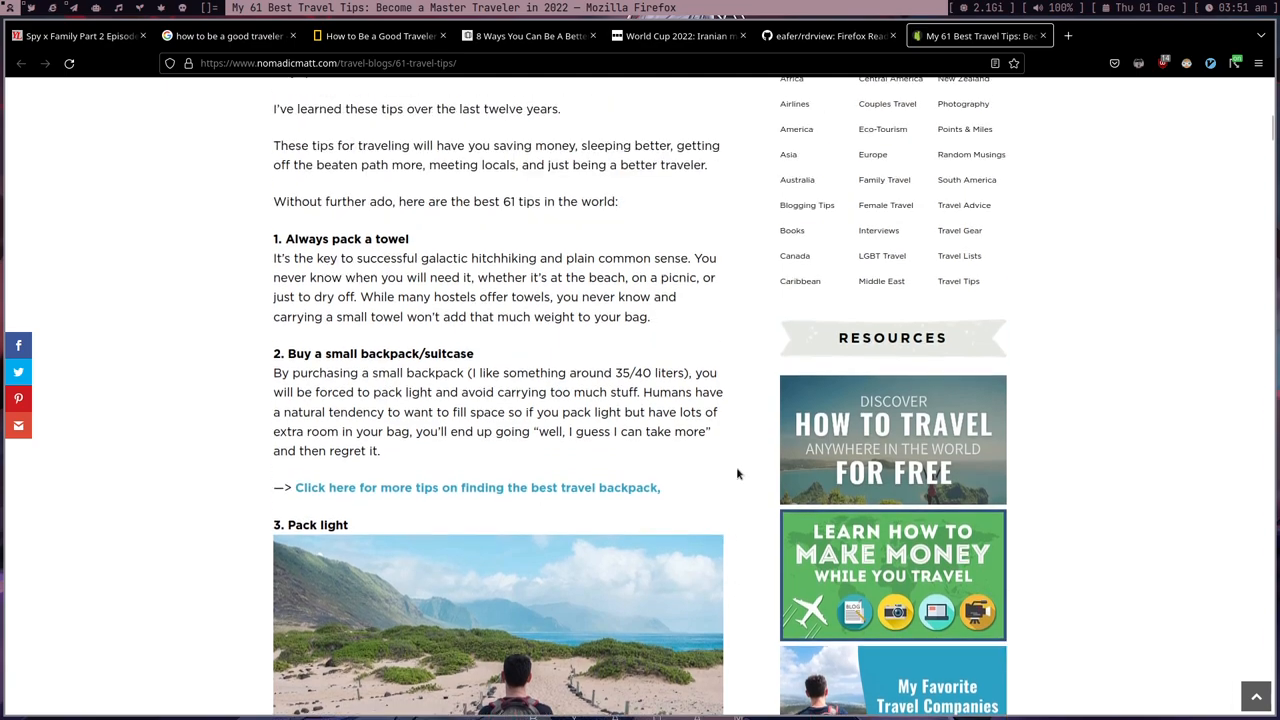
pyautogui.scroll(3)
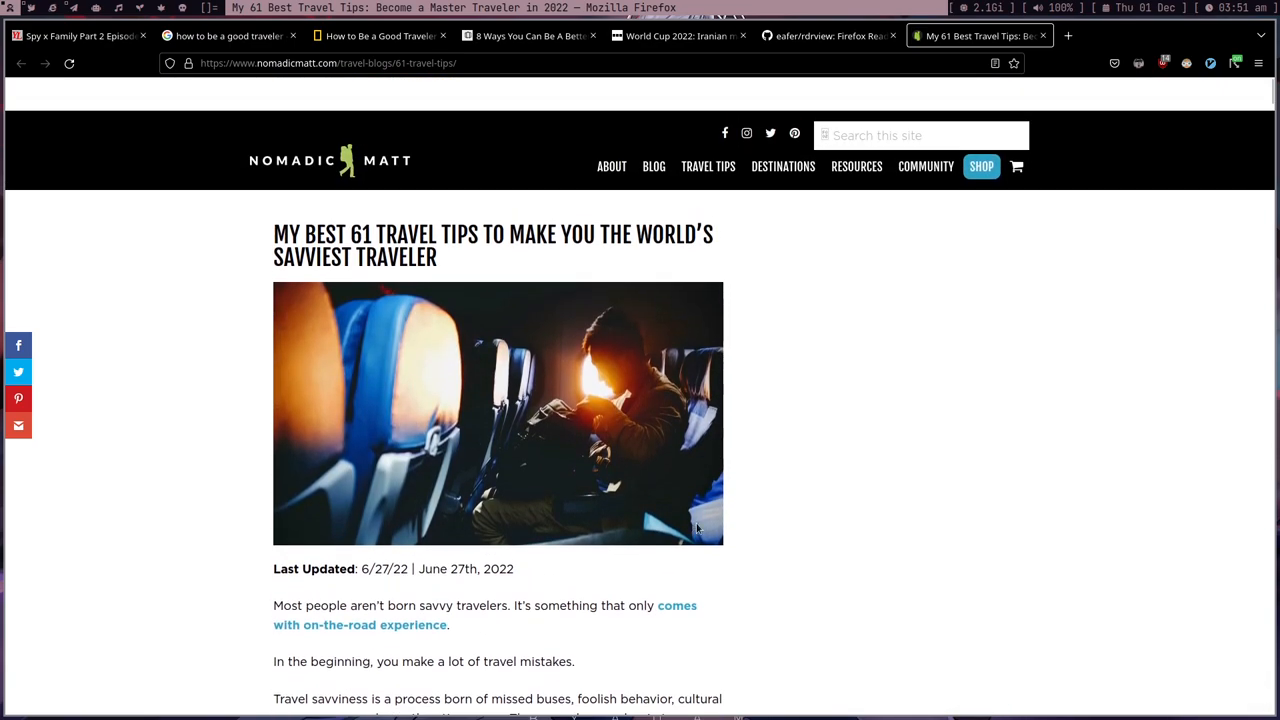
pyautogui.moveTo(38, 18)
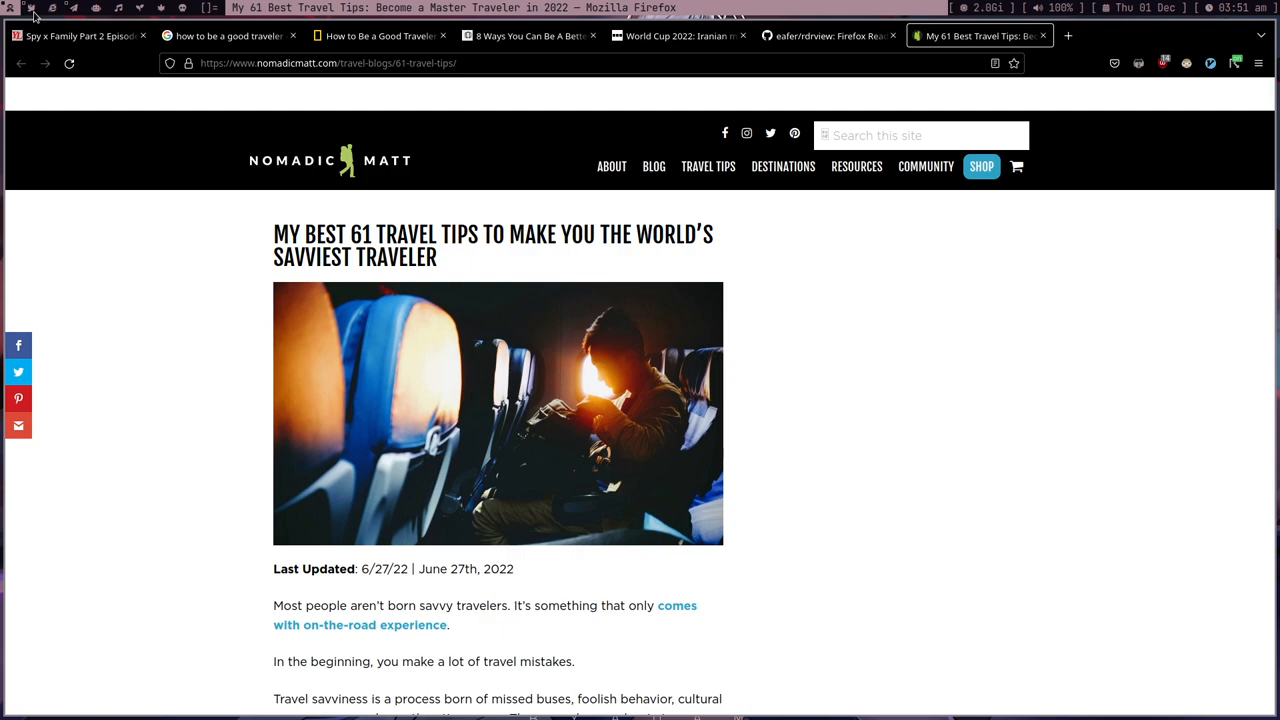
pyautogui.moveTo(888, 300)
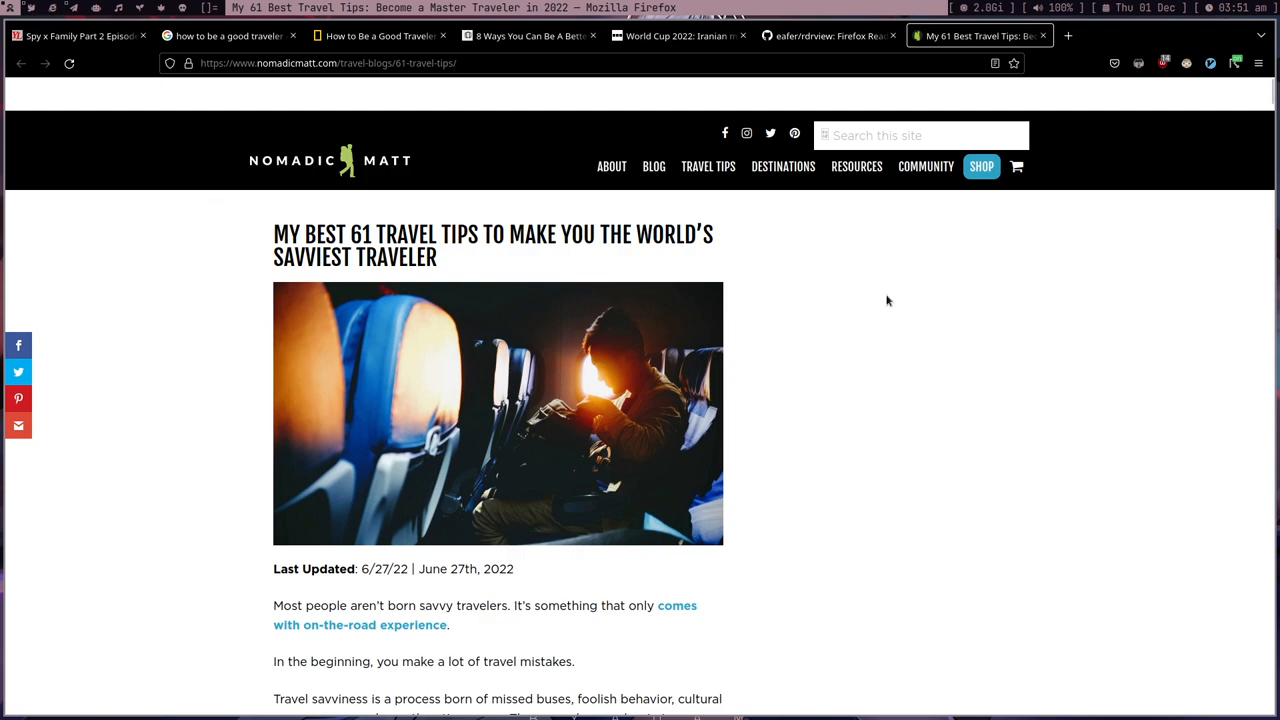
pyautogui.scroll(-3)
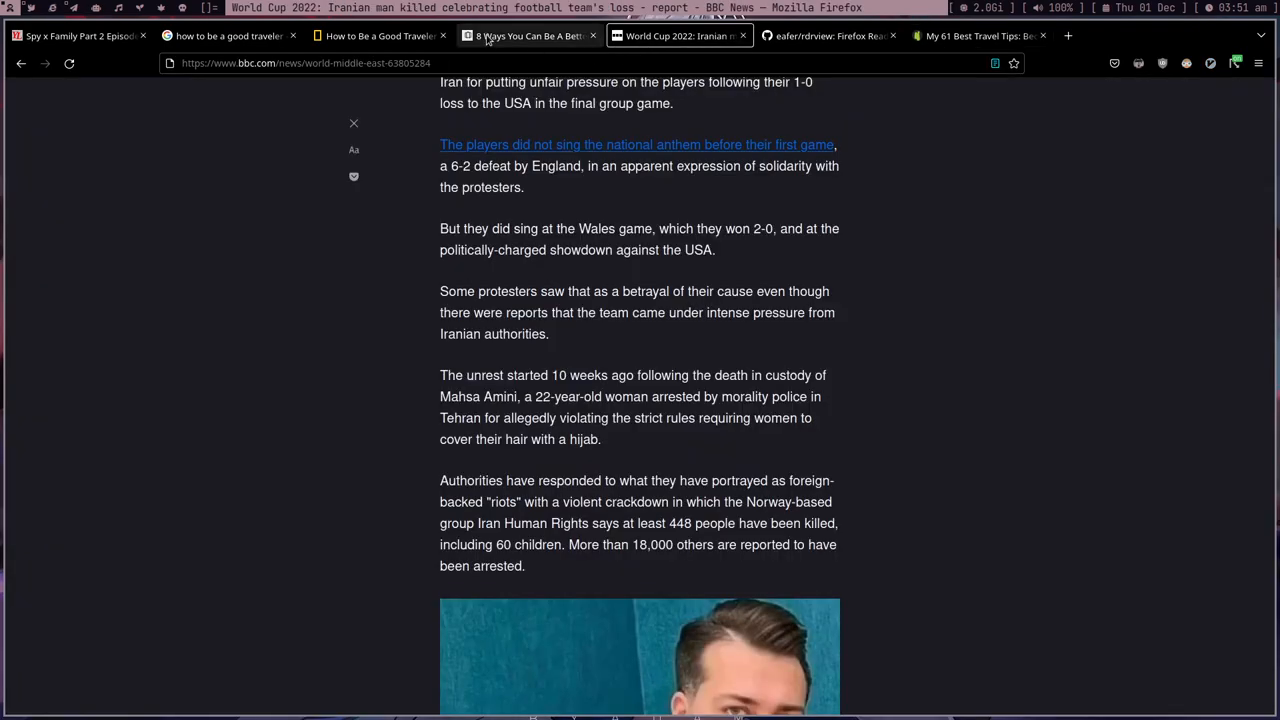
# Search 'how to get more follower' and browse the TRIBE, Influencer Marketing Hub and other result tabs
pyautogui.click(523, 36)
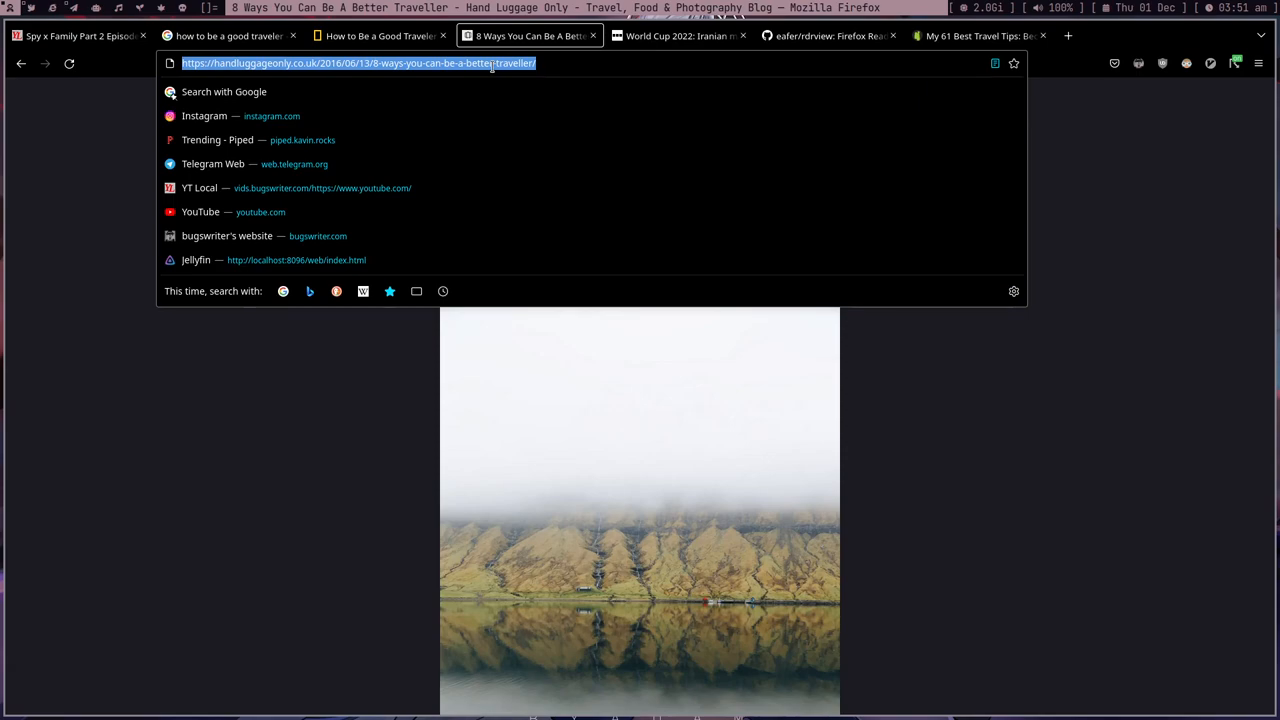
pyautogui.write('how to get more follower')
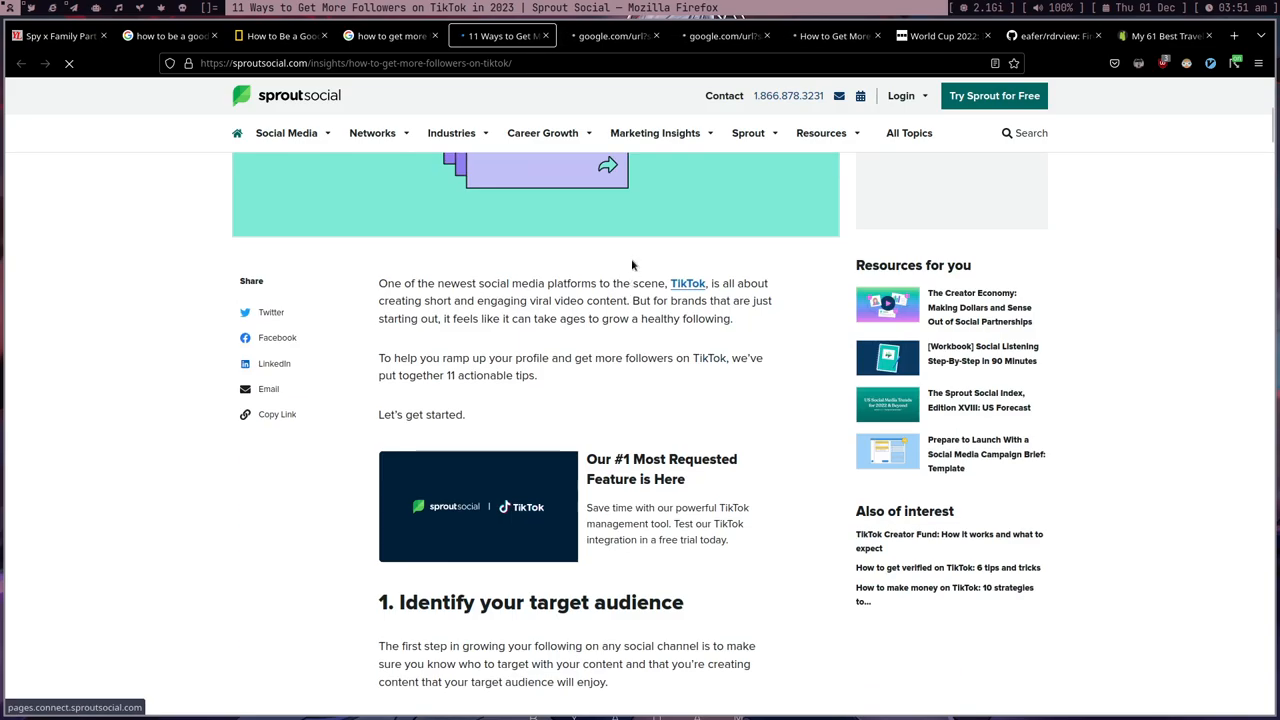
pyautogui.click(611, 36)
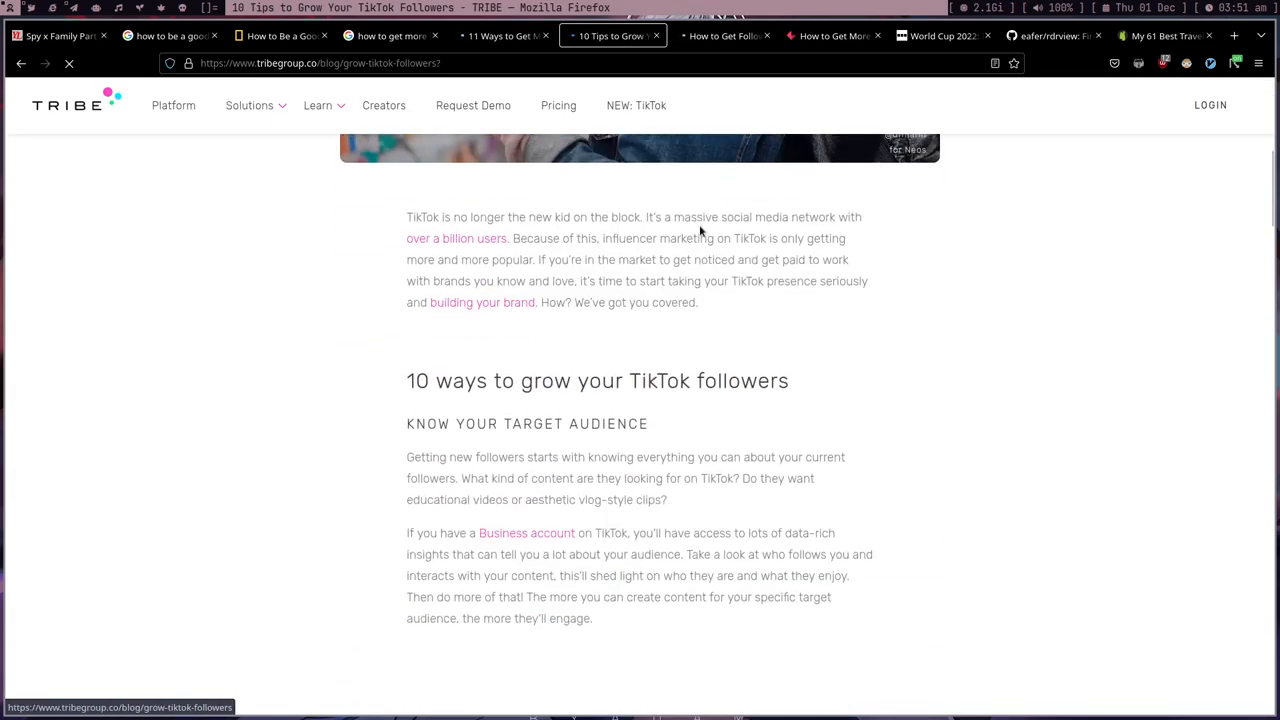
pyautogui.click(830, 37)
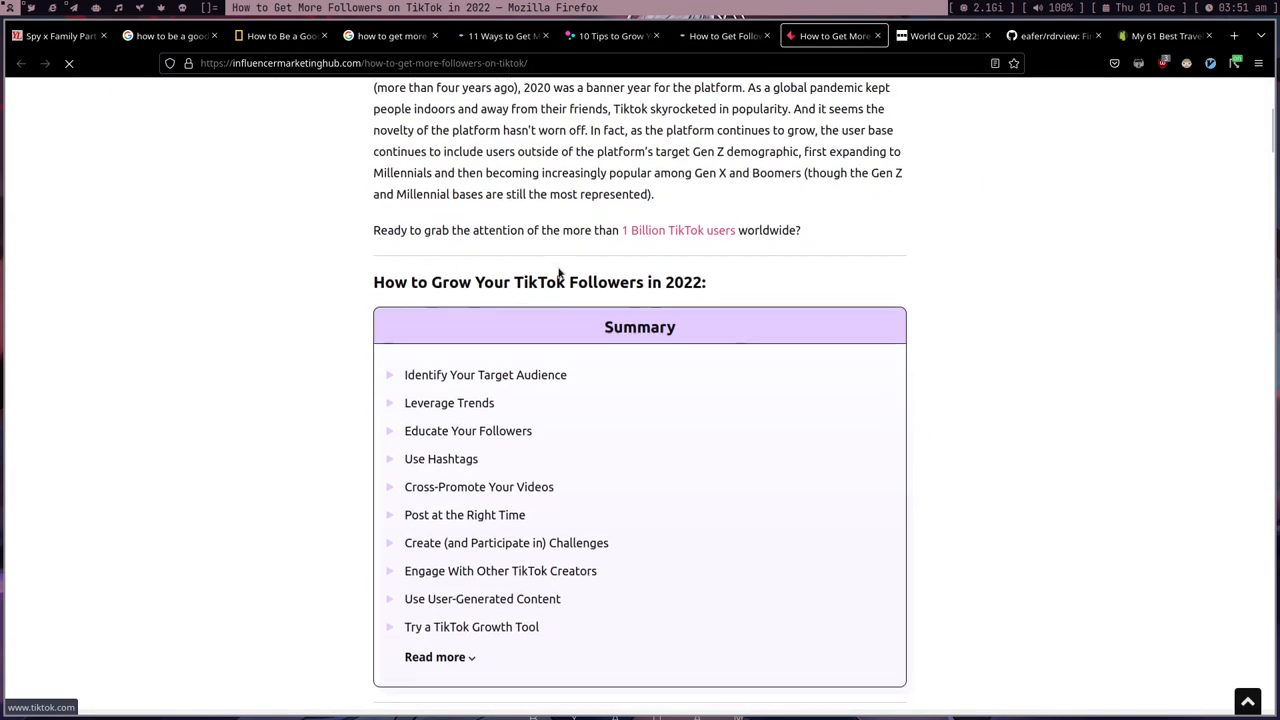
pyautogui.click(723, 36)
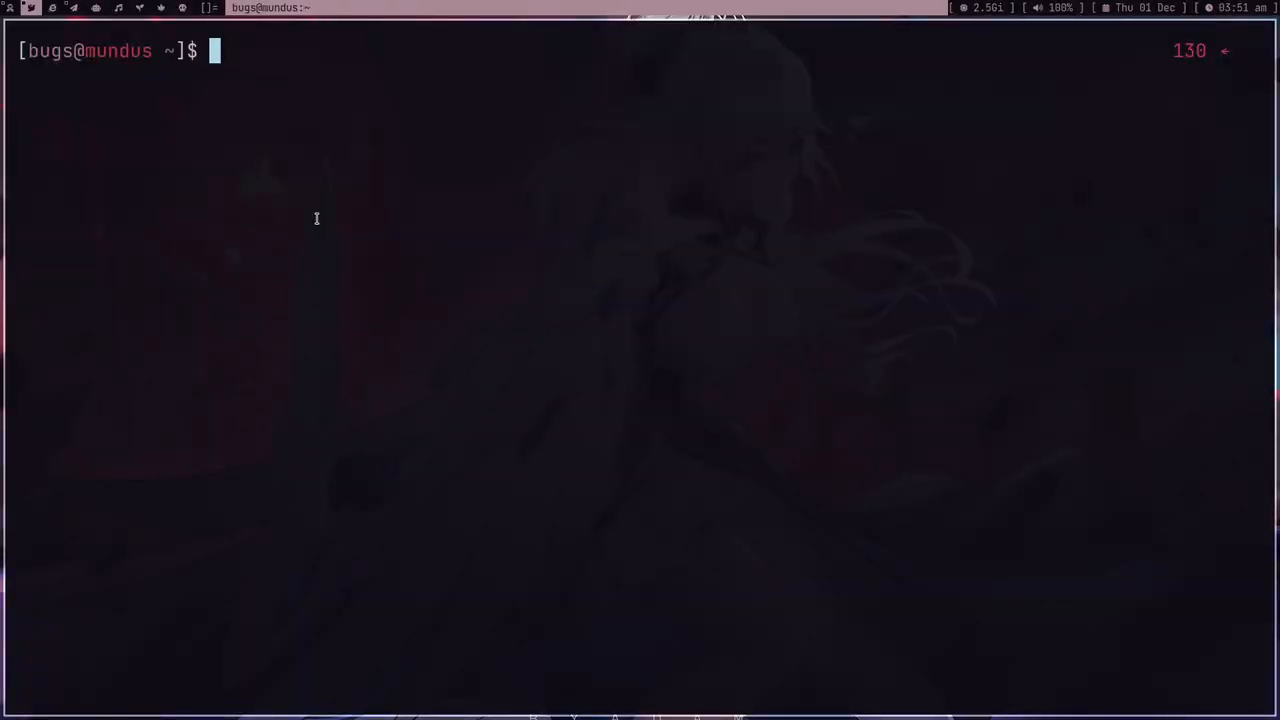
pyautogui.write('rdrview -')
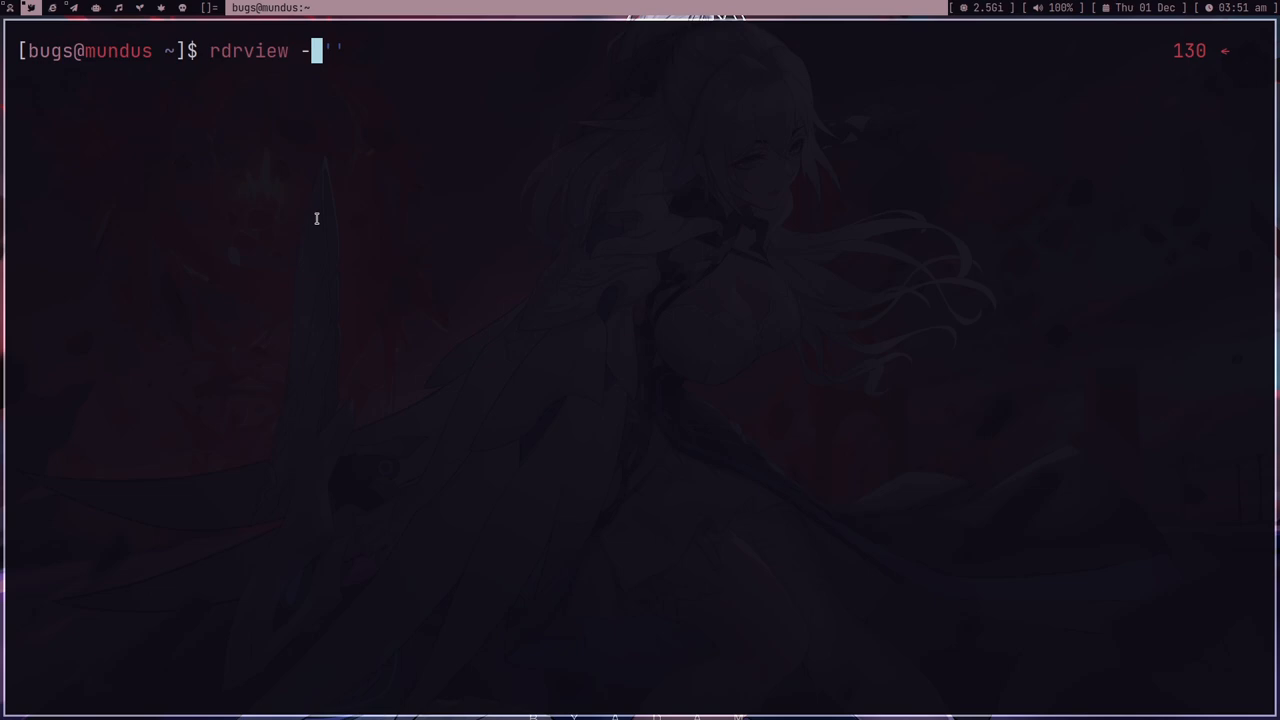
pyautogui.write('B')
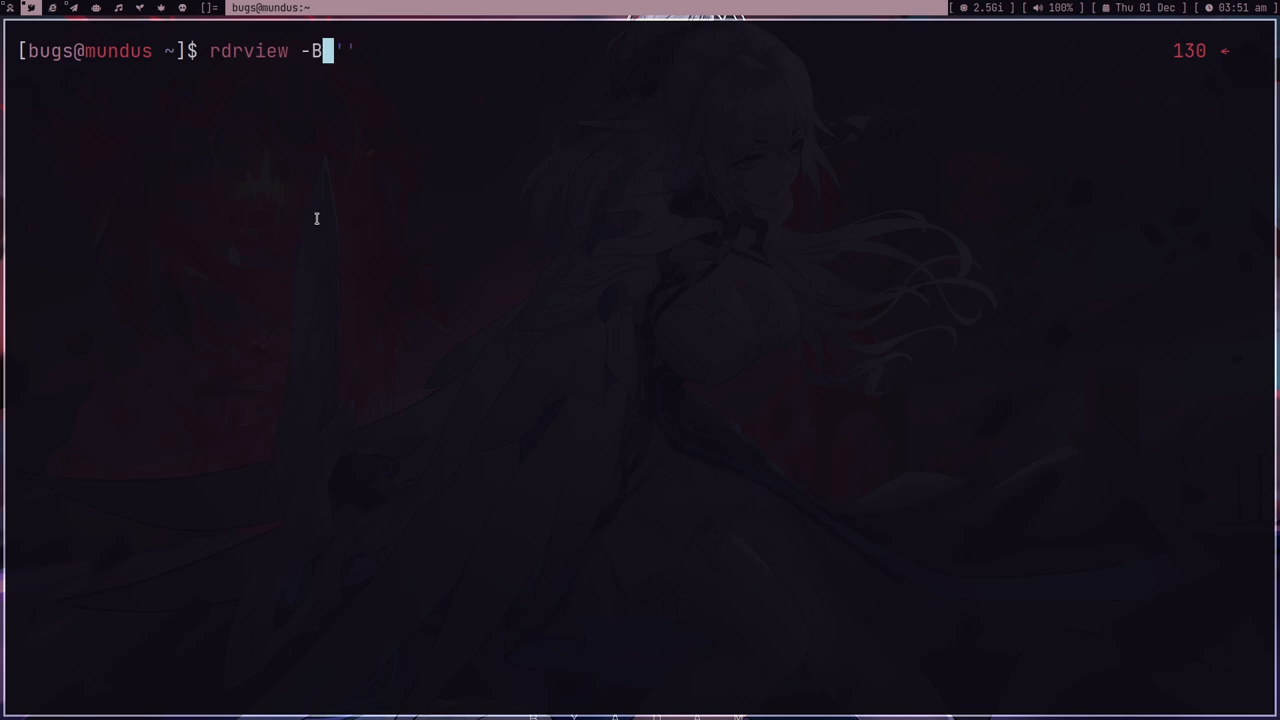
pyautogui.write('surf')
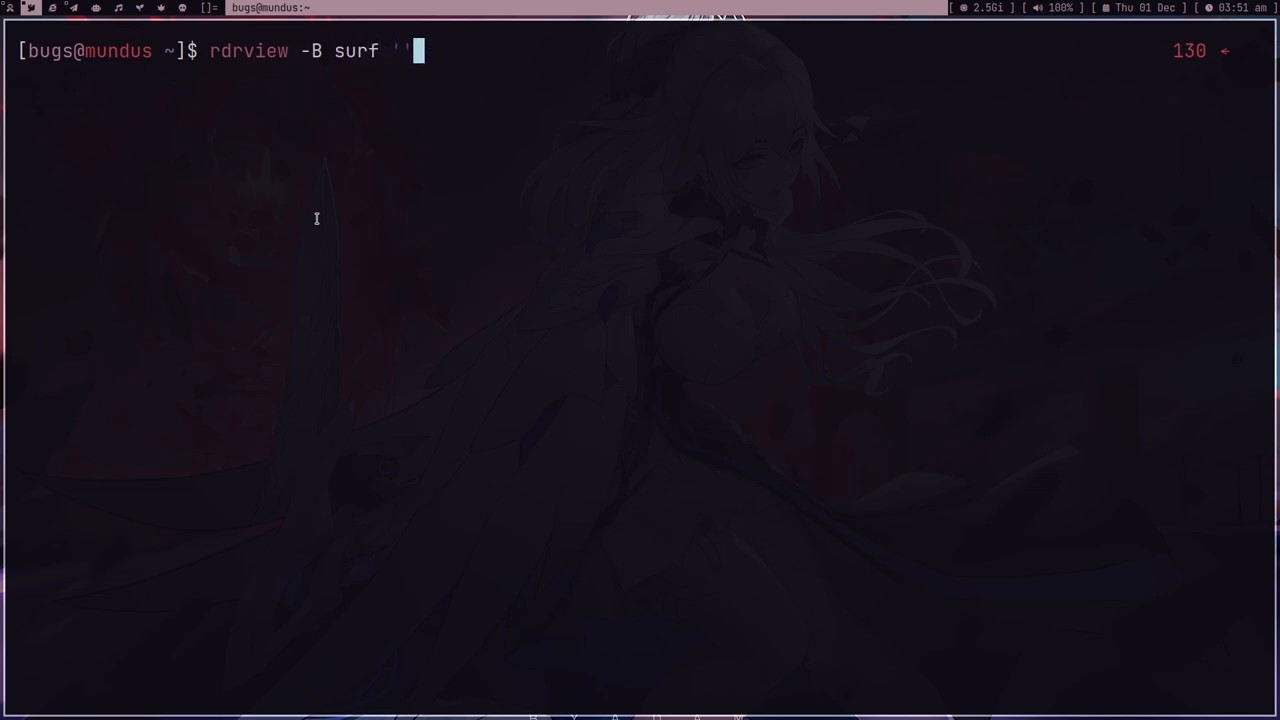
pyautogui.write('https://blog.hootsuite.com/how-to-get-tiktok-followers/')
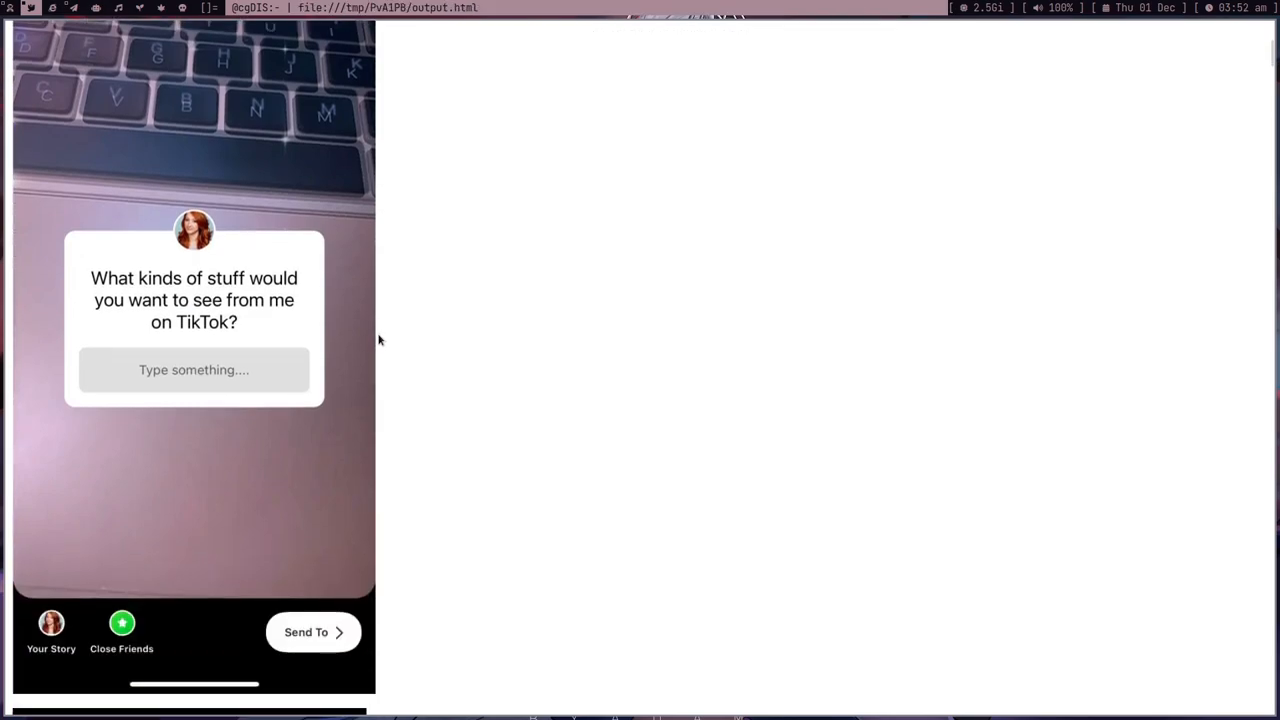
pyautogui.scroll(-3)
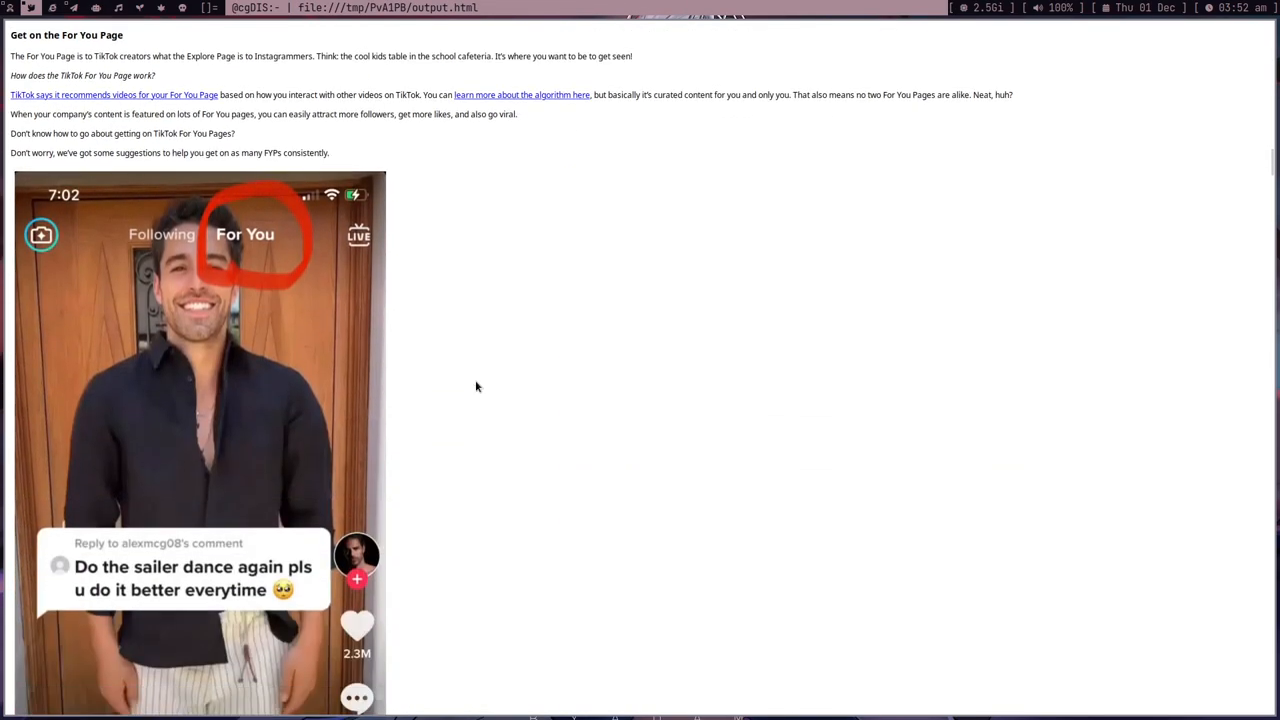
pyautogui.scroll(-3)
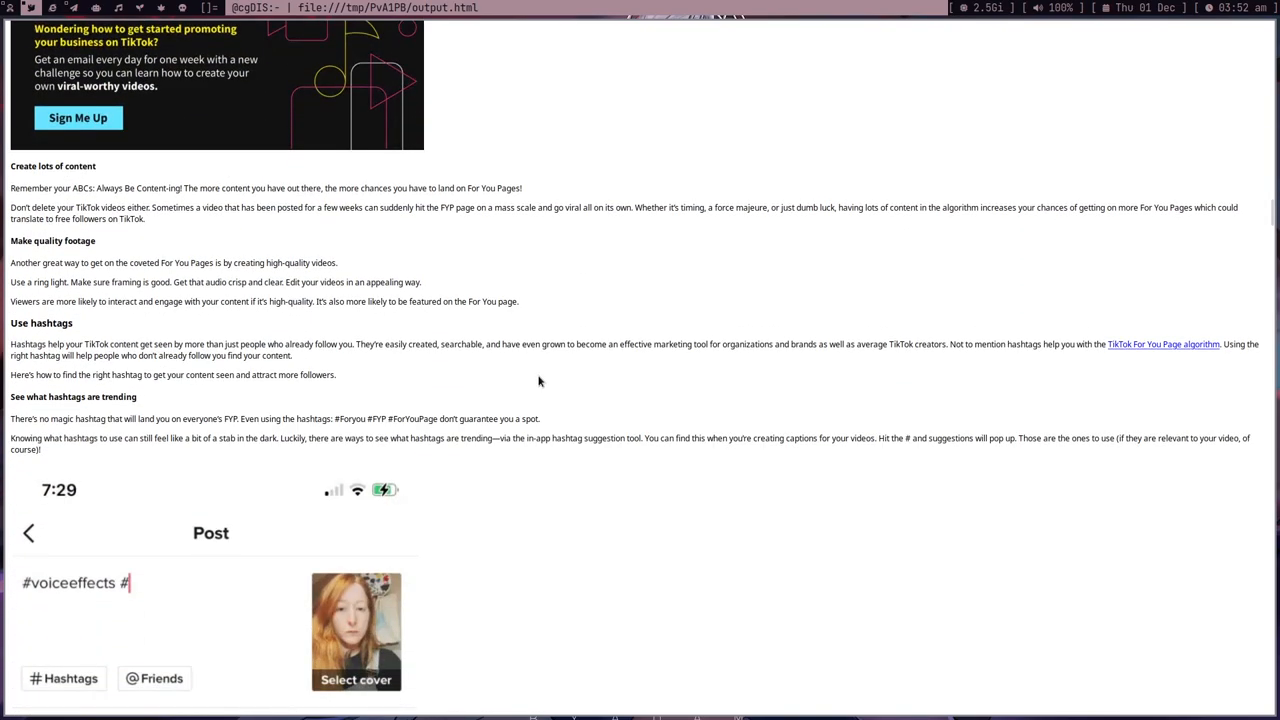
pyautogui.scroll(-3)
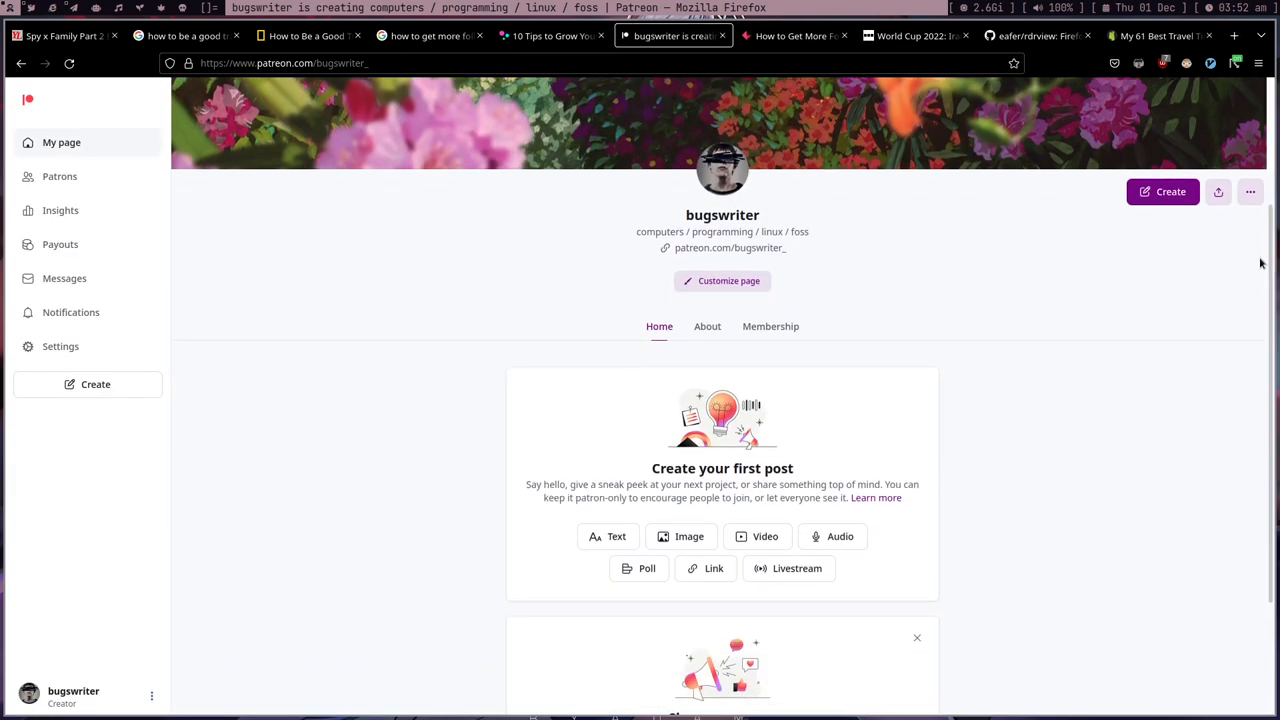
# Switch the creator page's ⋯ menu to Viewing as: Public and scroll to the membership tiers
pyautogui.click(1247, 191)
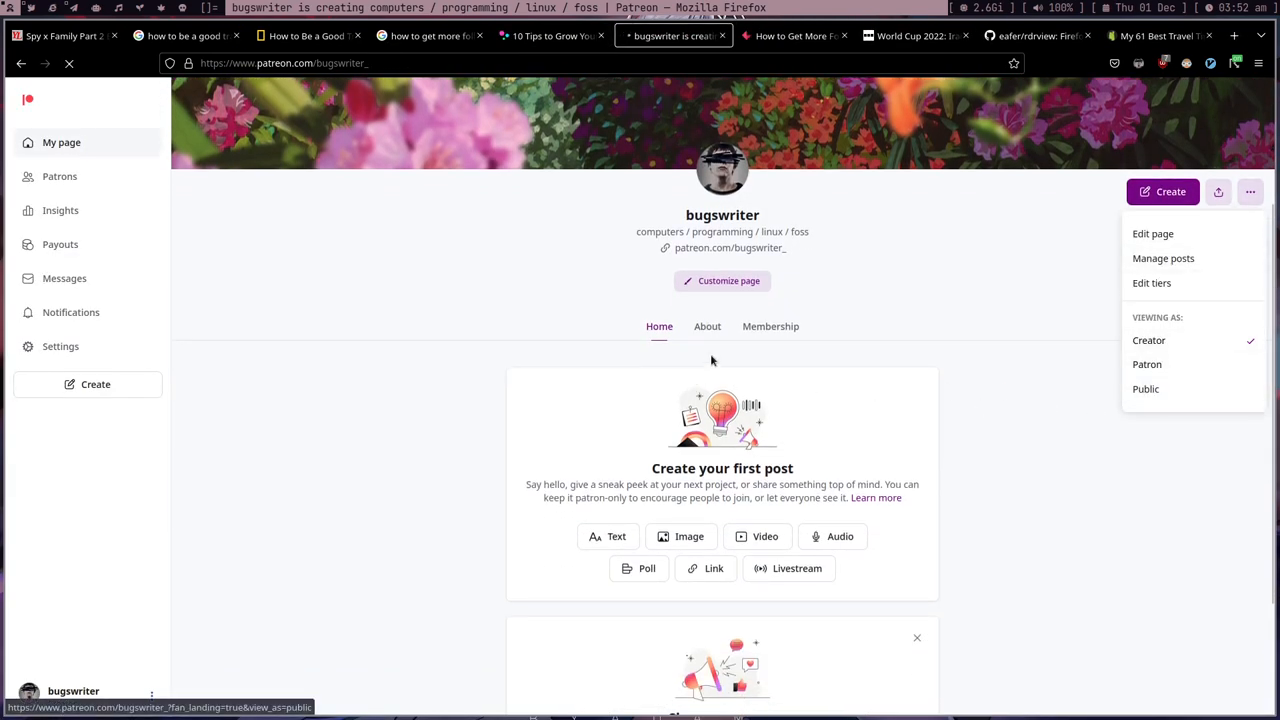
pyautogui.click(1145, 389)
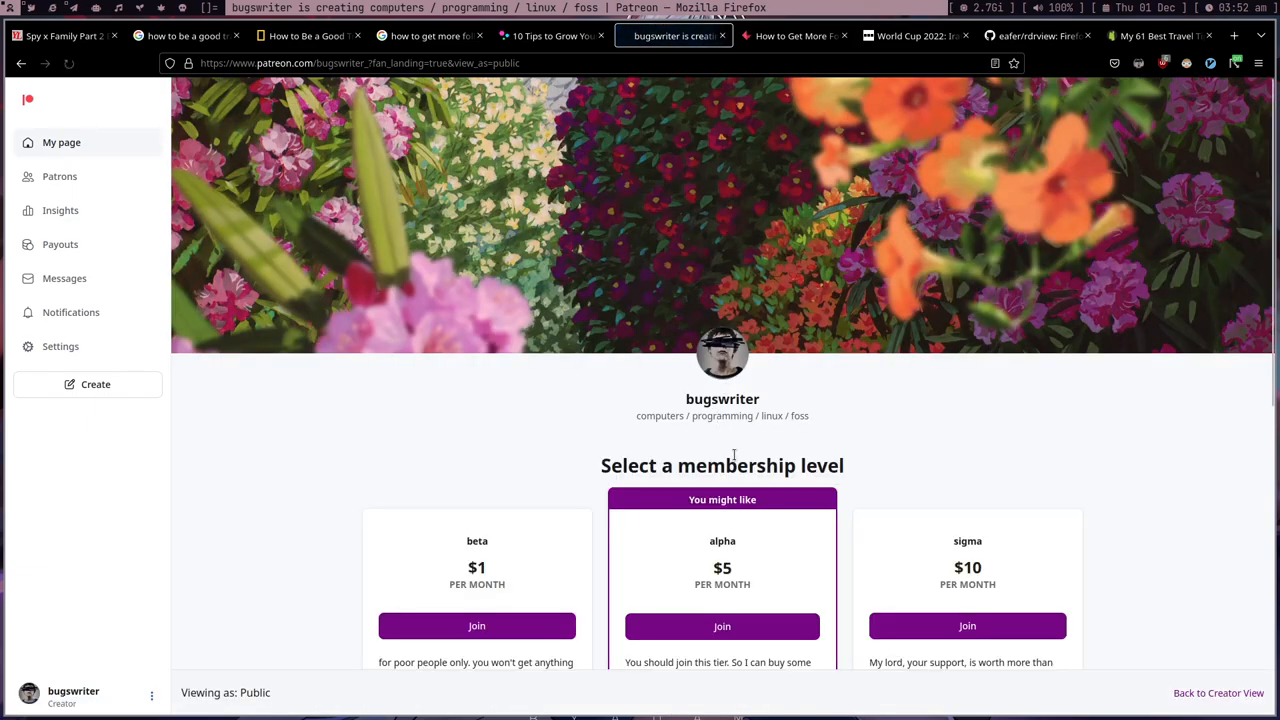
pyautogui.scroll(-3)
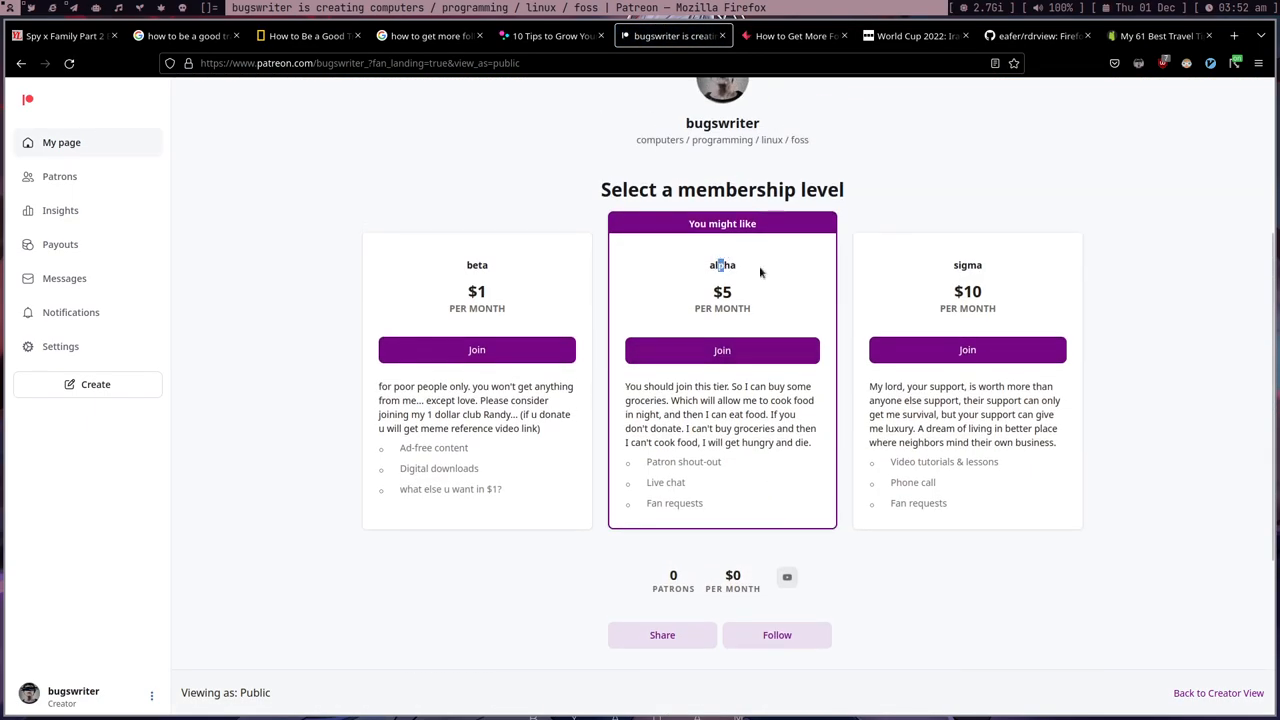
# Highlight the alpha tier name and part of the beta tier perks, then clear the selection
pyautogui.doubleClick(476, 265)
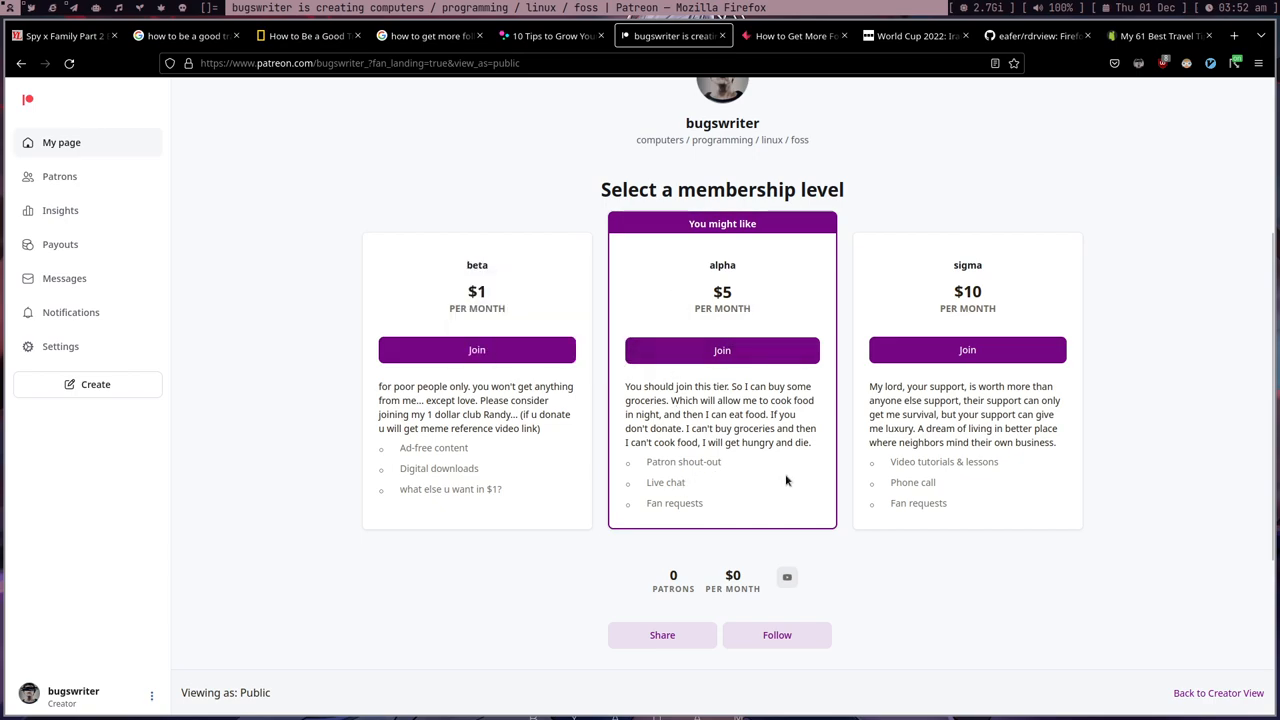
pyautogui.moveTo(881, 462)
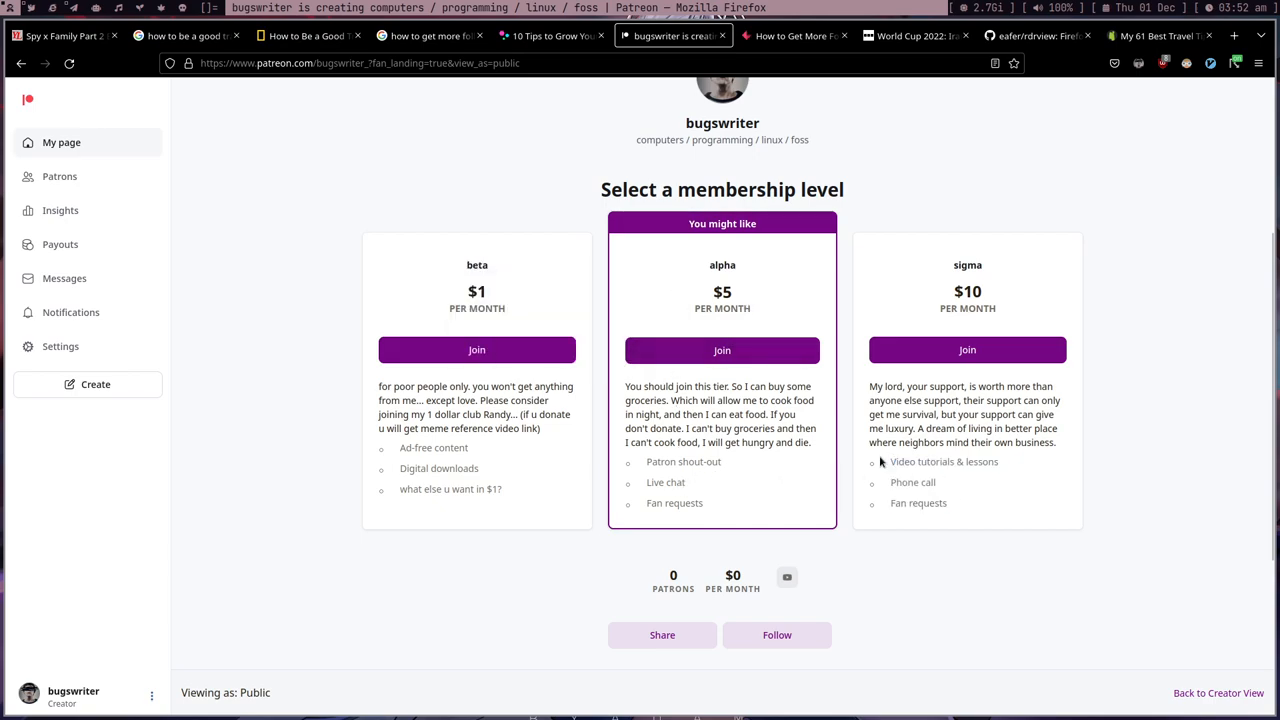
pyautogui.moveTo(385, 428); pyautogui.dragTo(467, 468)
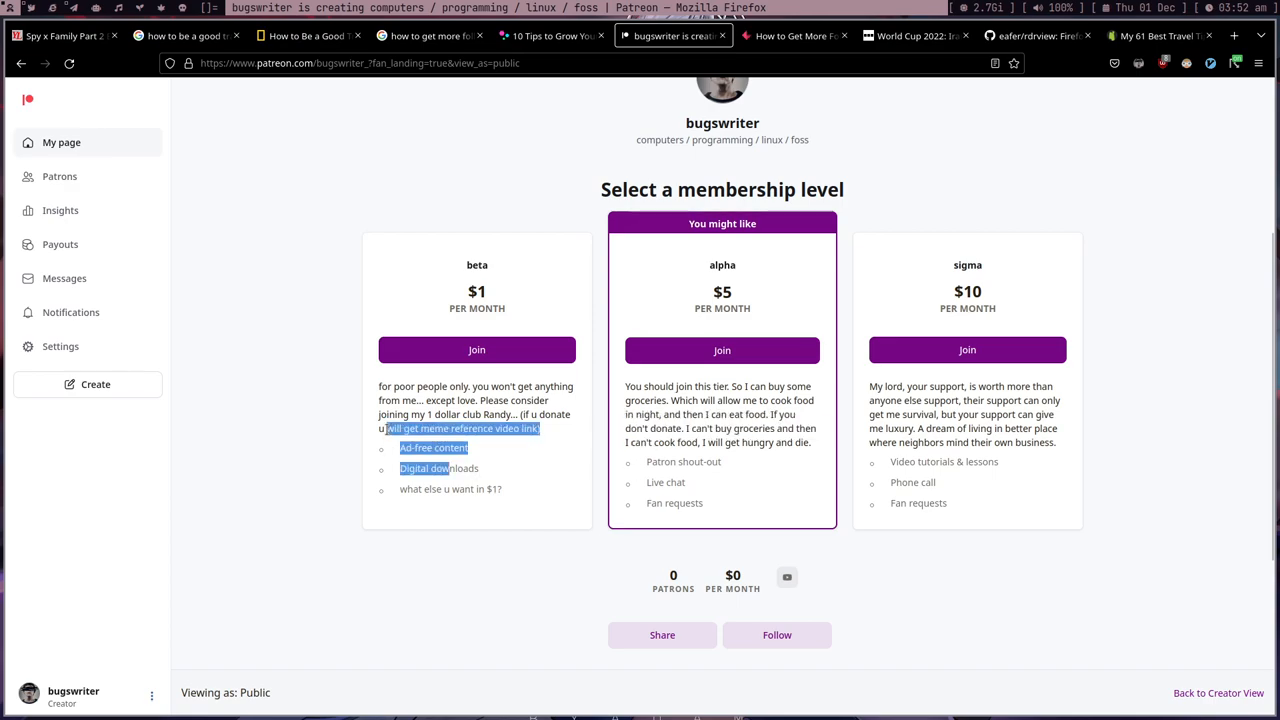
pyautogui.click(510, 290)
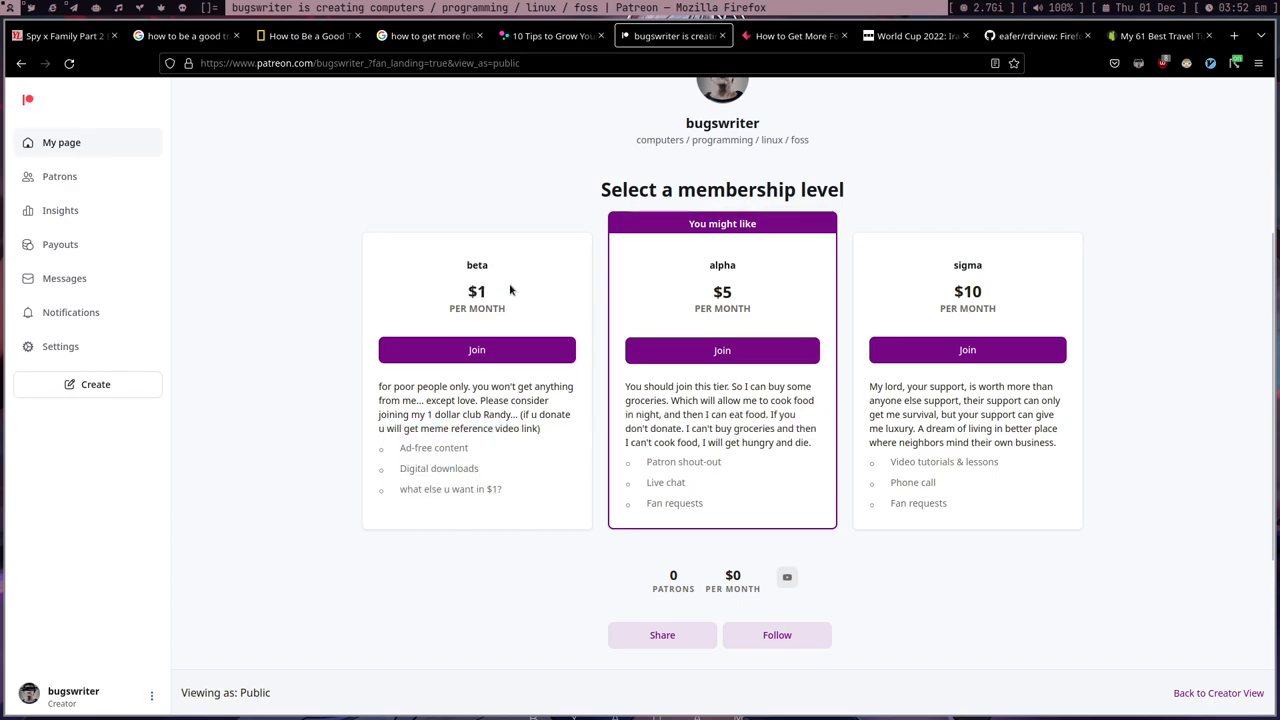
pyautogui.moveTo(468, 461)
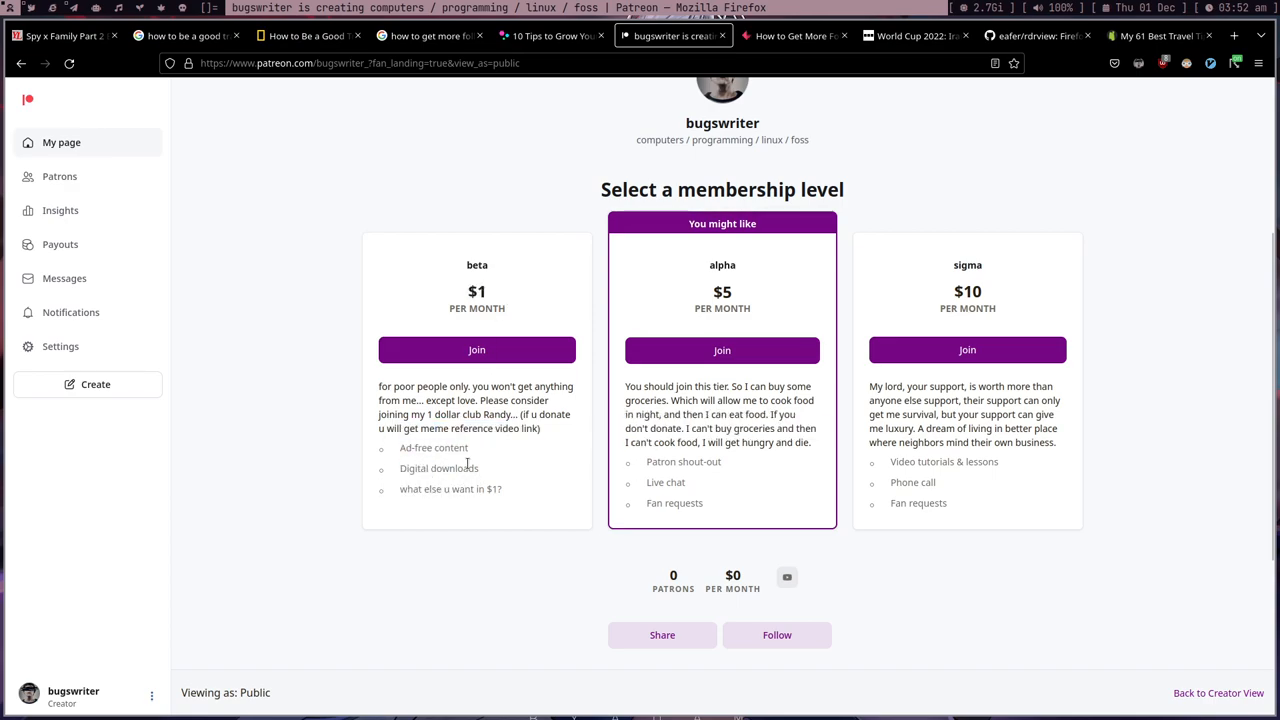
pyautogui.moveTo(652, 374)
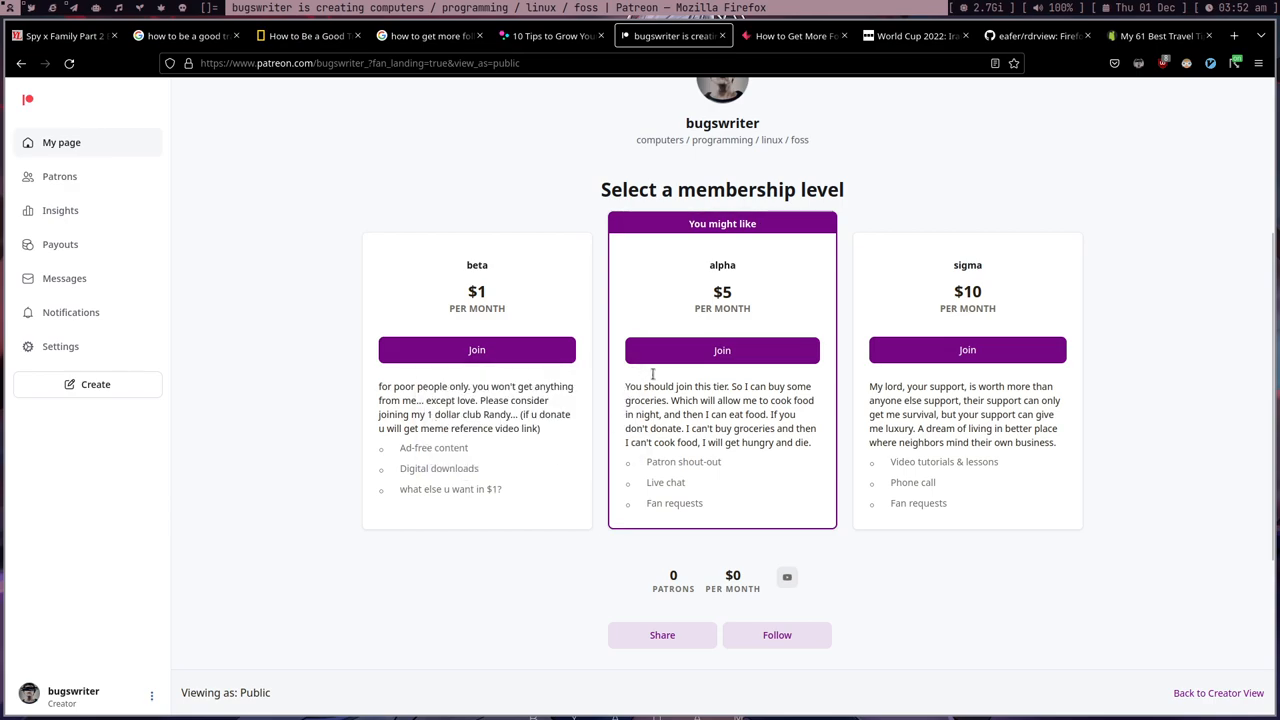